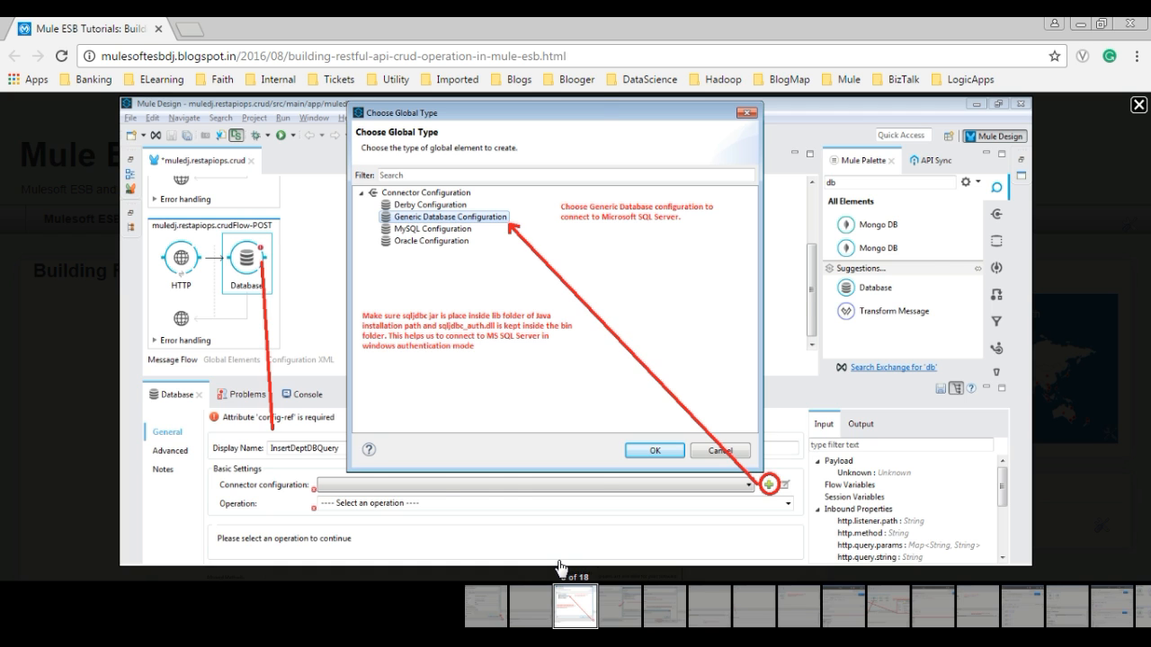
Page through the blog's Mule CRUD screenshots up to the Delete and Update flow slide, 16 of 18
click(654, 450)
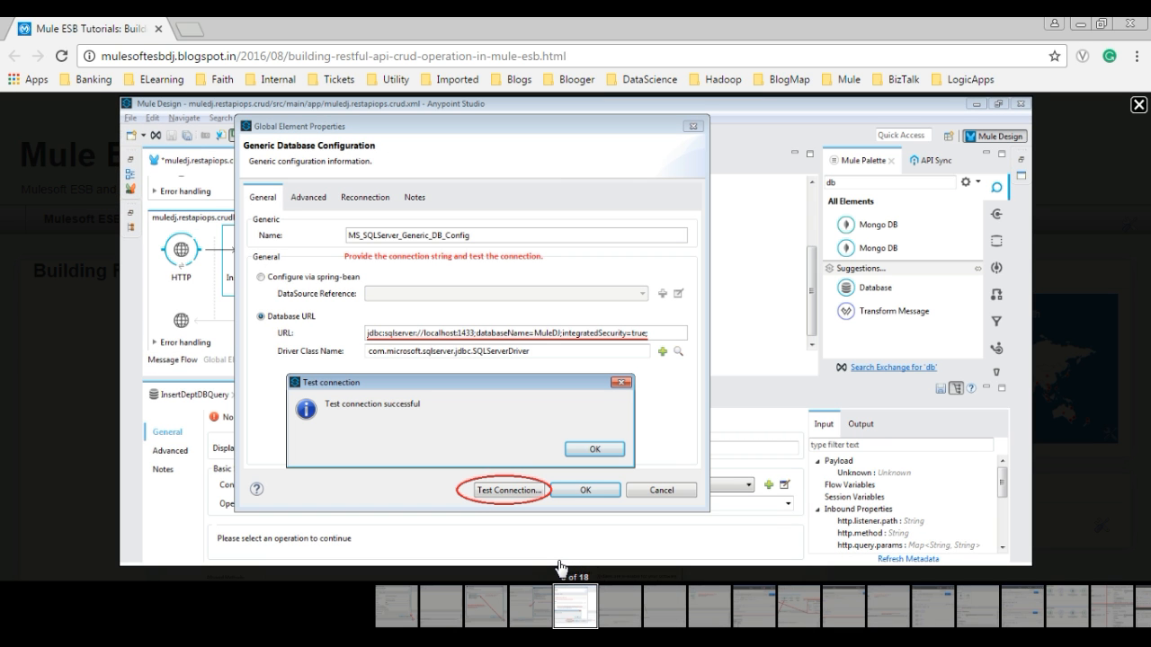
mouse_move(915, 622)
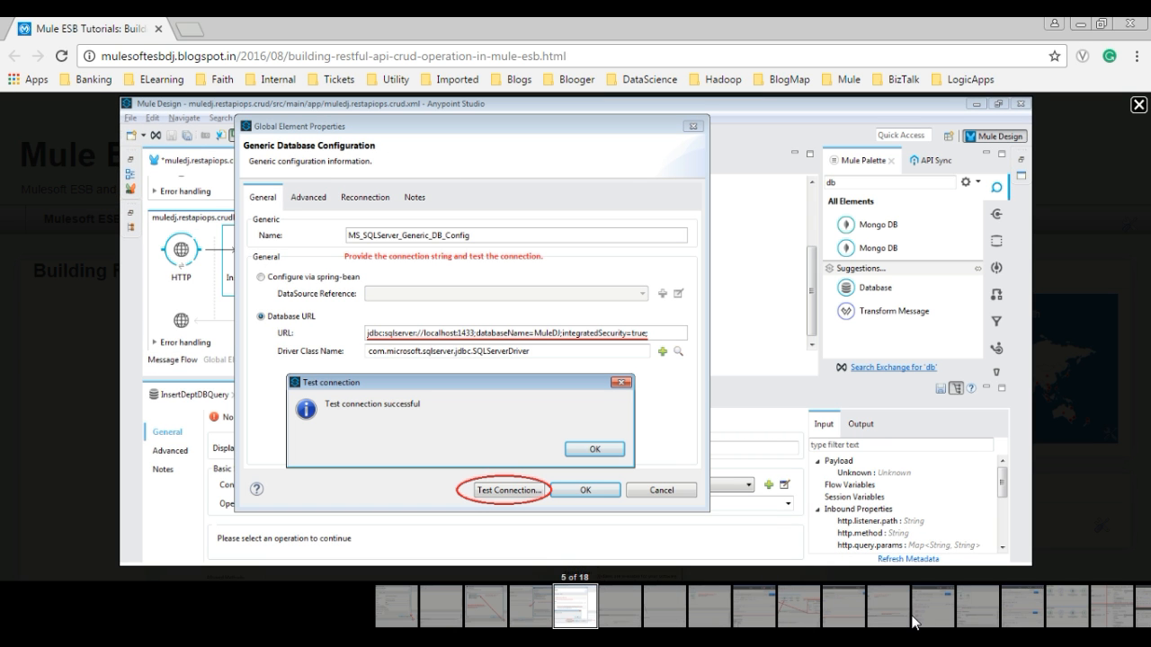
mouse_move(861, 613)
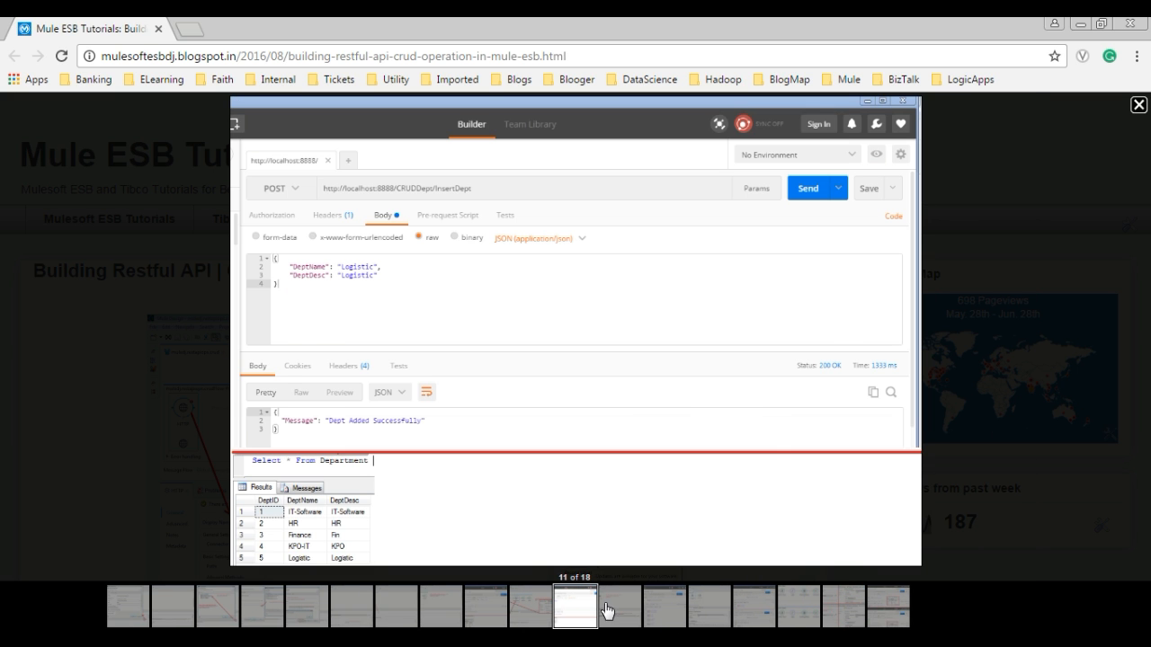
click(618, 604)
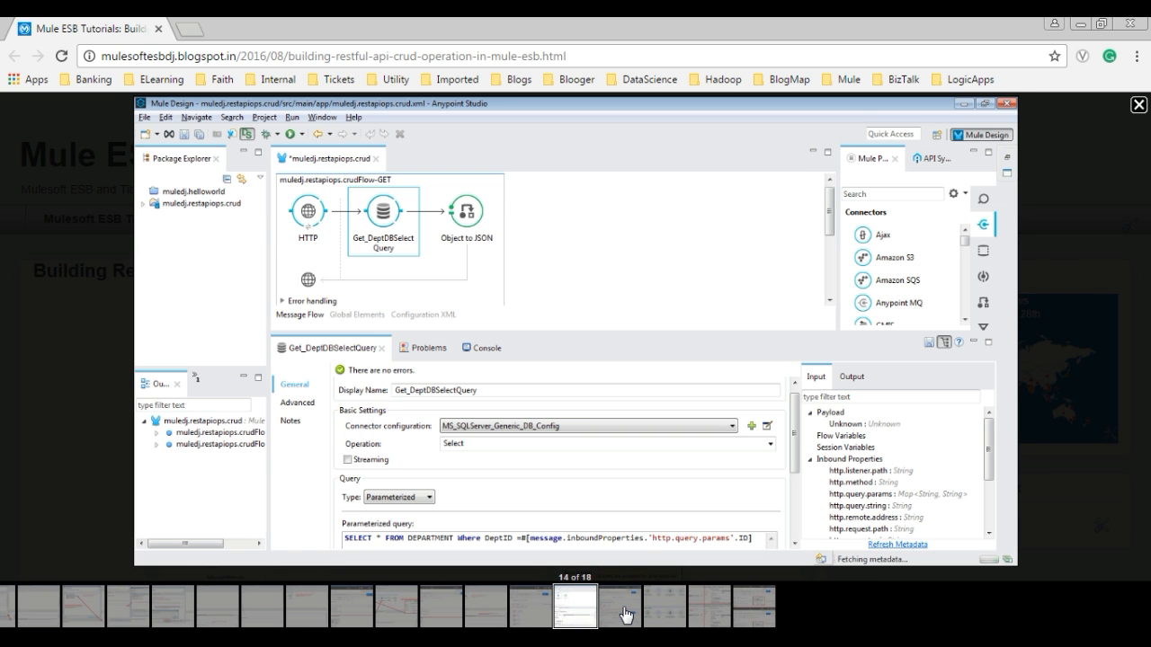
mouse_move(647, 619)
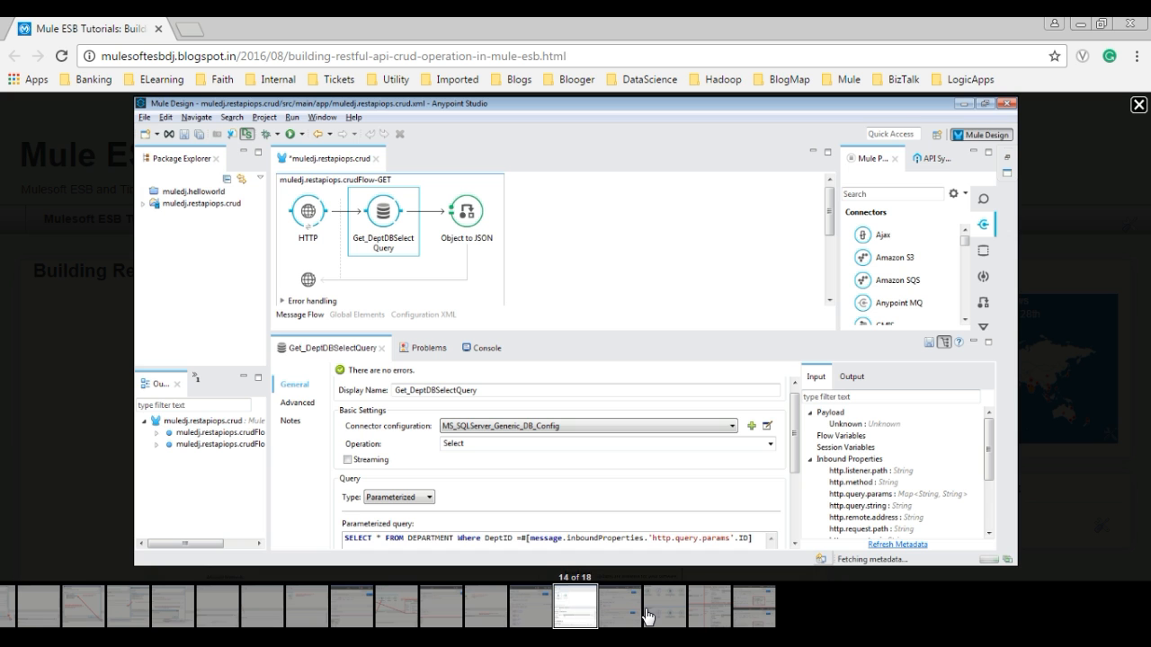
click(619, 605)
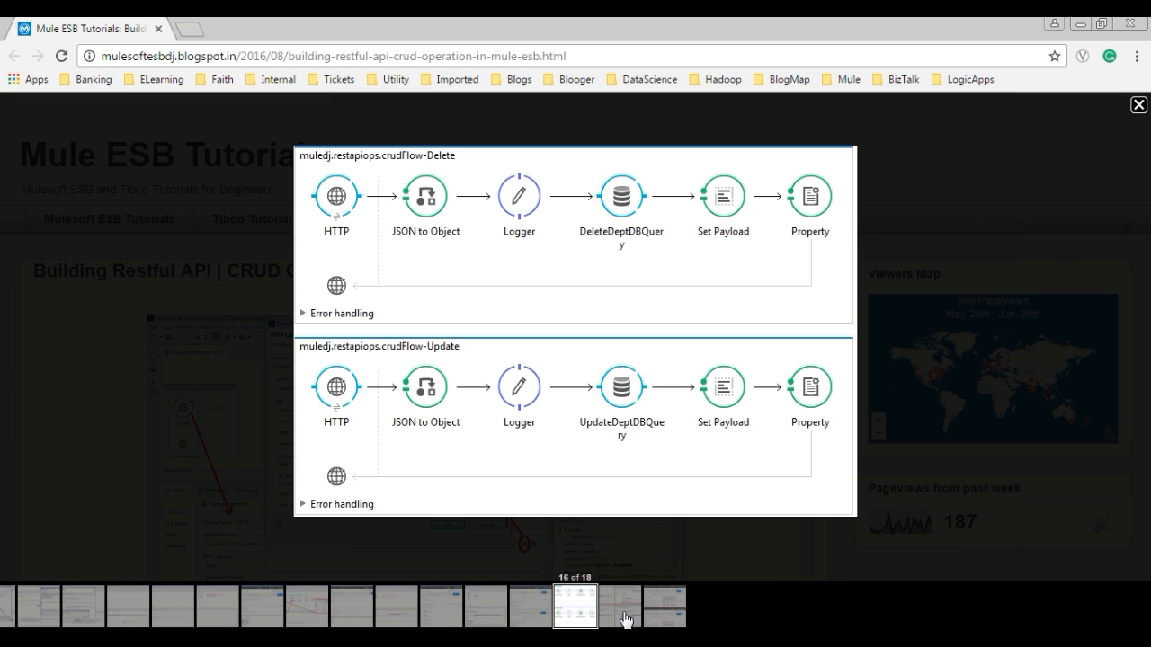
click(654, 605)
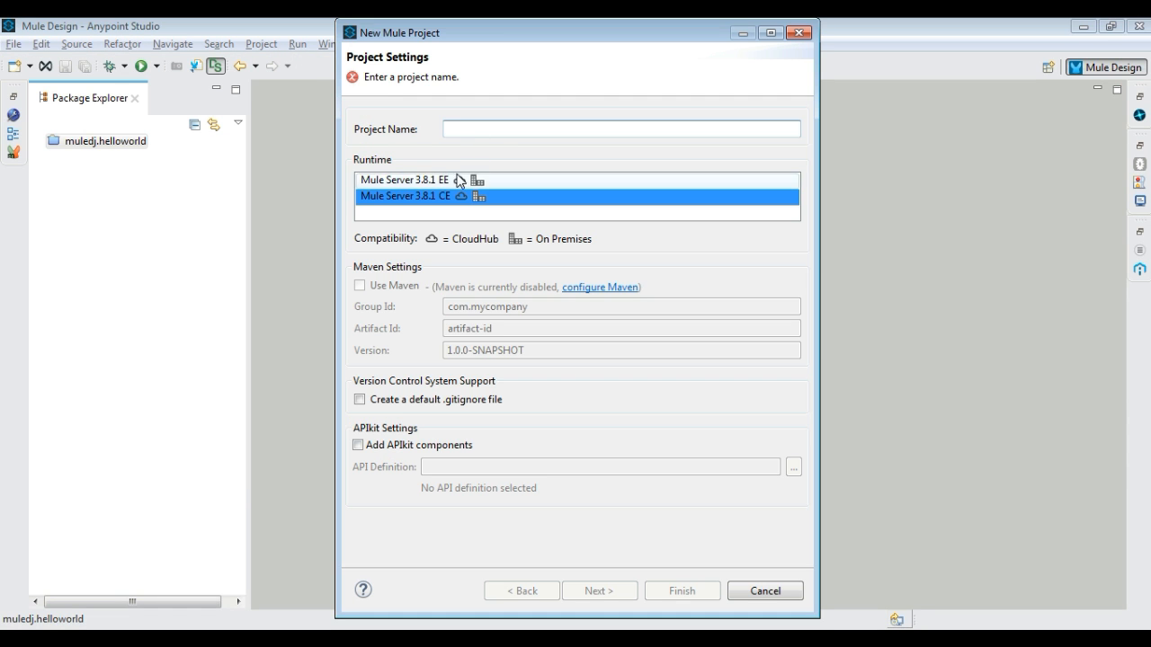
Name the new Mule project muledj.restapiops.crud, finish creation and expand it in the workspace
text(Muledj.)
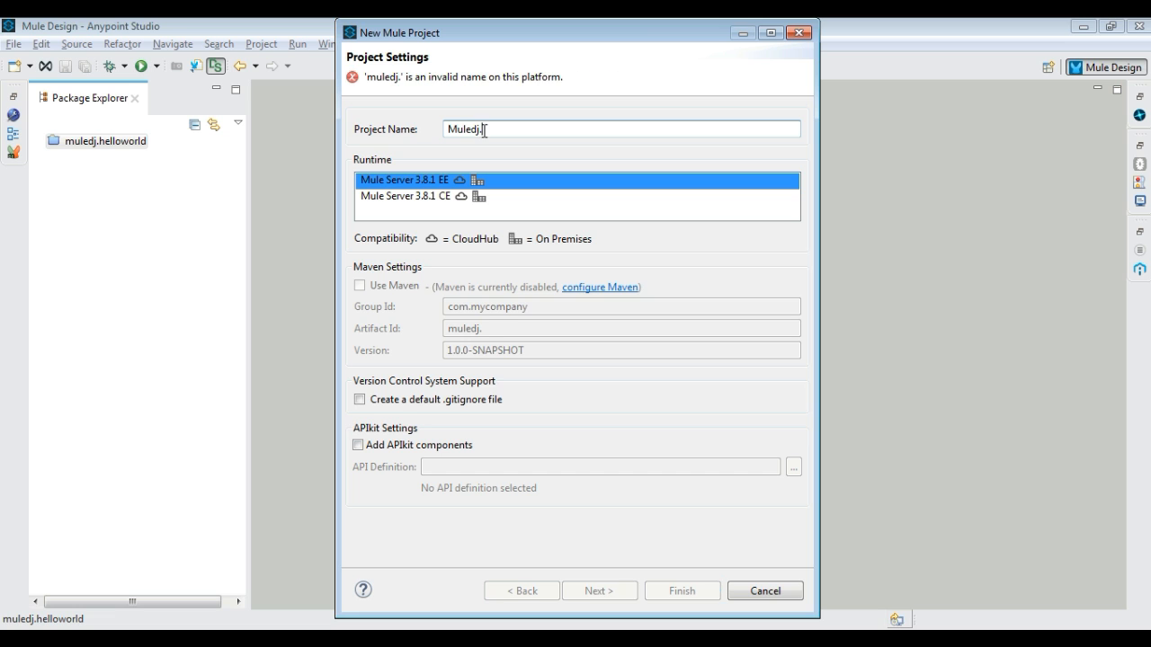
text(restapiops.)
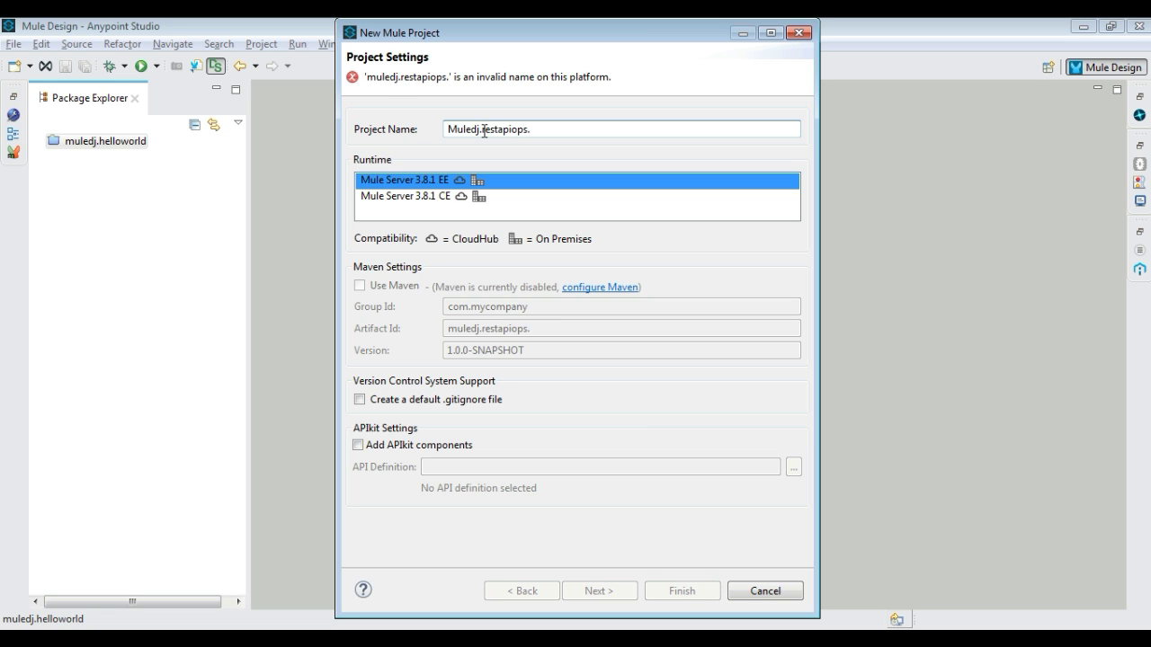
click(679, 589)
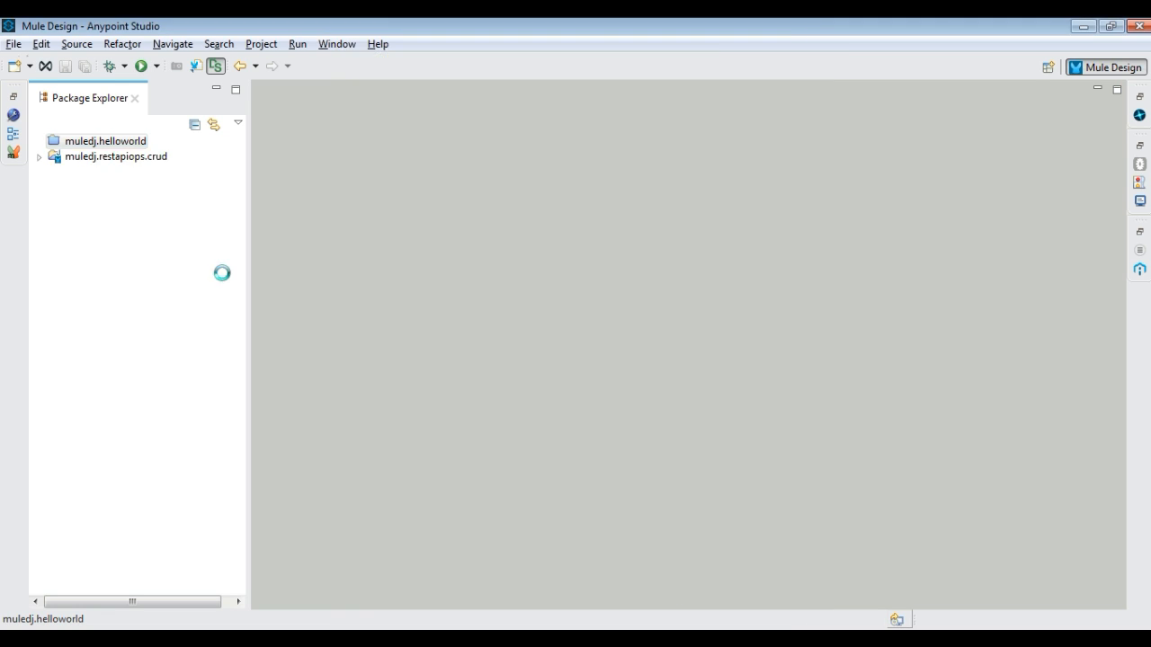
double_click(115, 154)
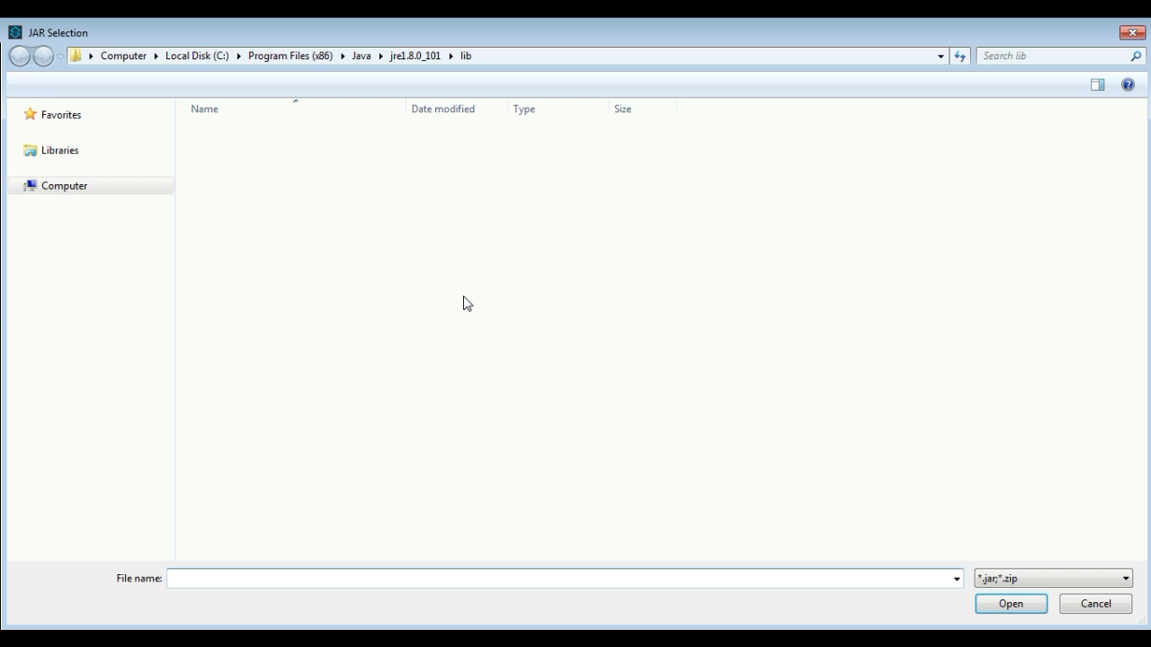
Add sqljdbc42.jar from the Java jre1.8.0_101 lib folder to the project's referenced libraries
click(235, 505)
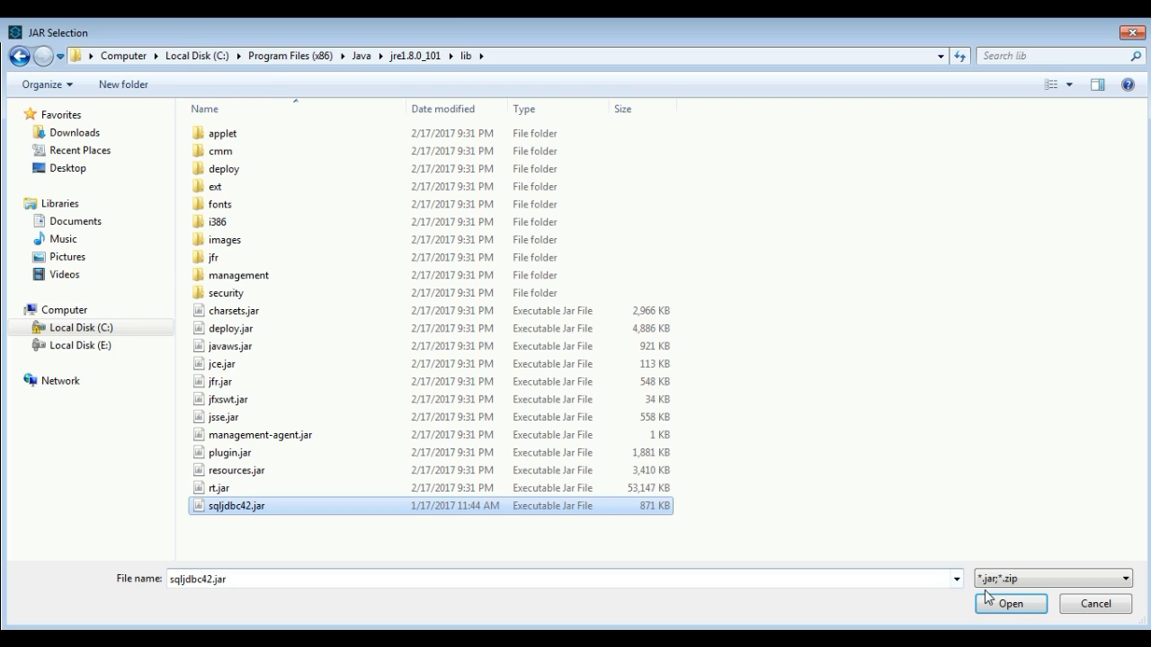
click(1011, 605)
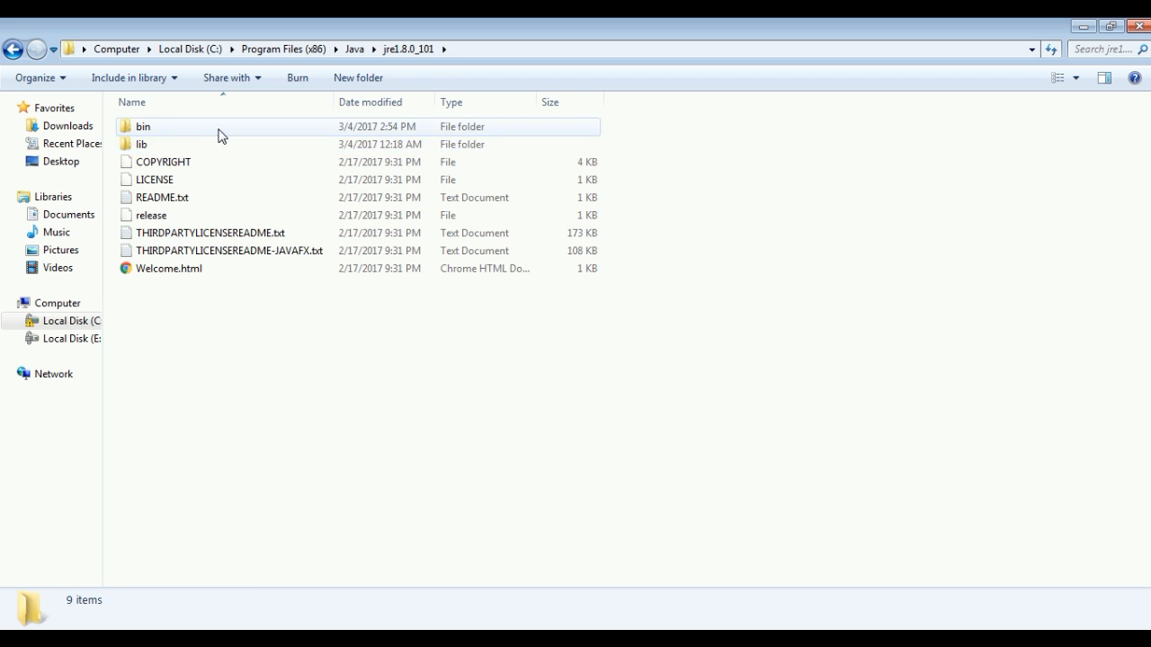
double_click(142, 126)
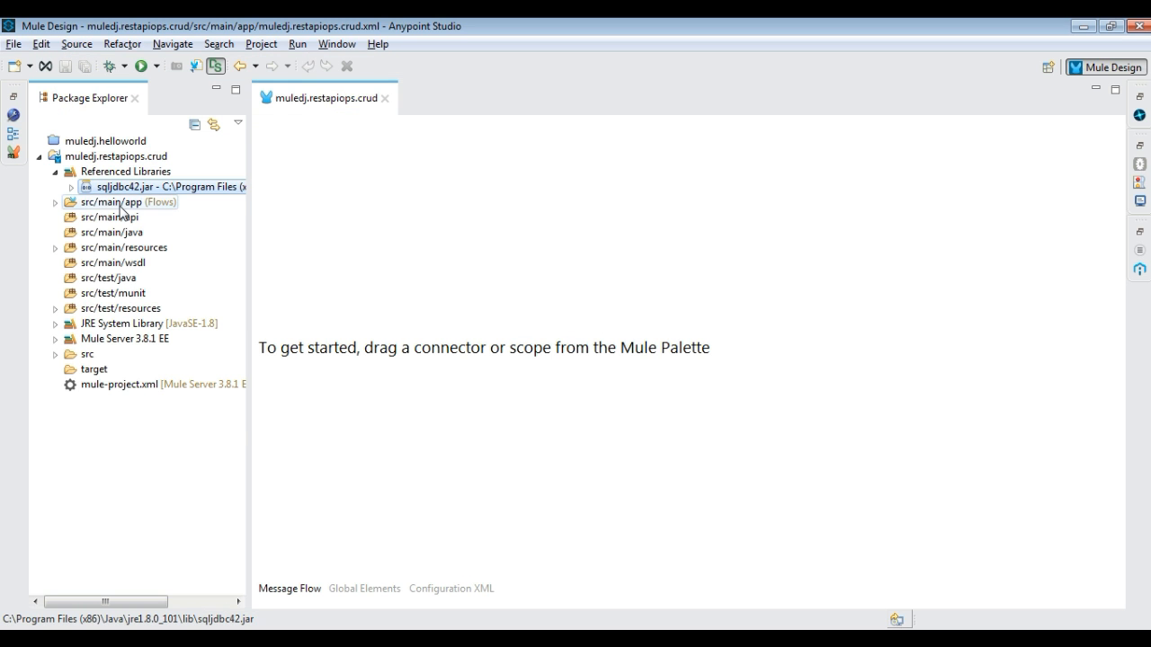
Start the flow with an HTTP listener on port 8081, base path /CRUDapi, path /GetDept, allowing GET
click(56, 201)
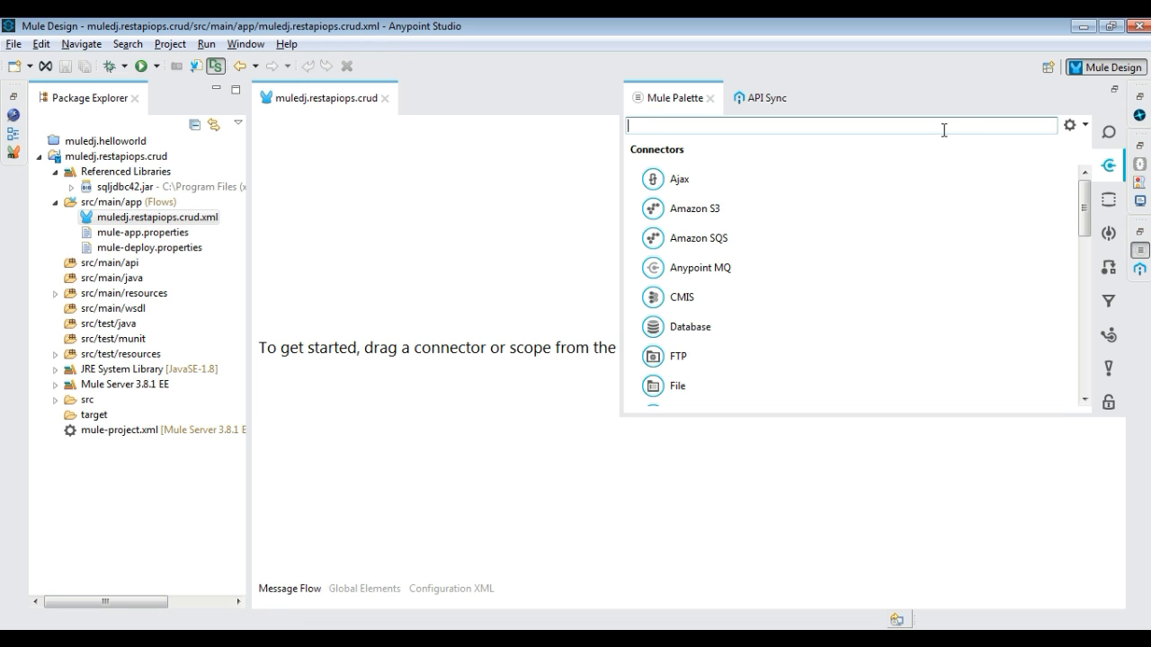
text(http)
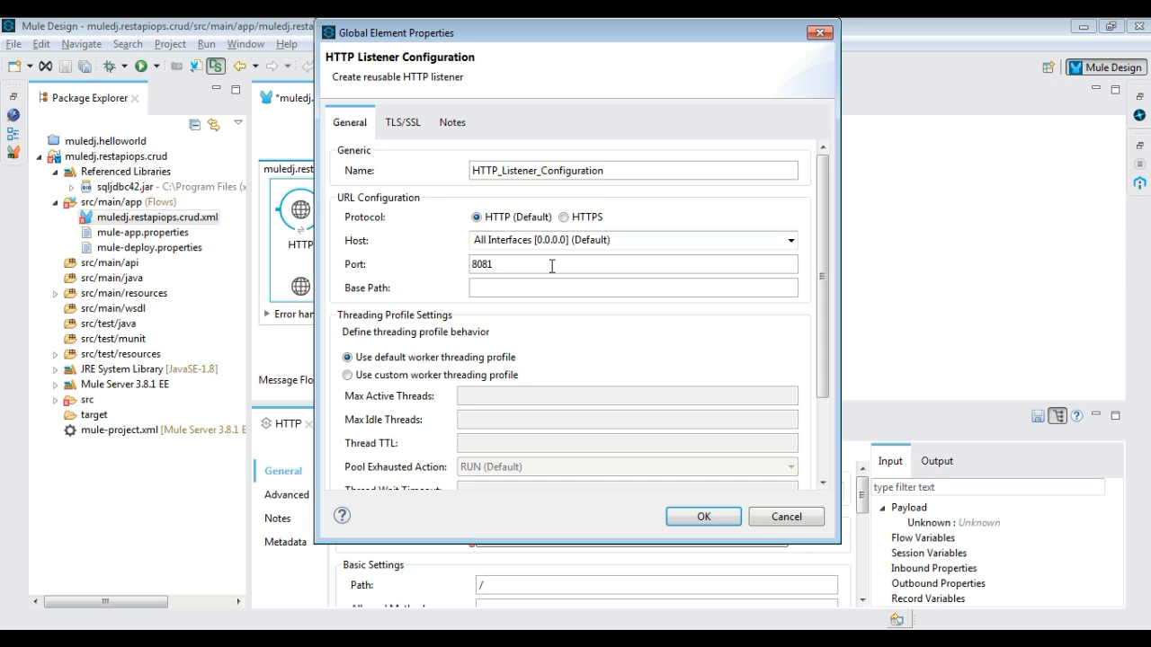
text(/C)
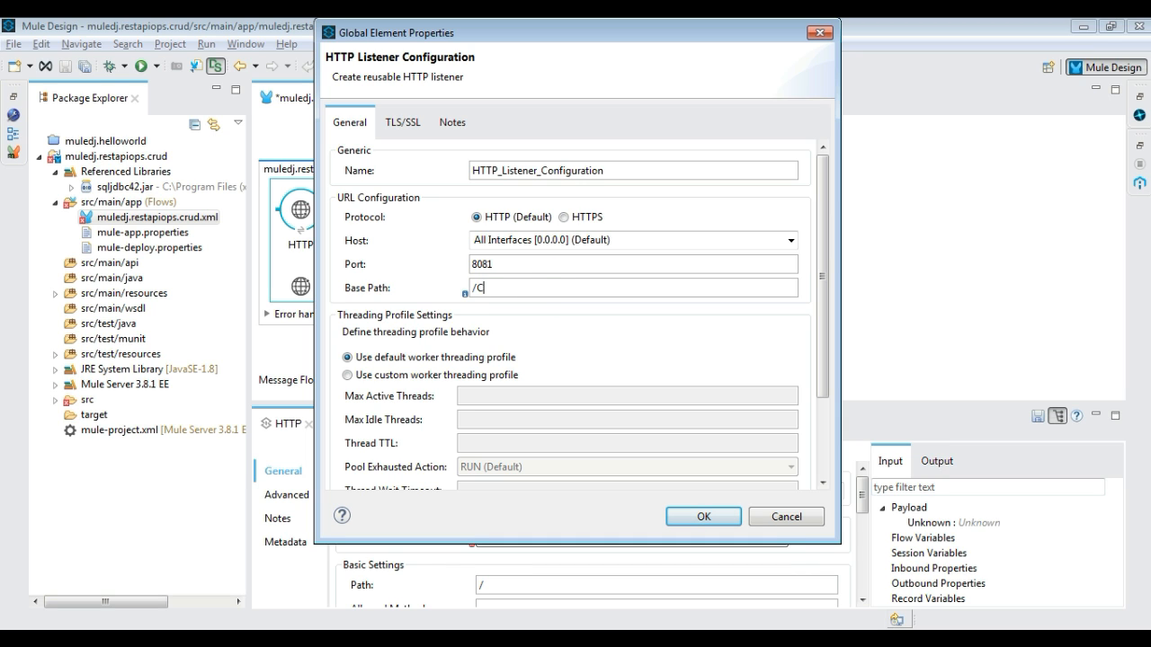
text(RUD)
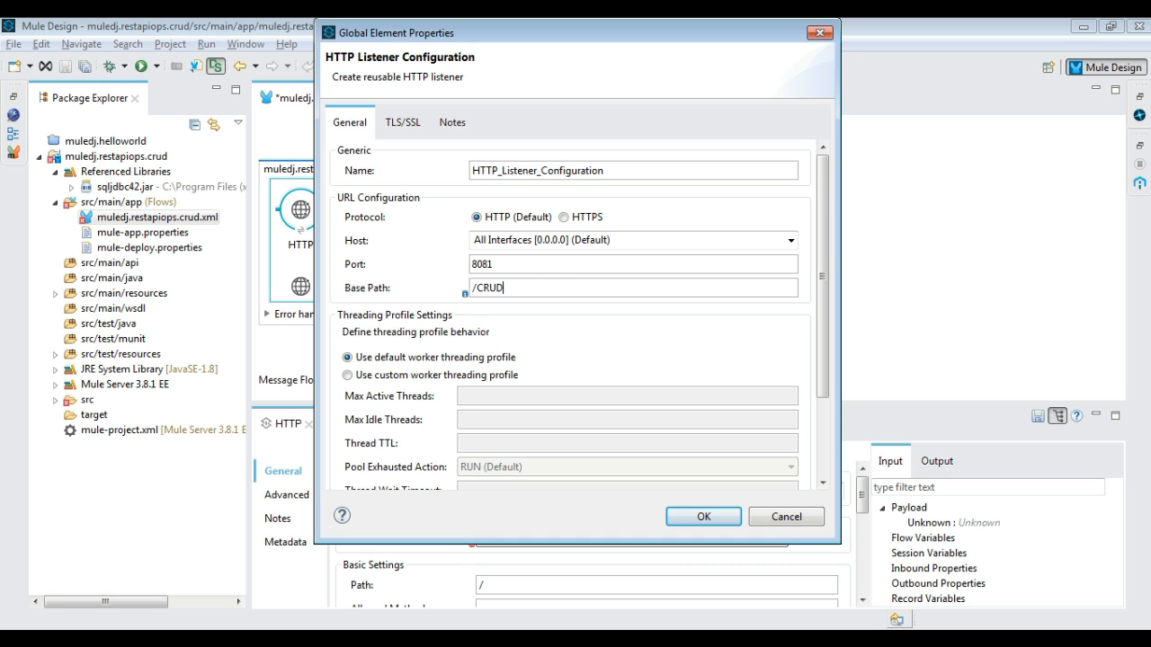
text(api)
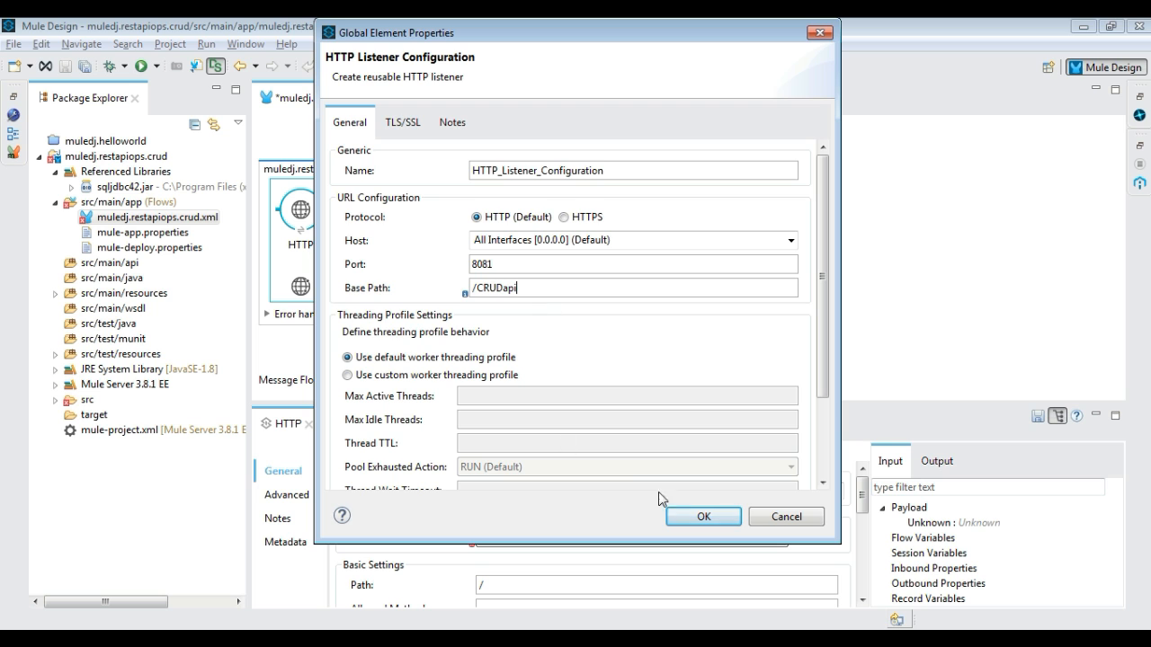
click(703, 516)
text(GetDept)
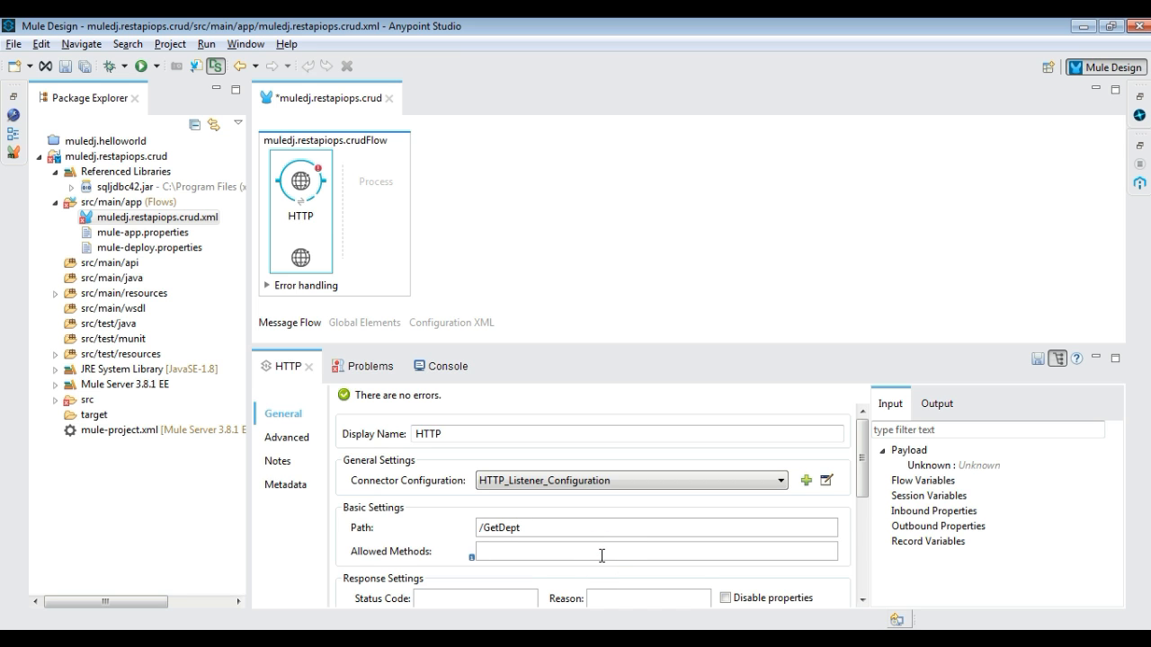
text(GET)
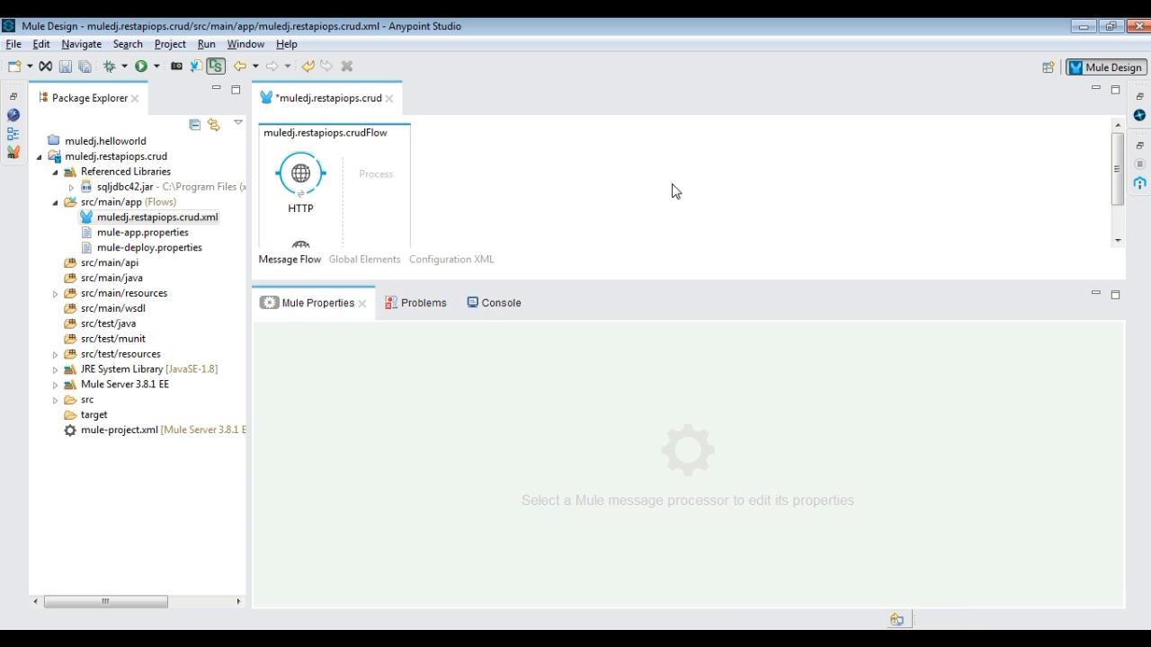
Create a generic database configuration with the SQL Server JDBC URL and SQLServerDriver class, and test the connection
click(300, 173)
text(sqls)
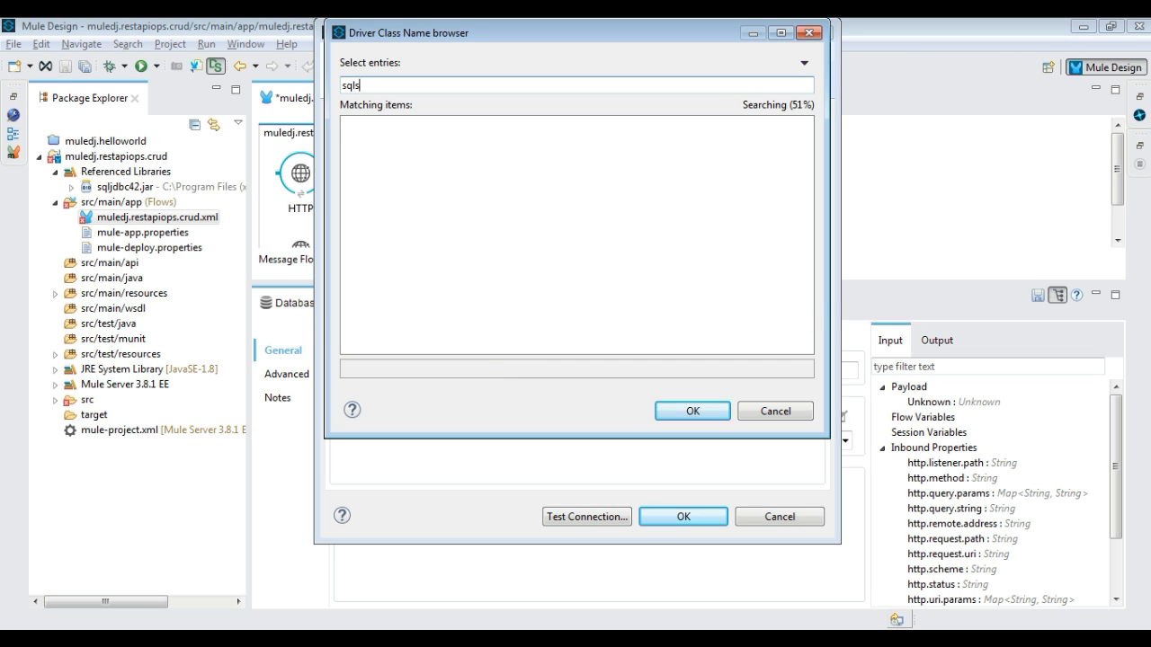
text(erver)
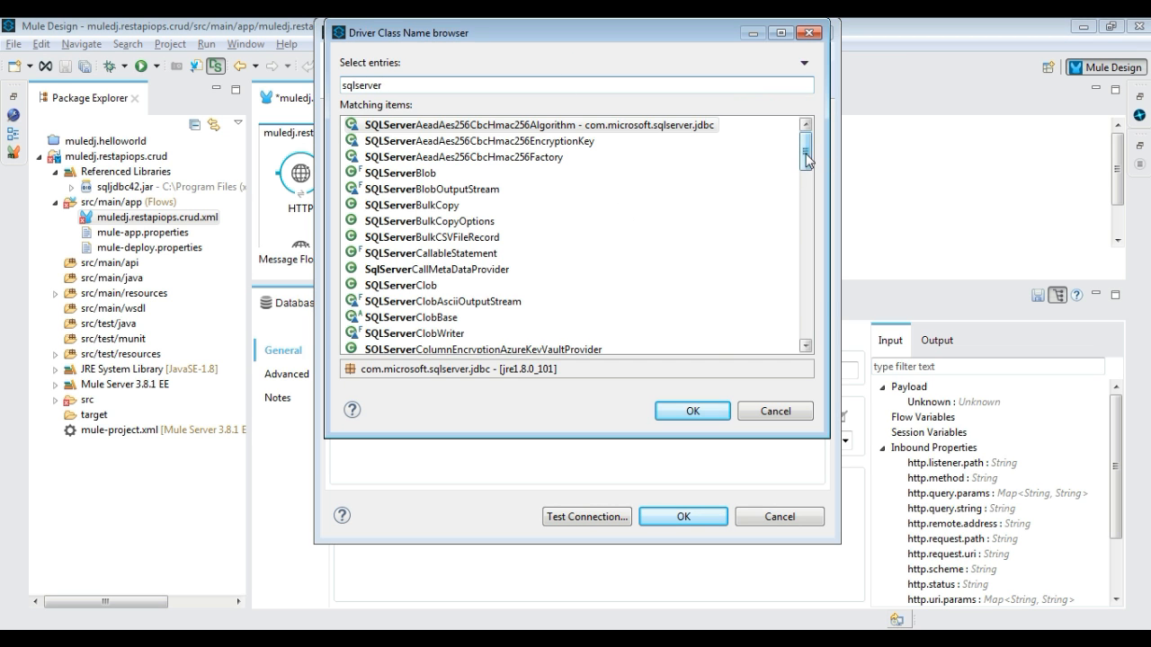
scroll(down, 3)
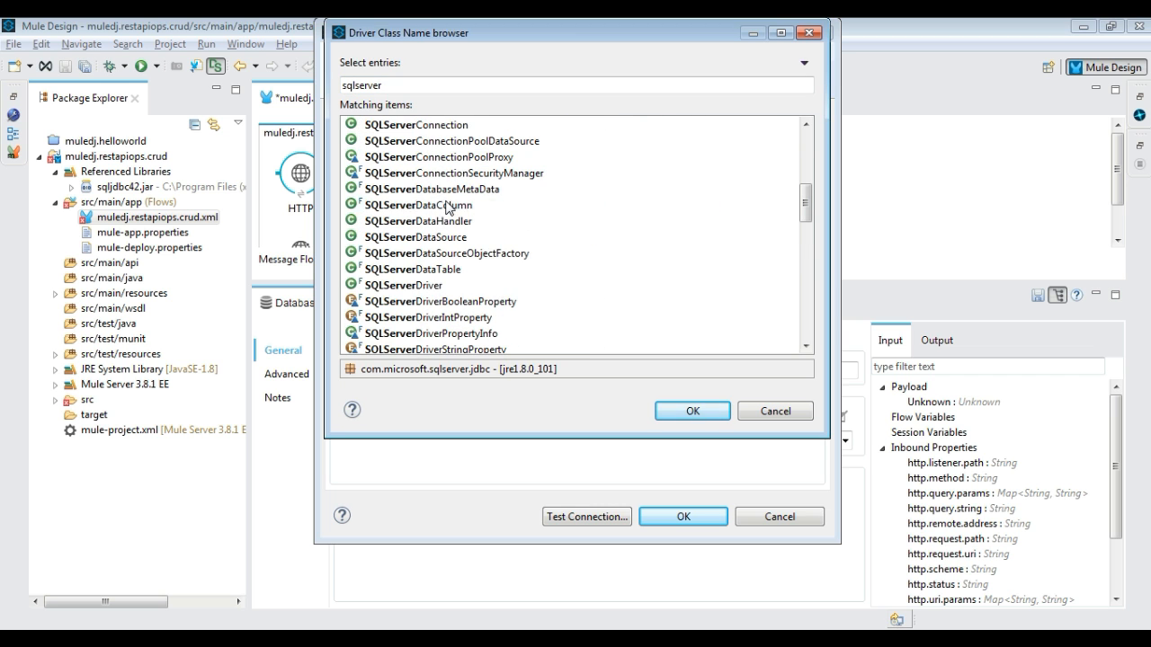
click(690, 410)
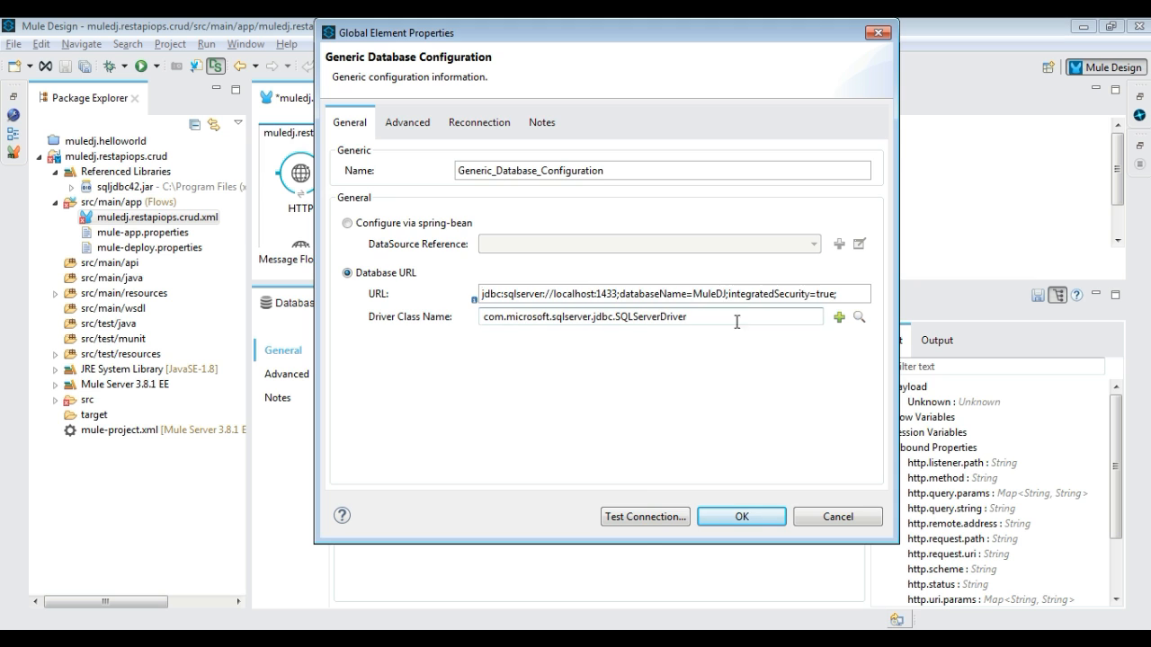
click(644, 516)
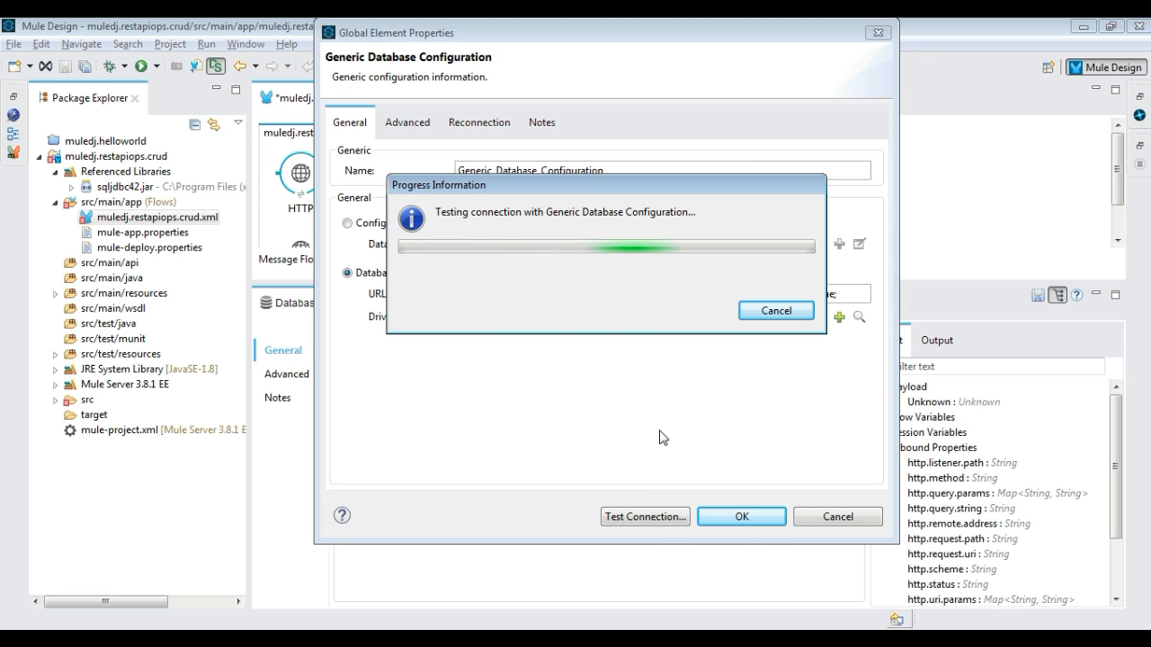
click(741, 516)
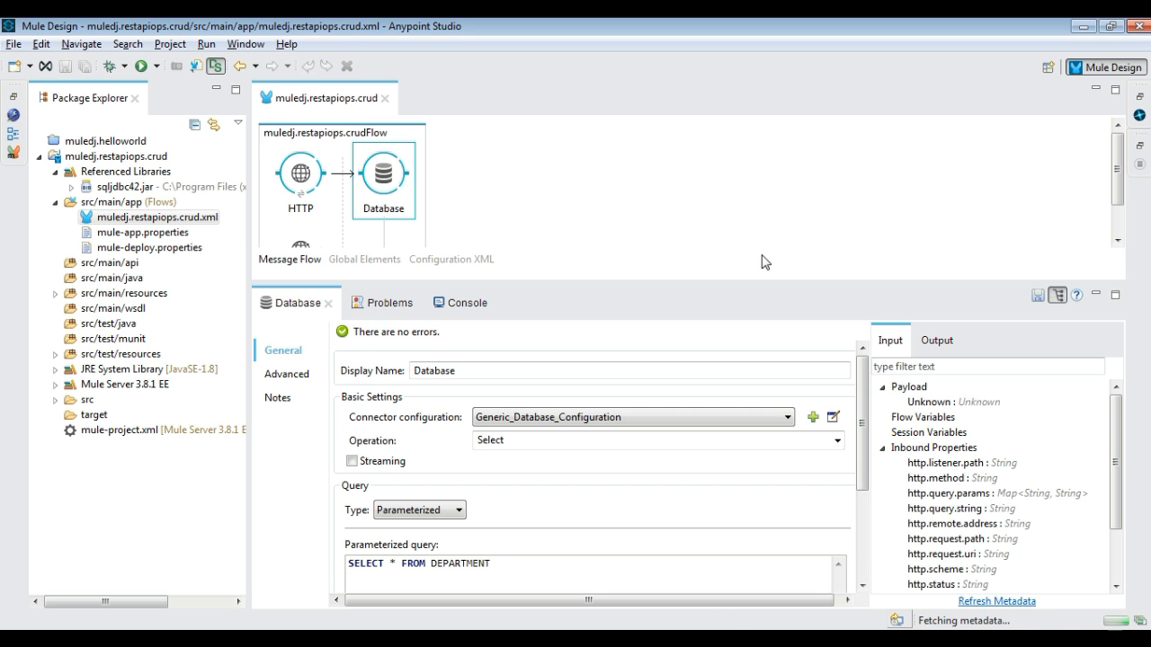
Run muledj.restapiops.crud as a Mule application and watch it start in the Console
click(144, 65)
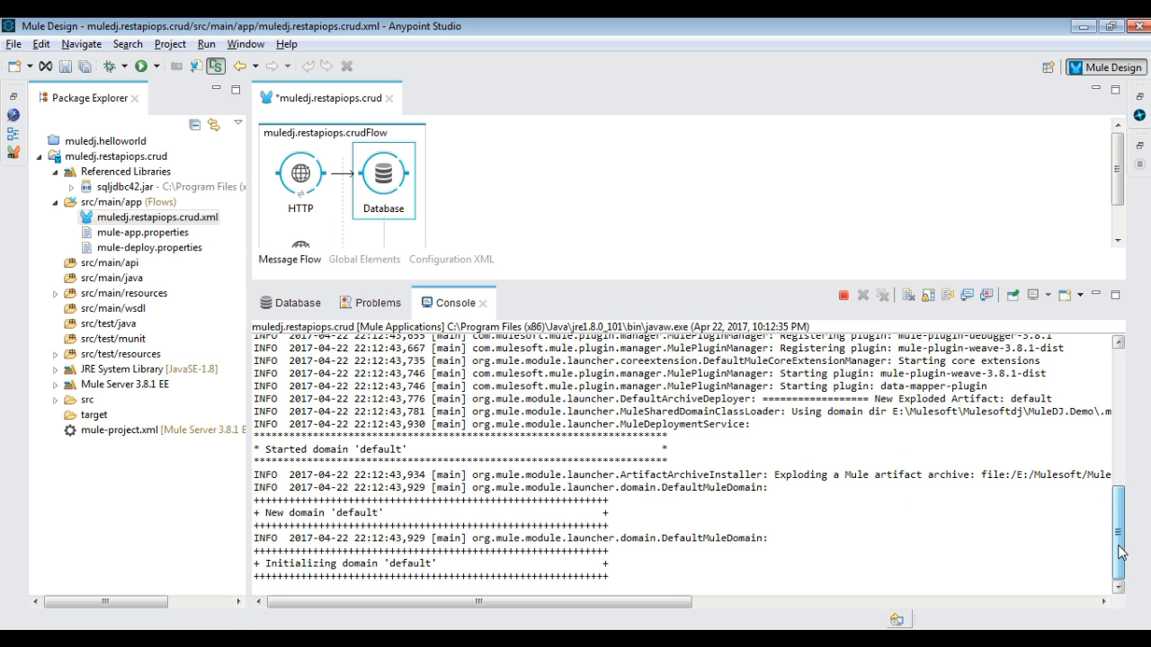
scroll(up, 3)
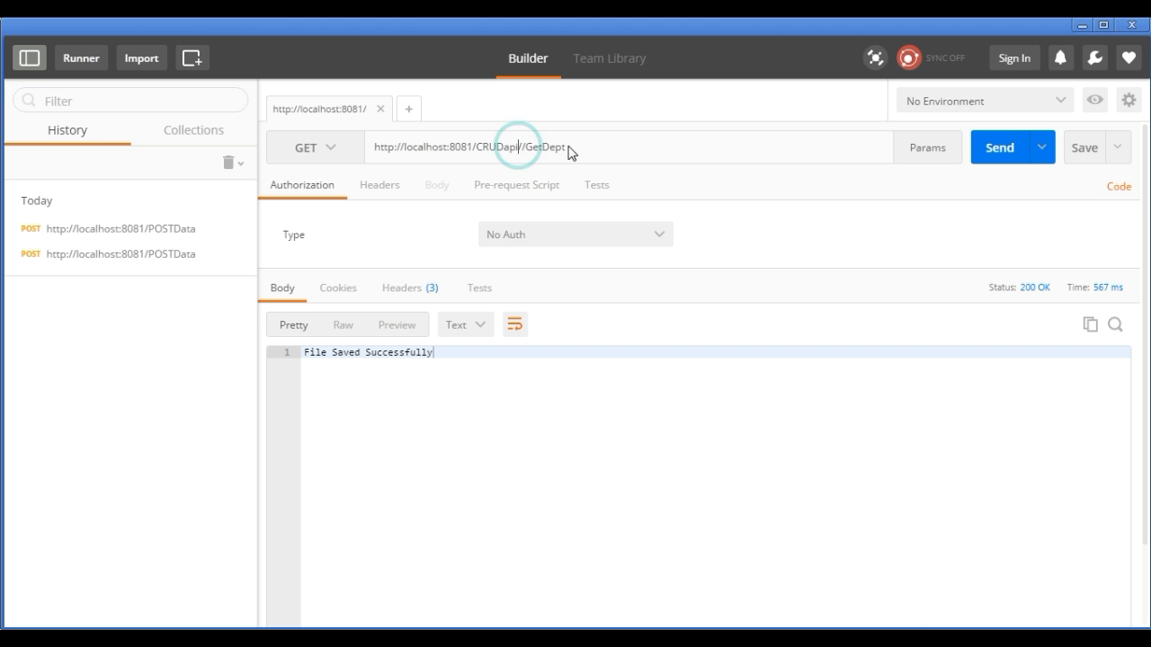
click(1000, 148)
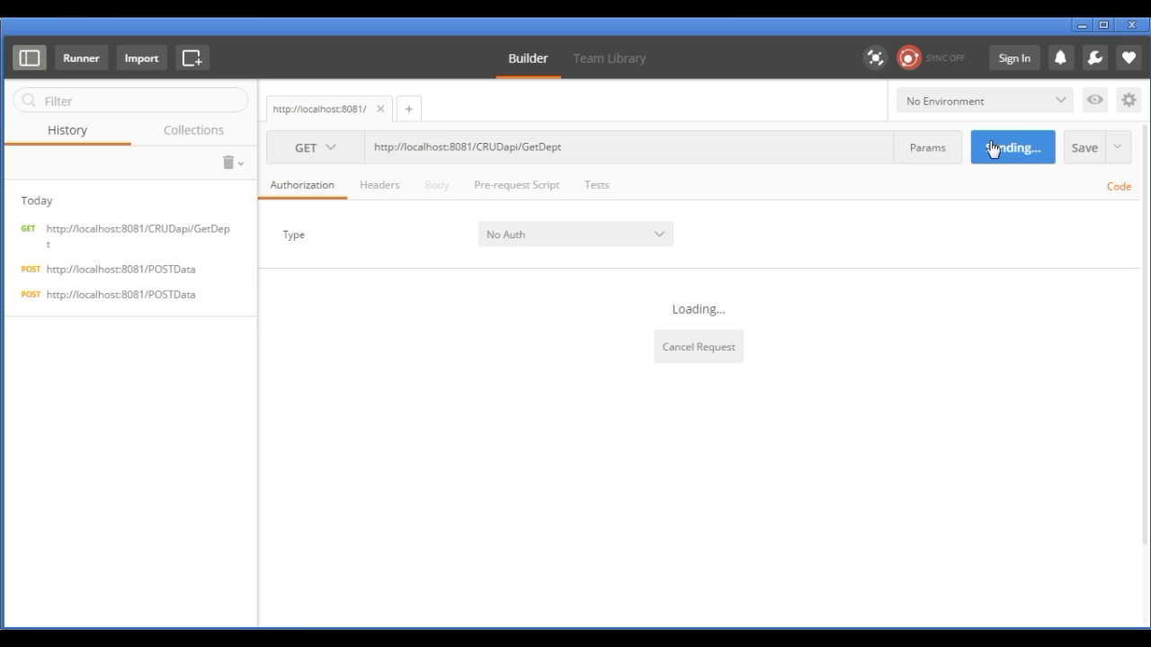
click(1007, 148)
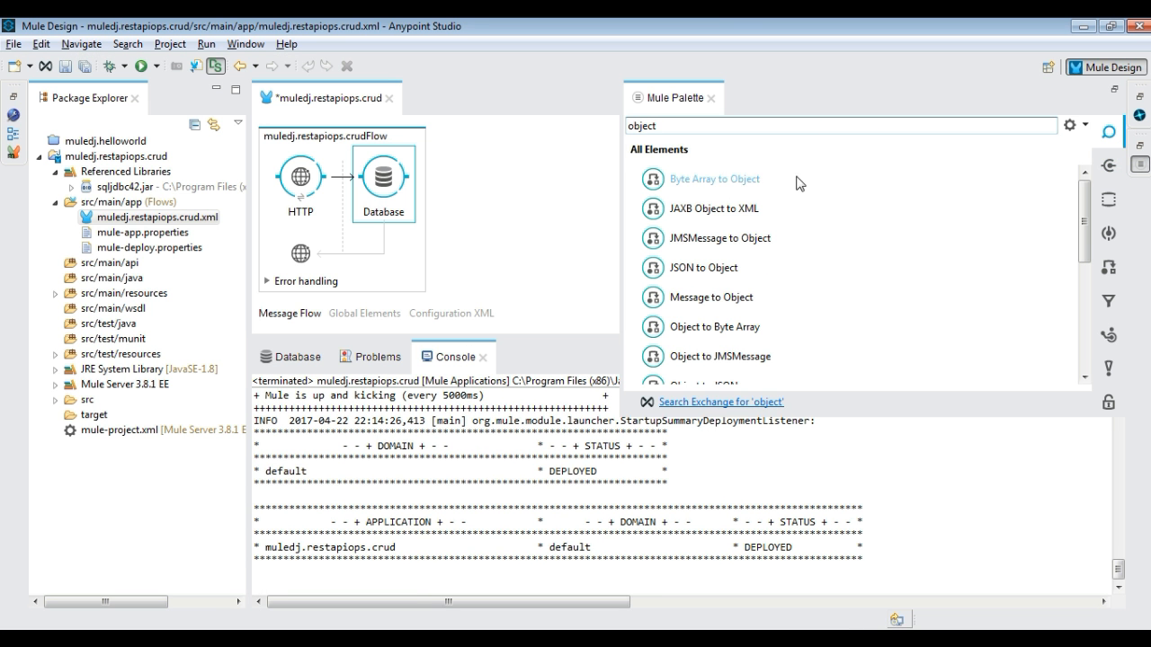
Add Object to JSON and a Logger with a 'Responding to Client' message after the Database step, then rerun the application
scroll(down, 3)
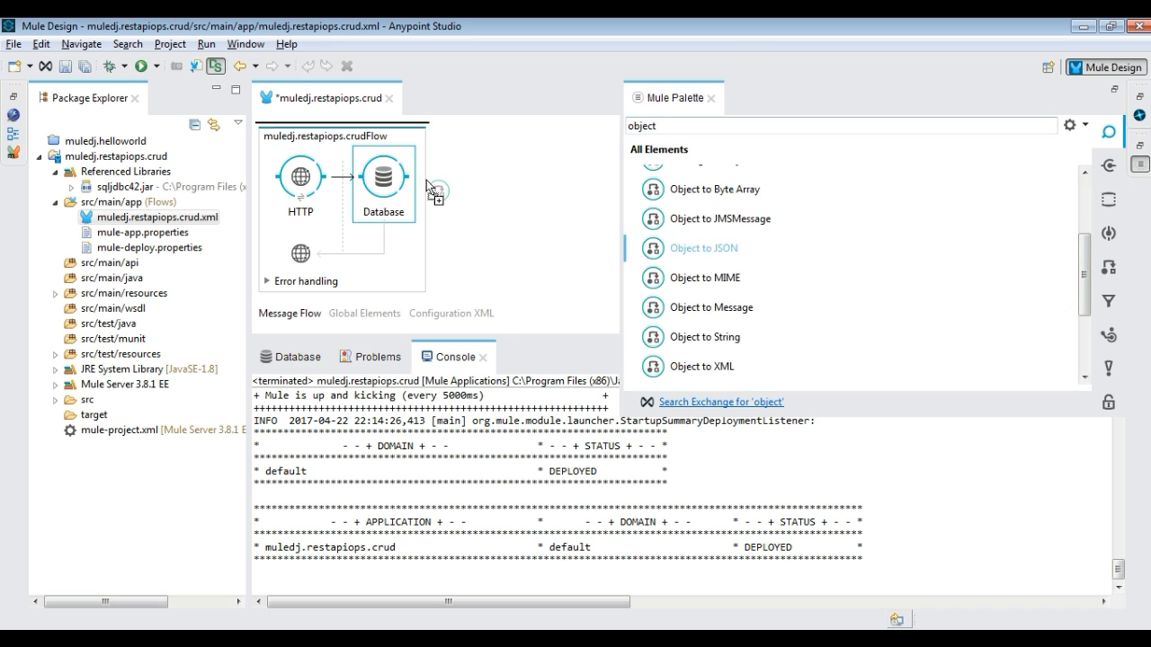
drag(704, 248, 478, 183)
text(log)
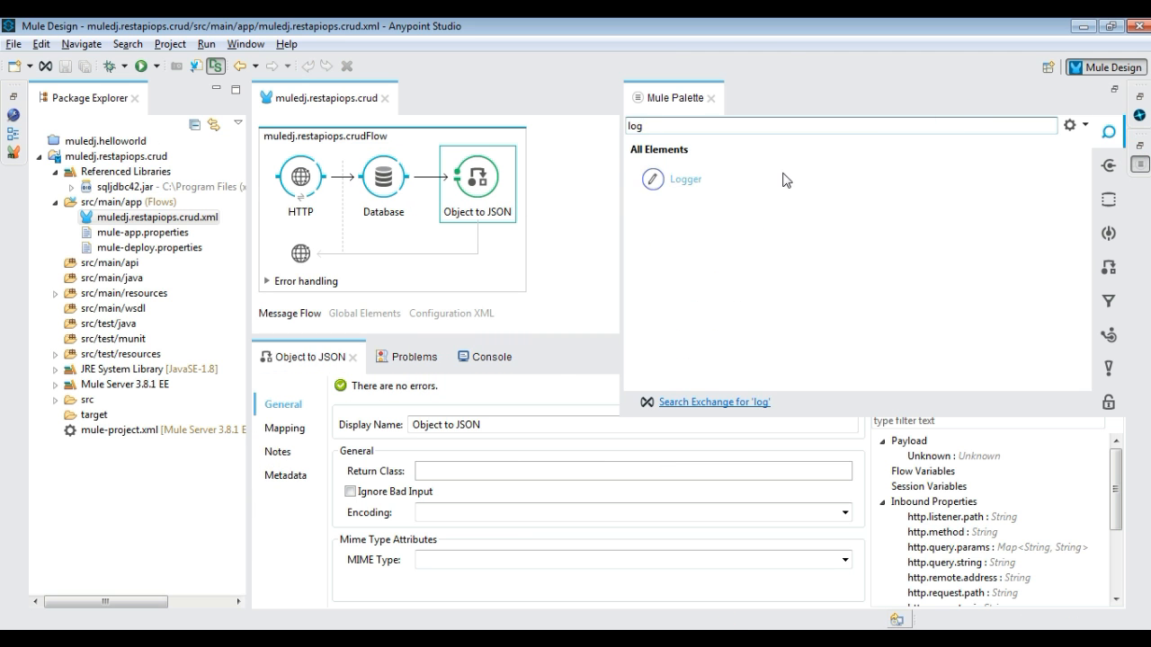
drag(685, 179, 572, 180)
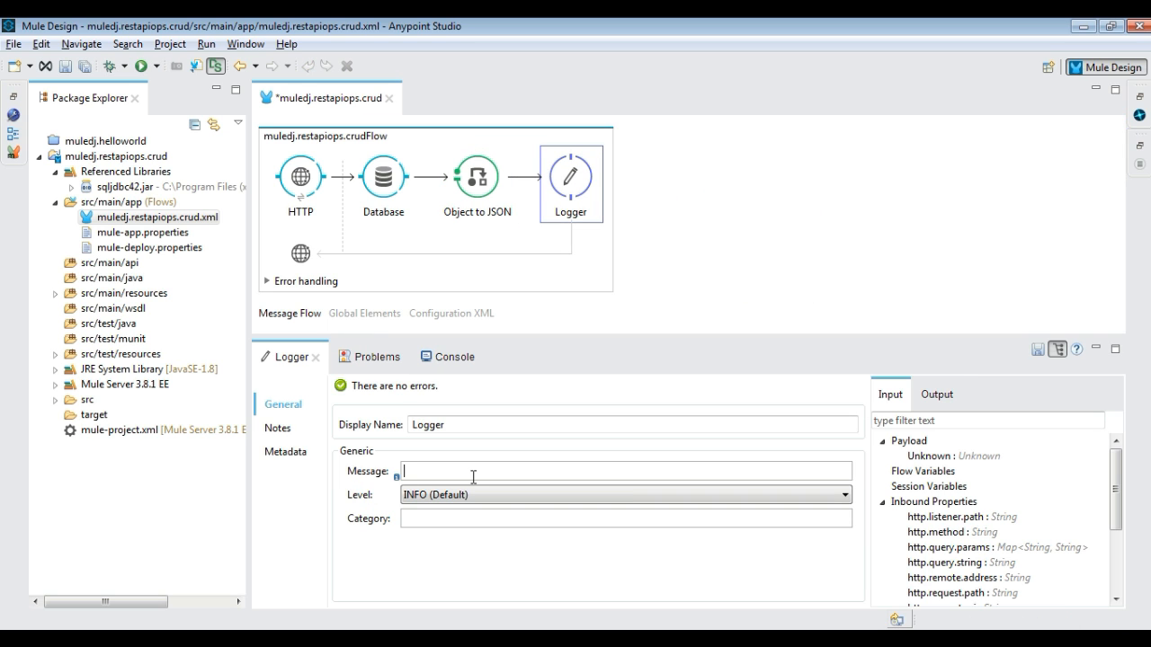
text(Responding to Client wut)
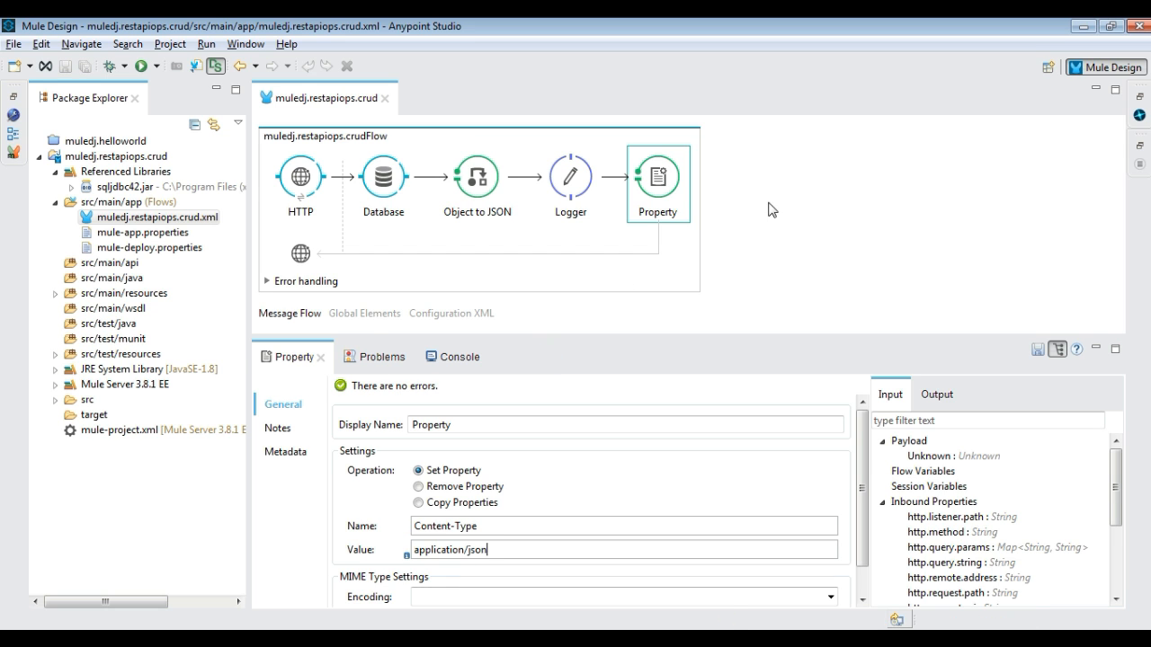
click(139, 65)
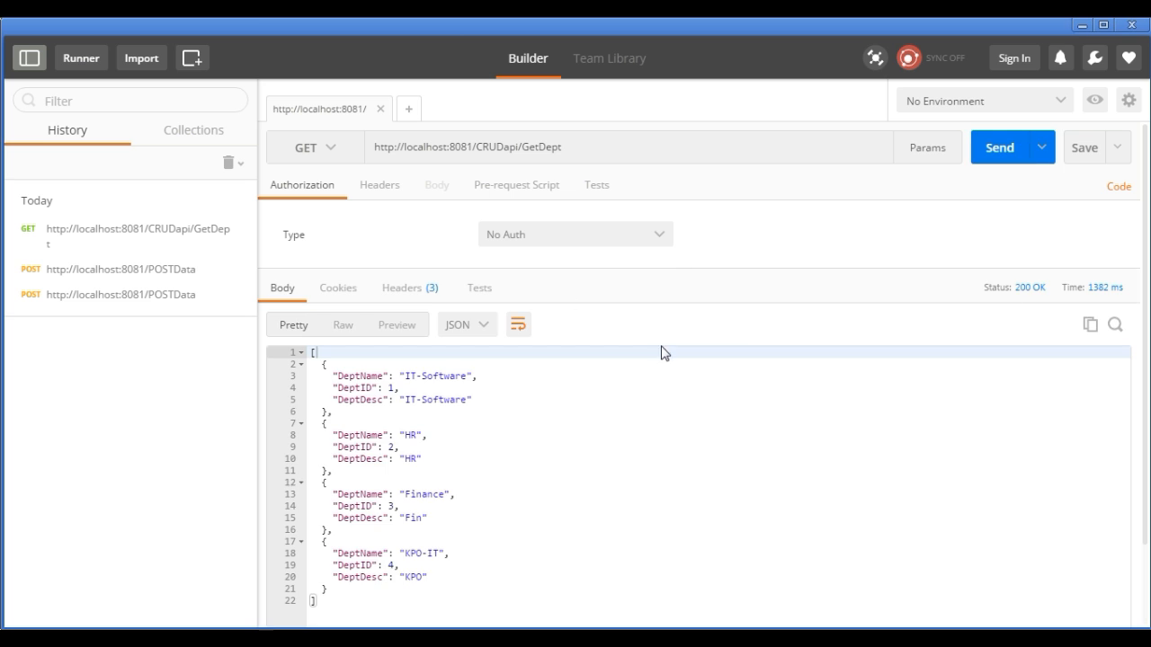
Check the GetDept response: 200 OK with the four departments as JSON
click(403, 288)
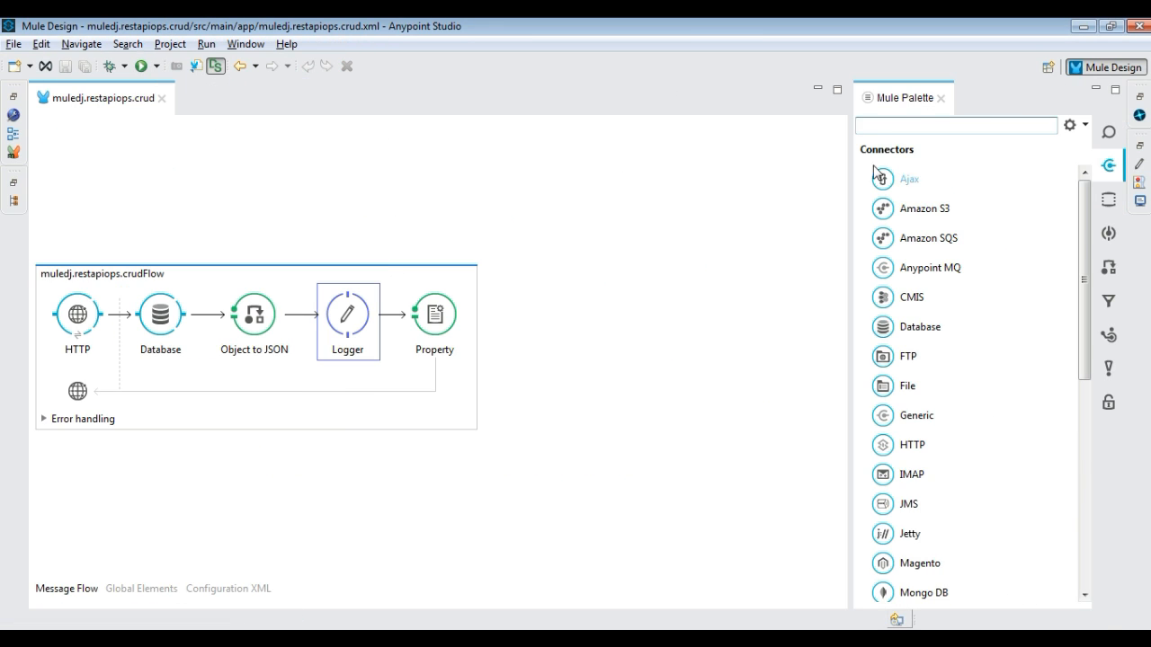
Start crudFlow1 with a new HTTP listener at path /InsertDept accepting POST
text(htt)
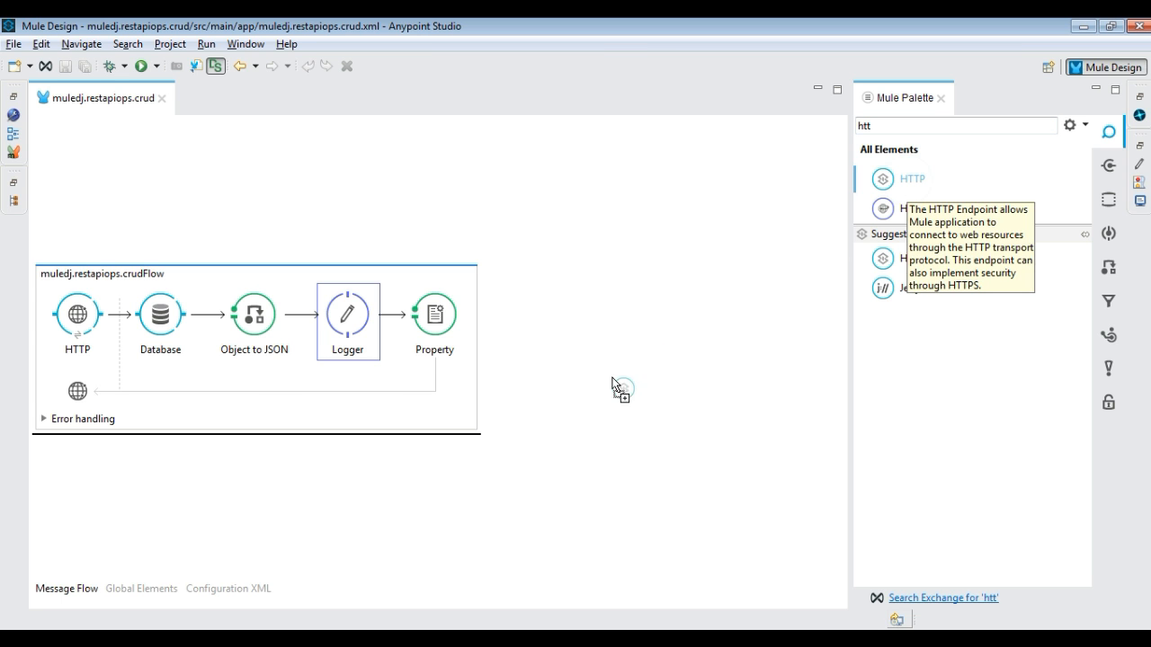
drag(910, 178, 77, 403)
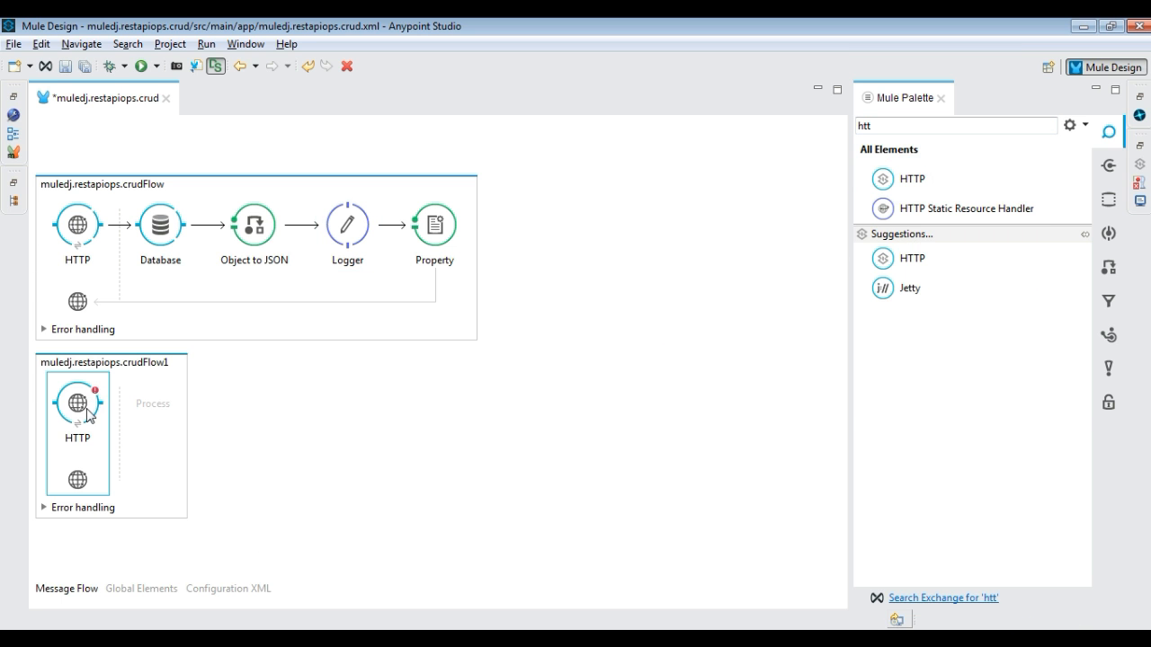
double_click(75, 403)
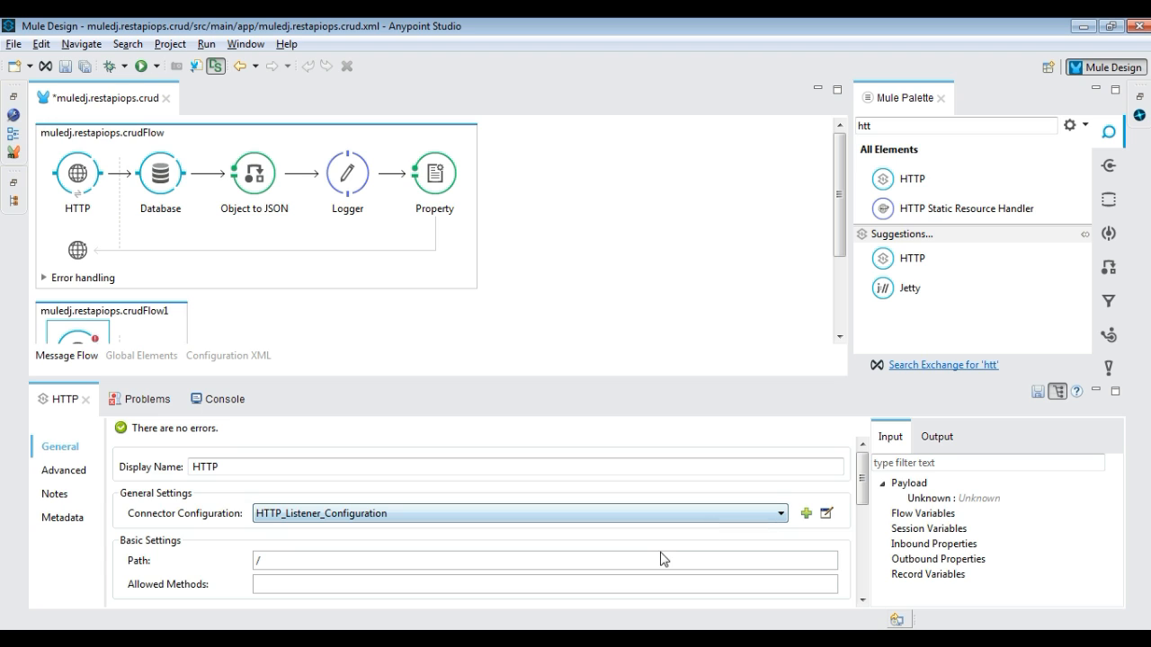
text(InsertD)
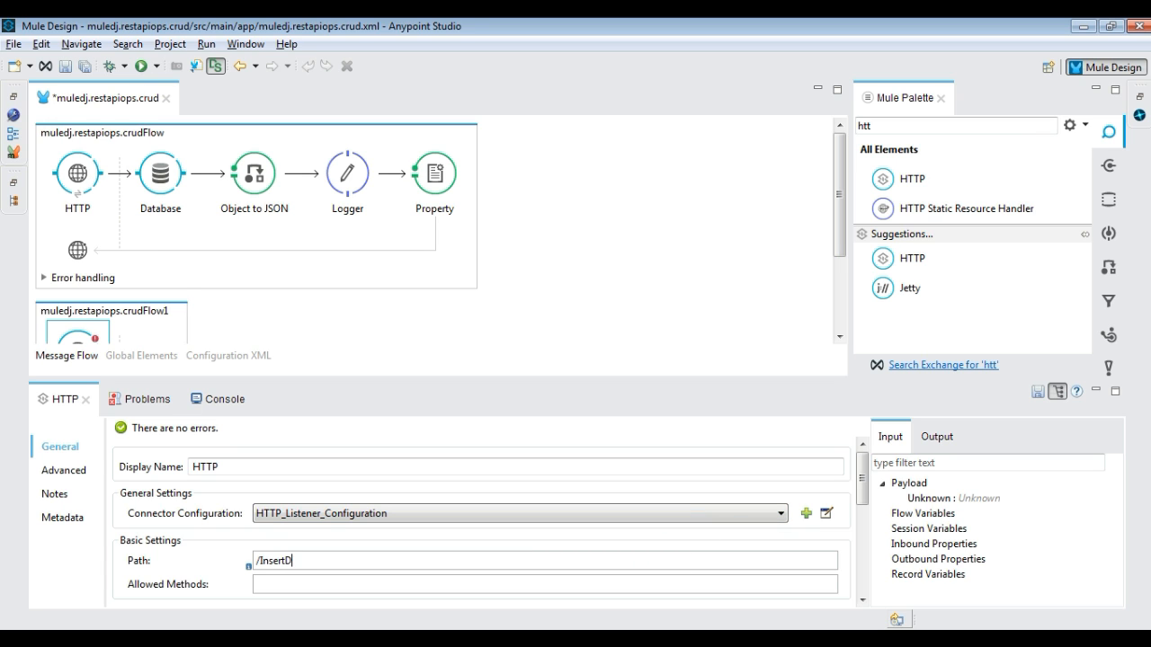
text(ept)
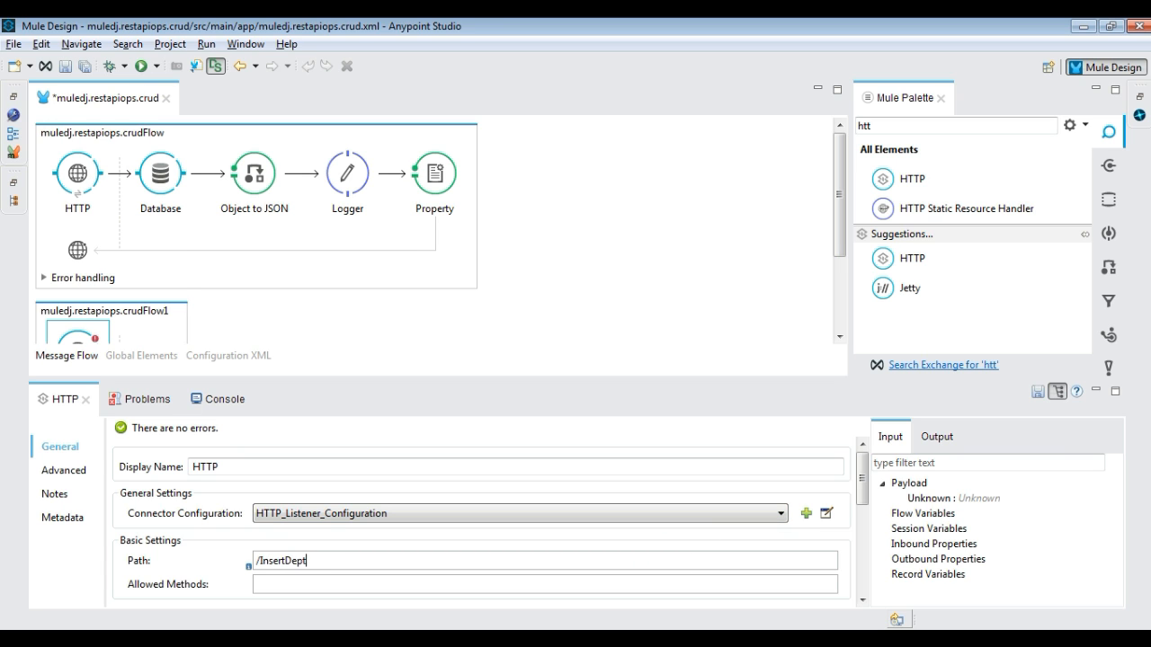
text(POST)
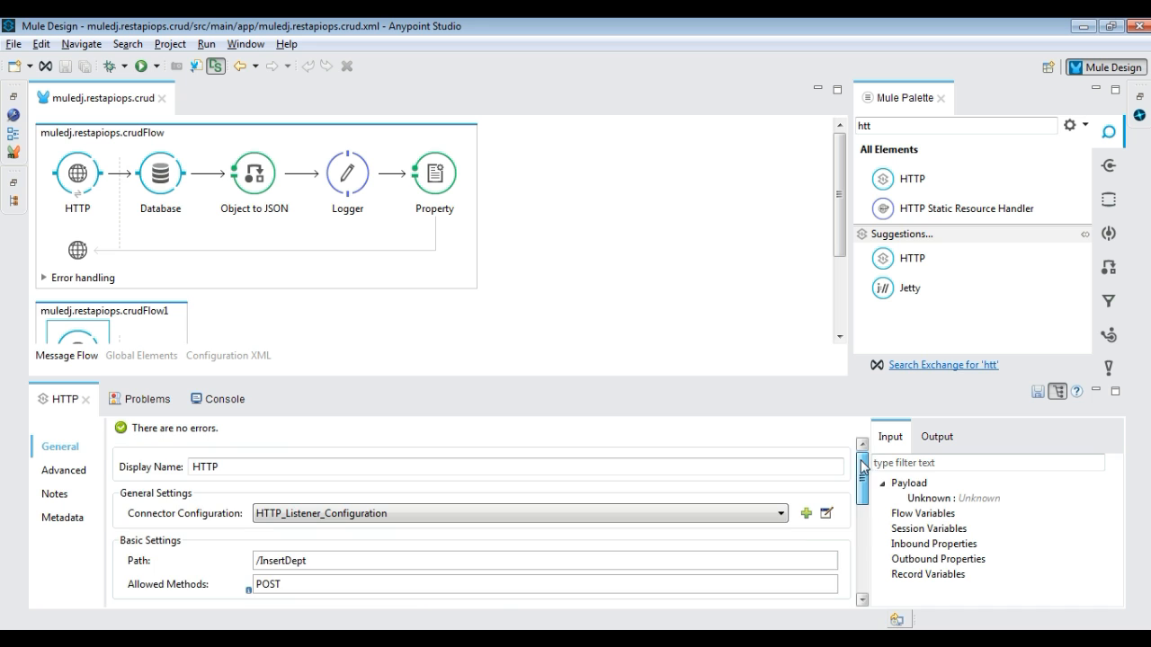
click(84, 399)
text(json)
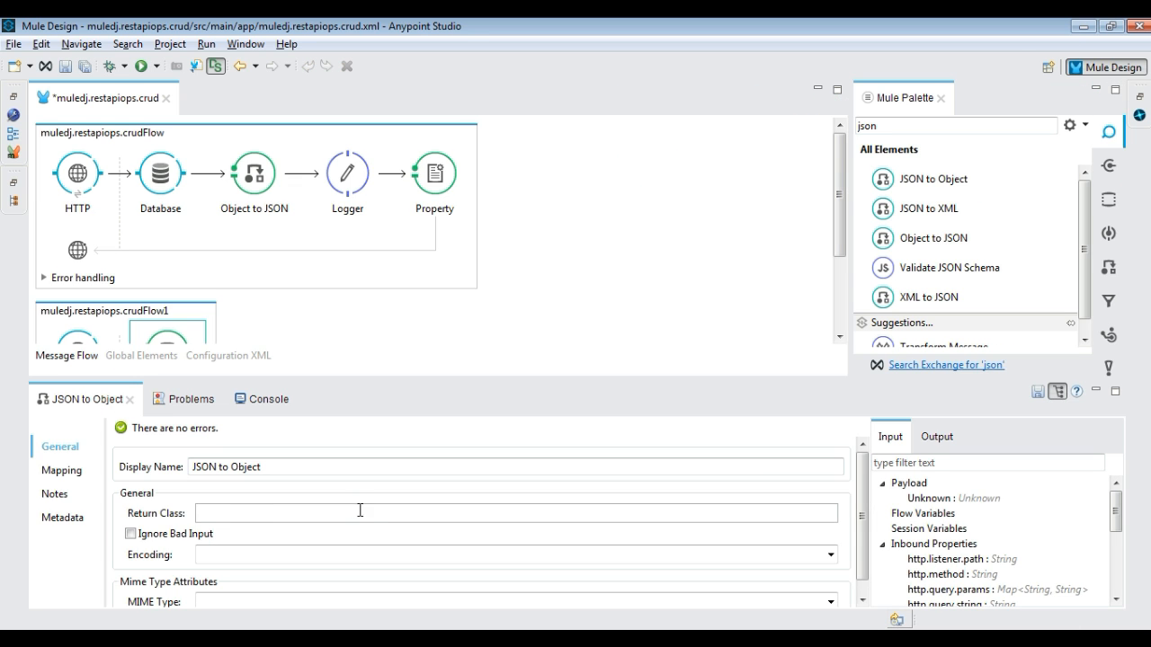
Set the JSON to Object return class to java.util.HashMap
text(java.util.Hash)
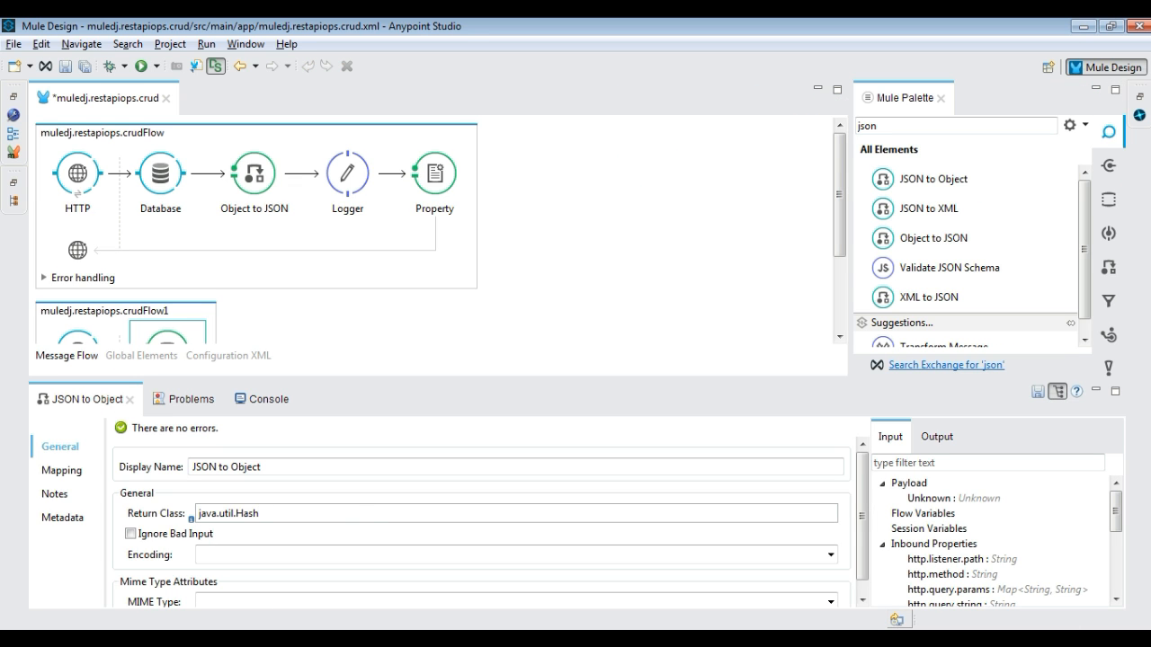
text(Map)
text(data)
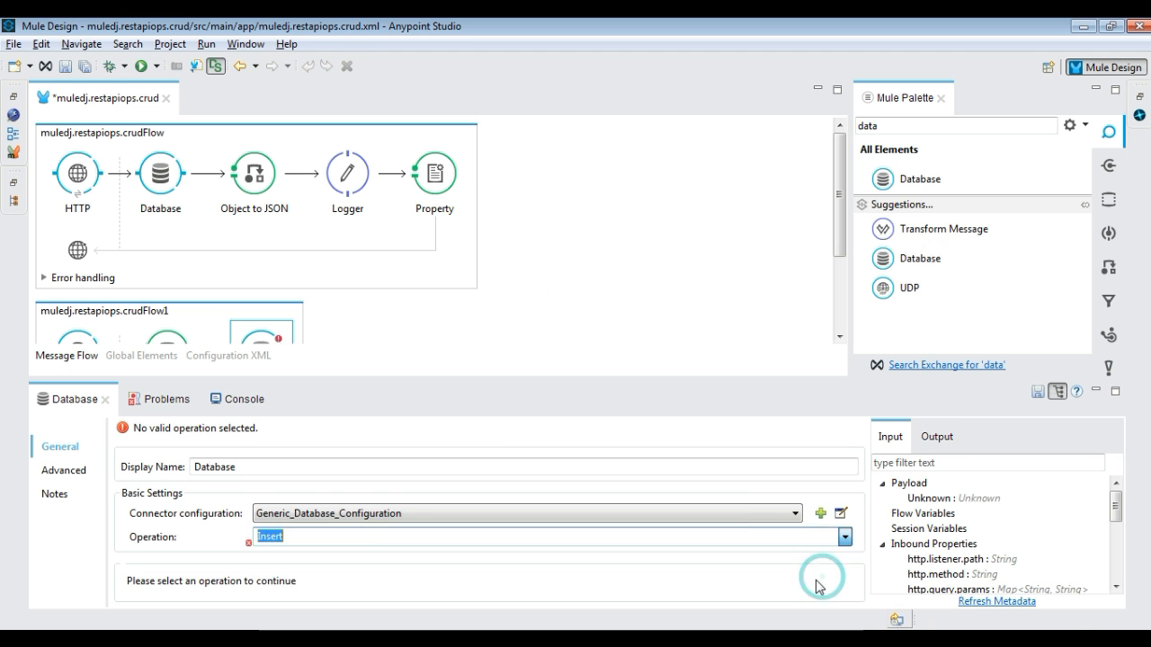
Configure a Database Insert into DEPARTMENT with #[payload.DeptName] and #[payload.DeptDesc] as values
click(843, 536)
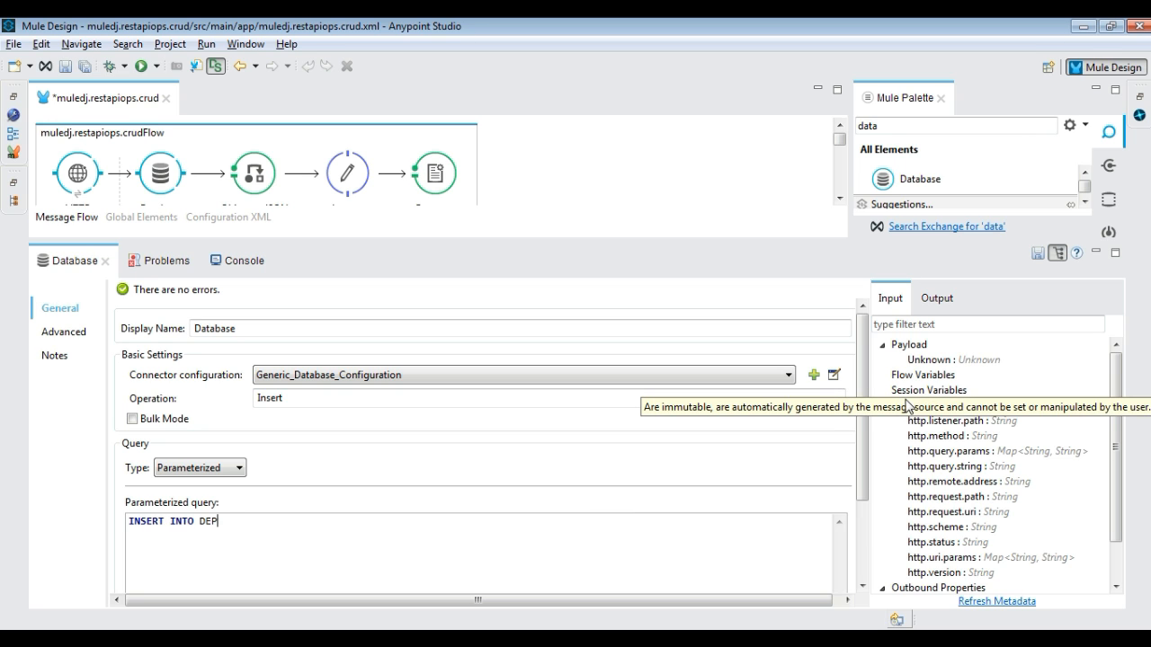
text(ARTMENT VALUES)
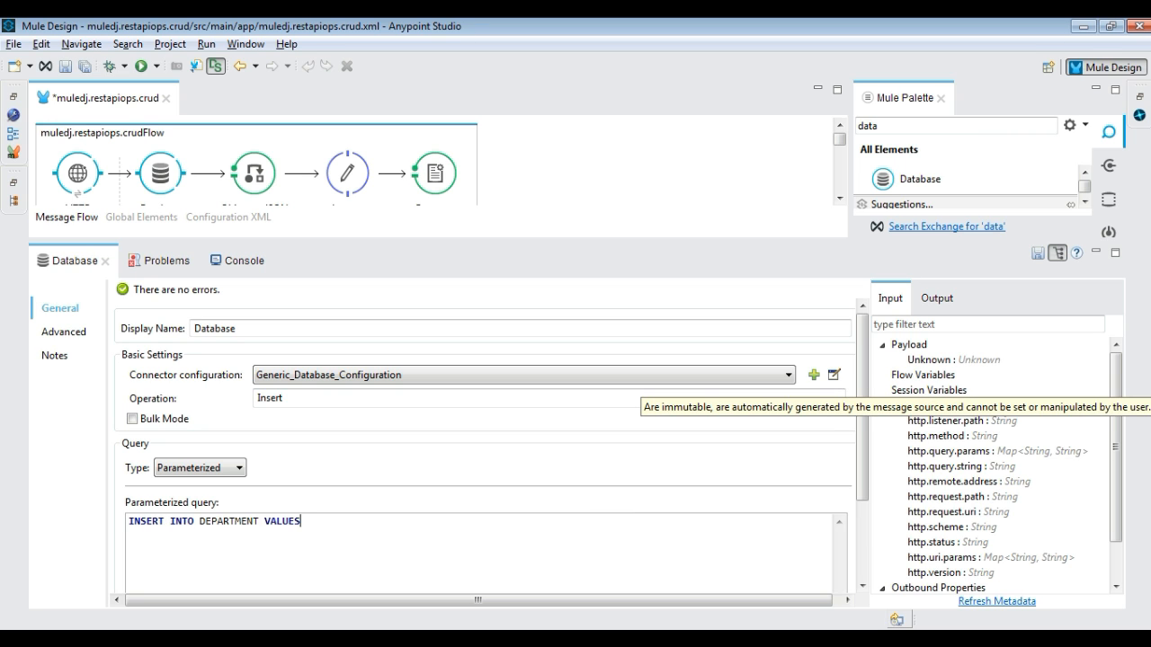
text((#[payload.D)
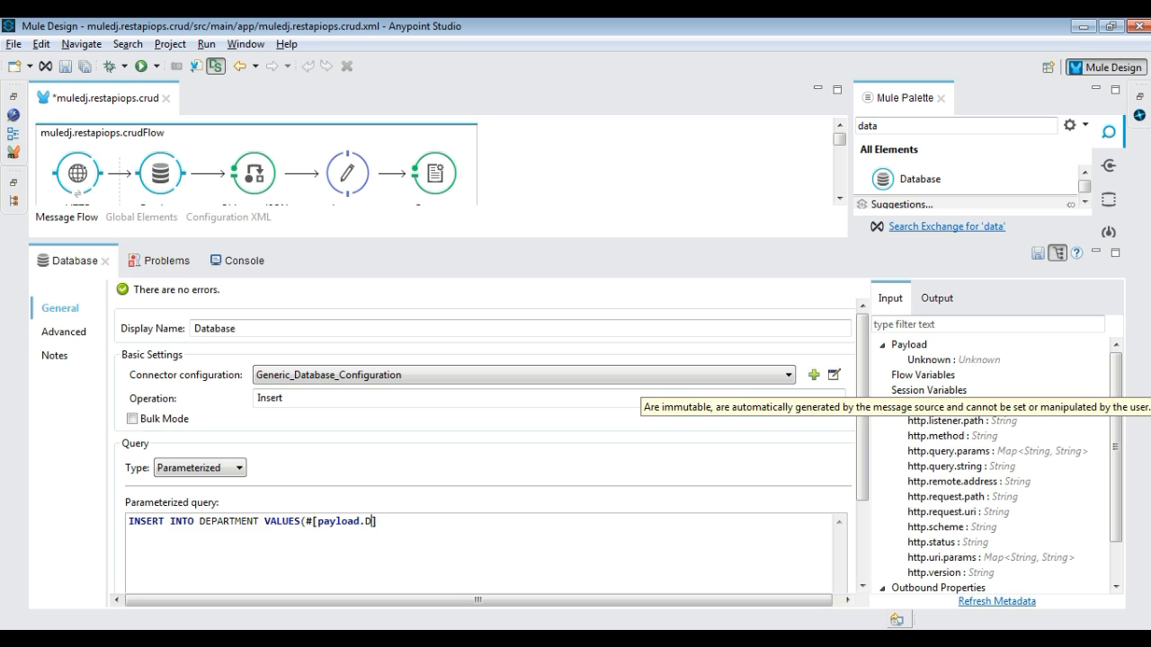
text(eptName],)
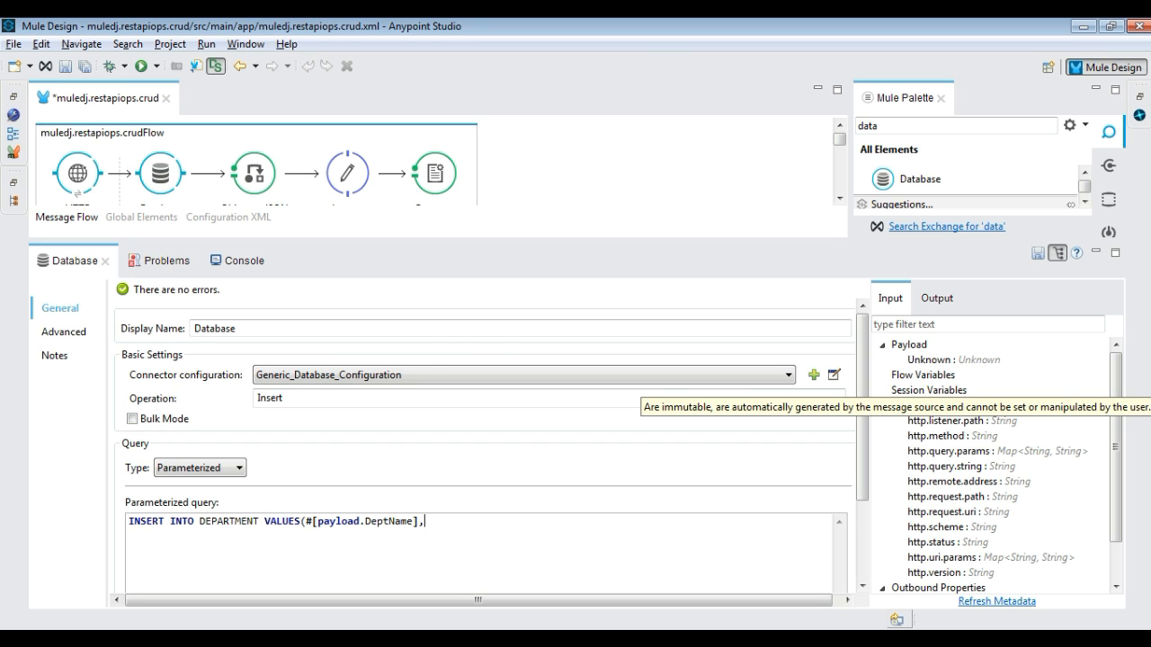
text(,#[payload.DeptDesc])
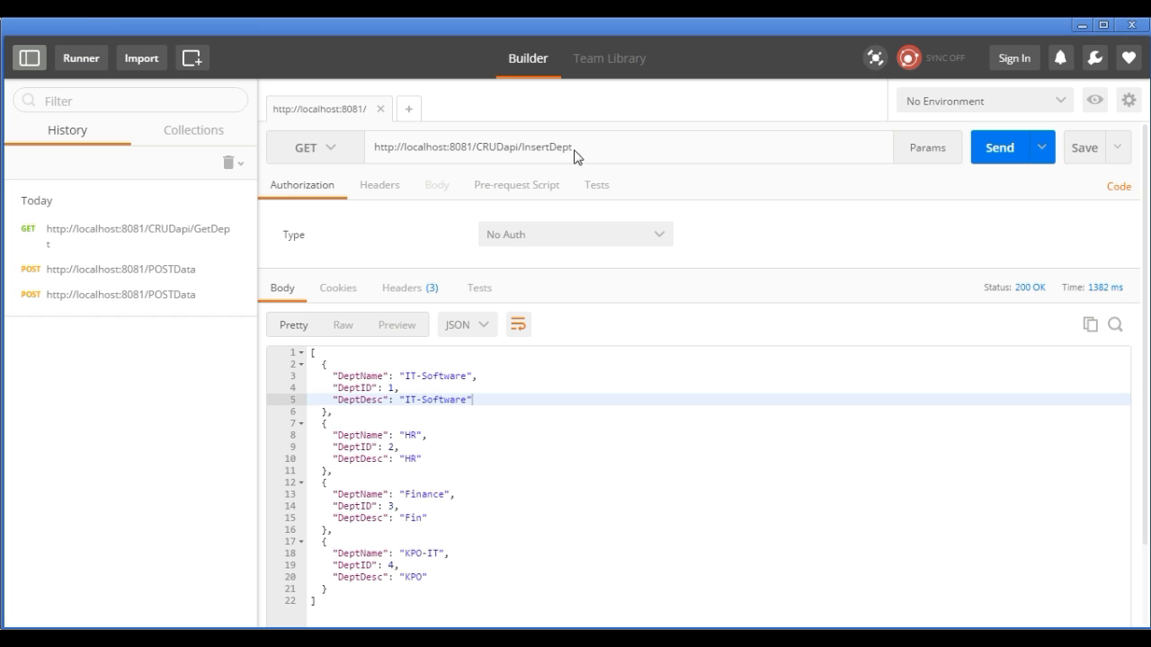
Send a POST to /CRUDapi/InsertDept with the Training-R&D department body and get Department Added Successfully
click(313, 148)
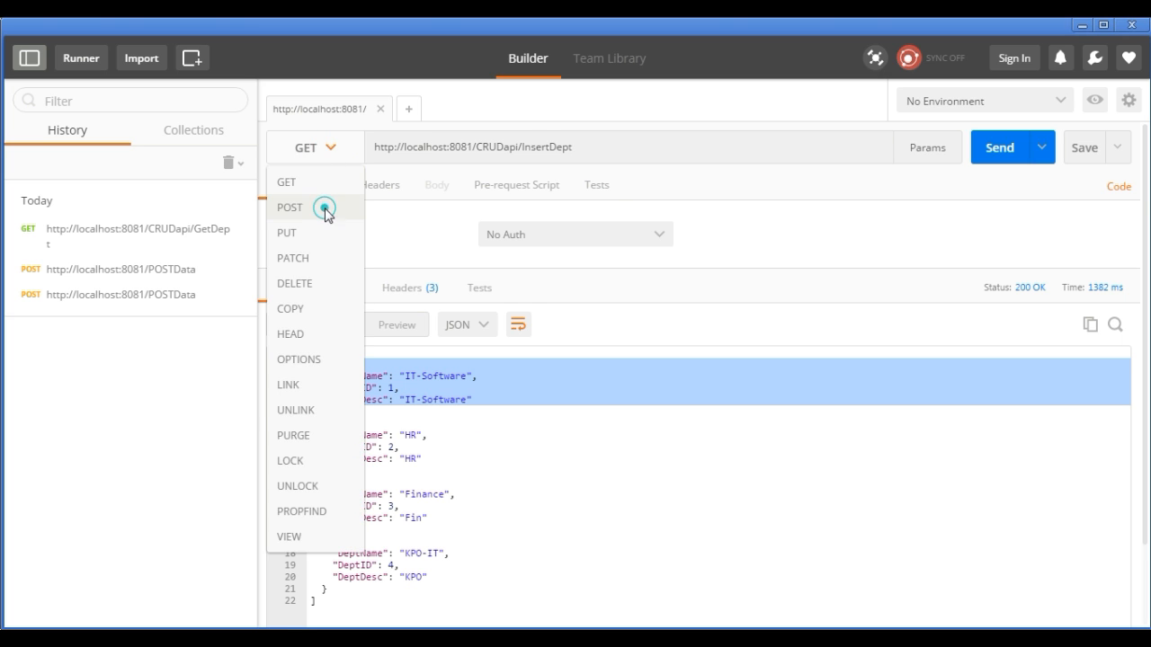
click(290, 207)
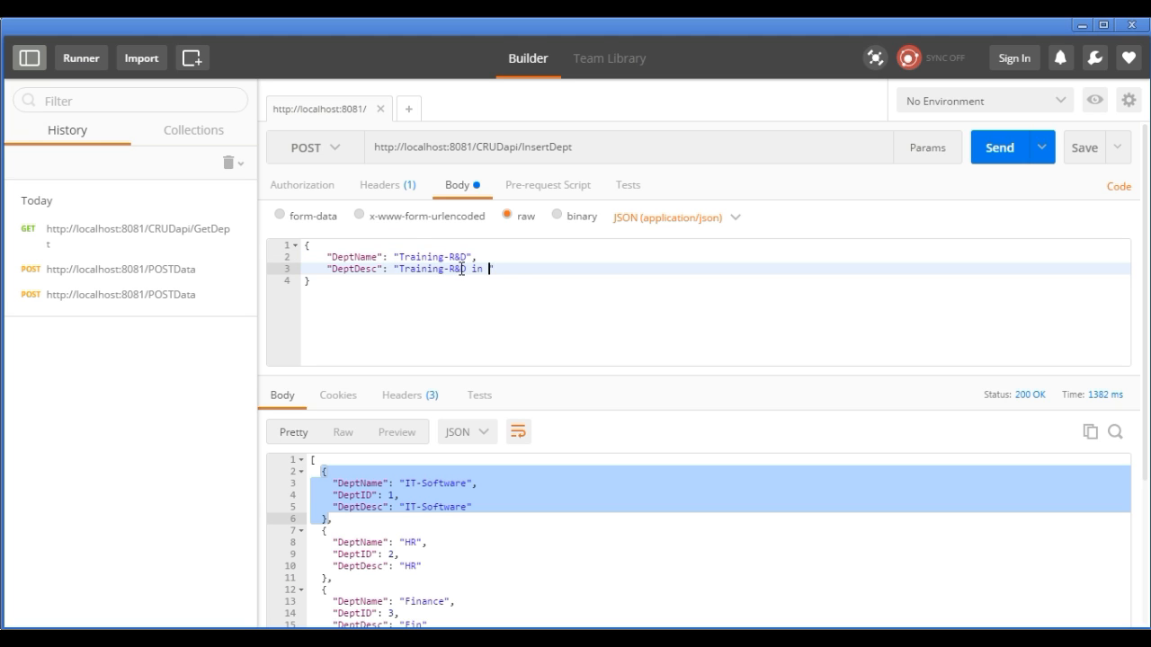
click(999, 147)
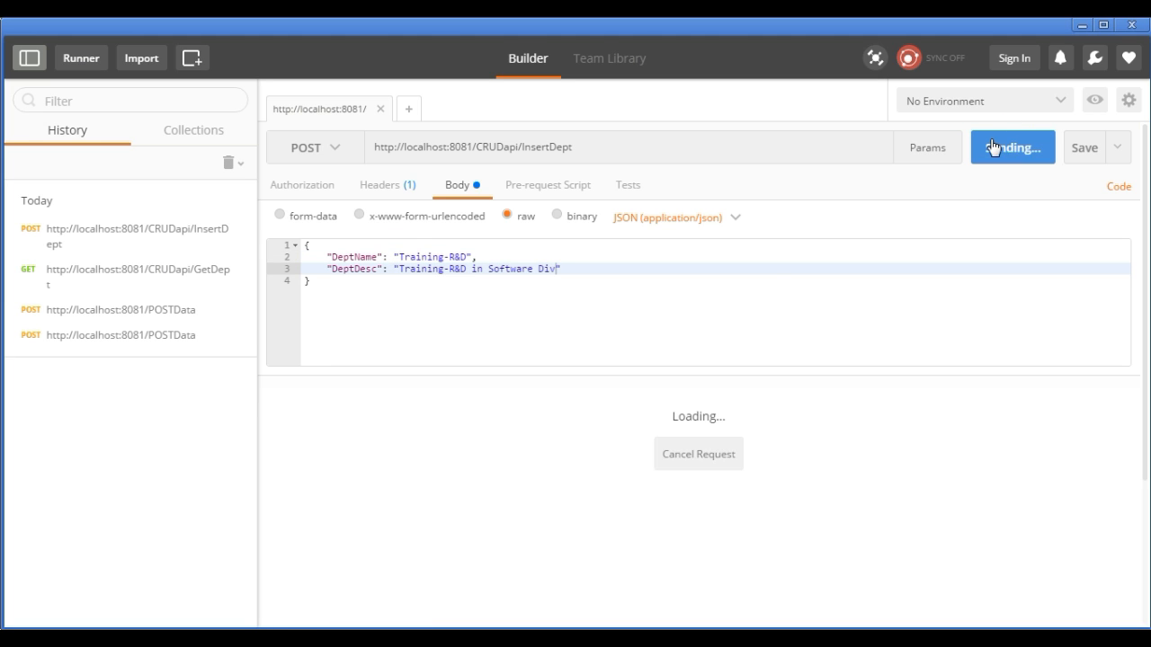
click(1003, 147)
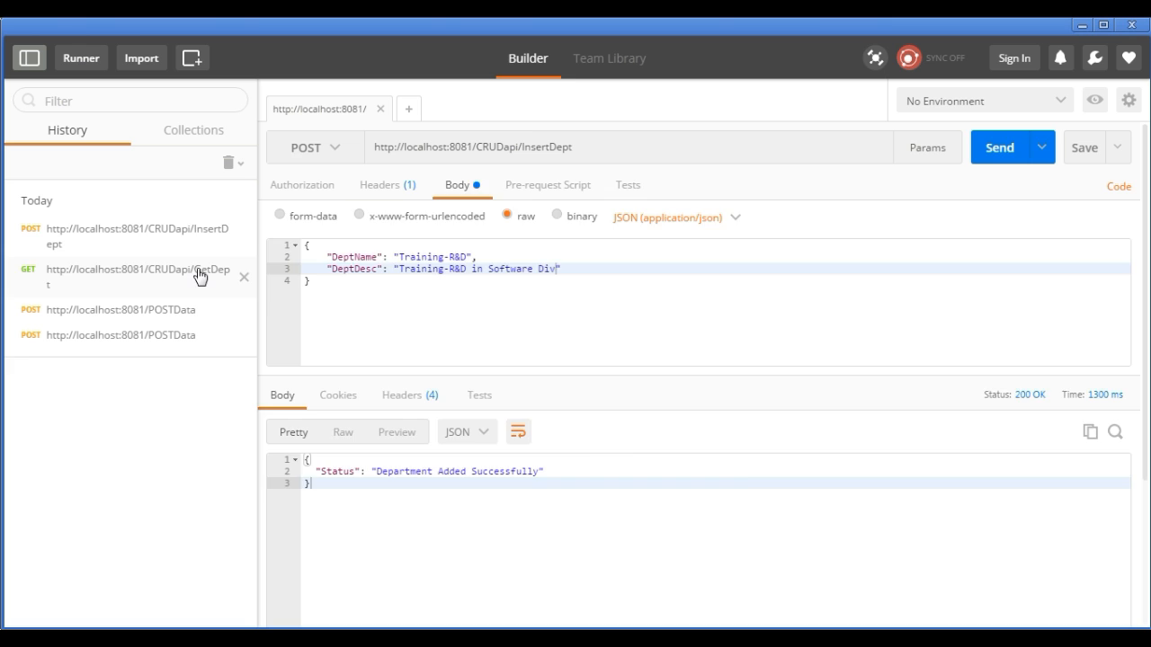
click(135, 277)
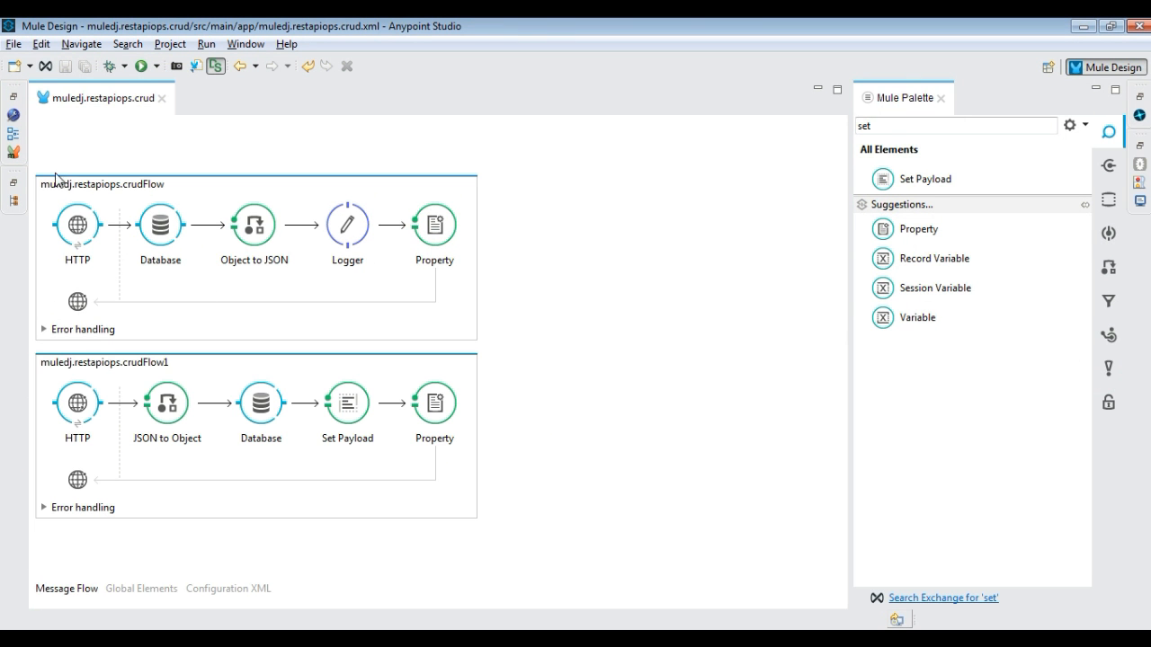
Copy the get-all flow and rename the copy muledj.restapiops.crudFlowURIParam
right_click(101, 183)
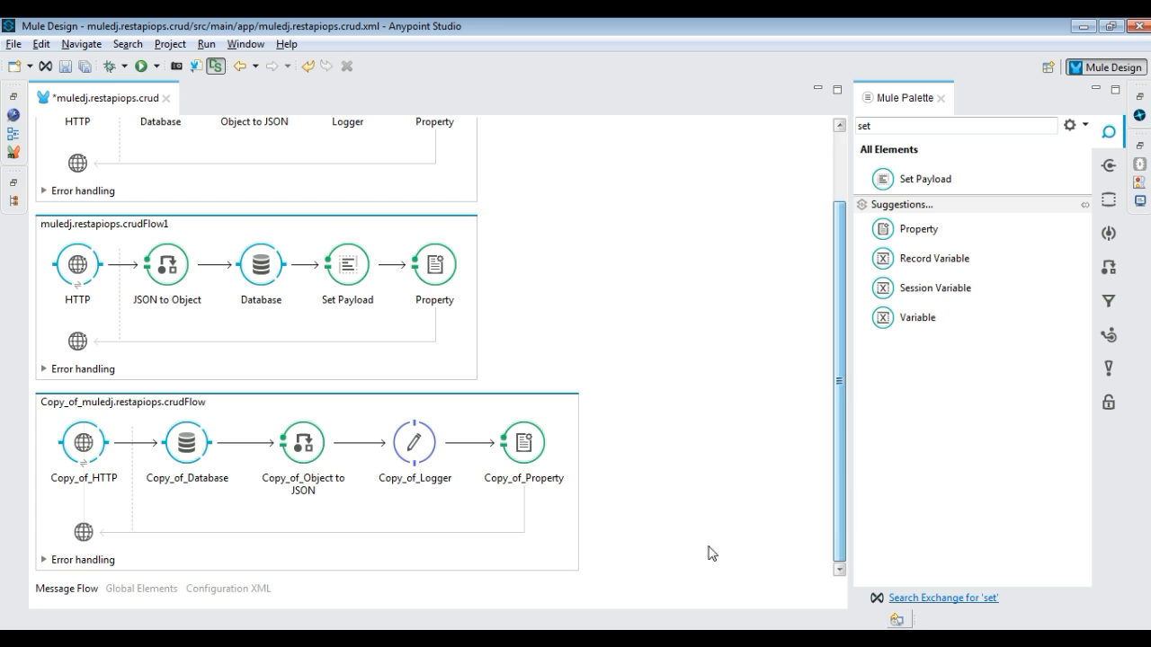
click(302, 443)
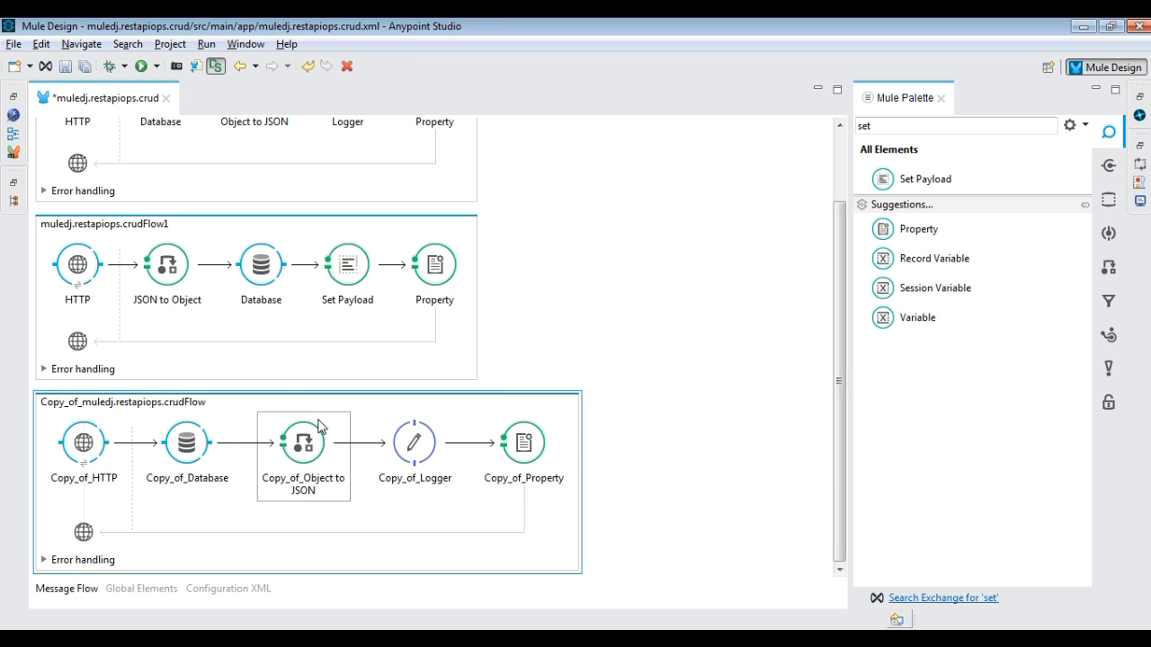
double_click(122, 402)
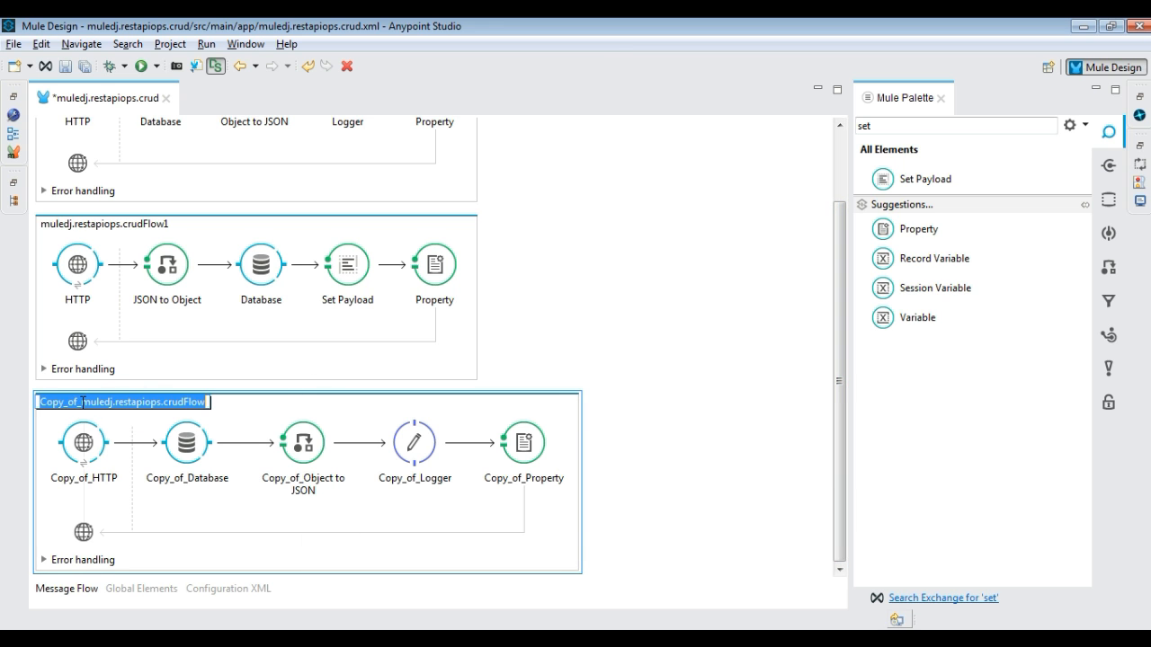
text(muledj.restapiops.crudFlow)
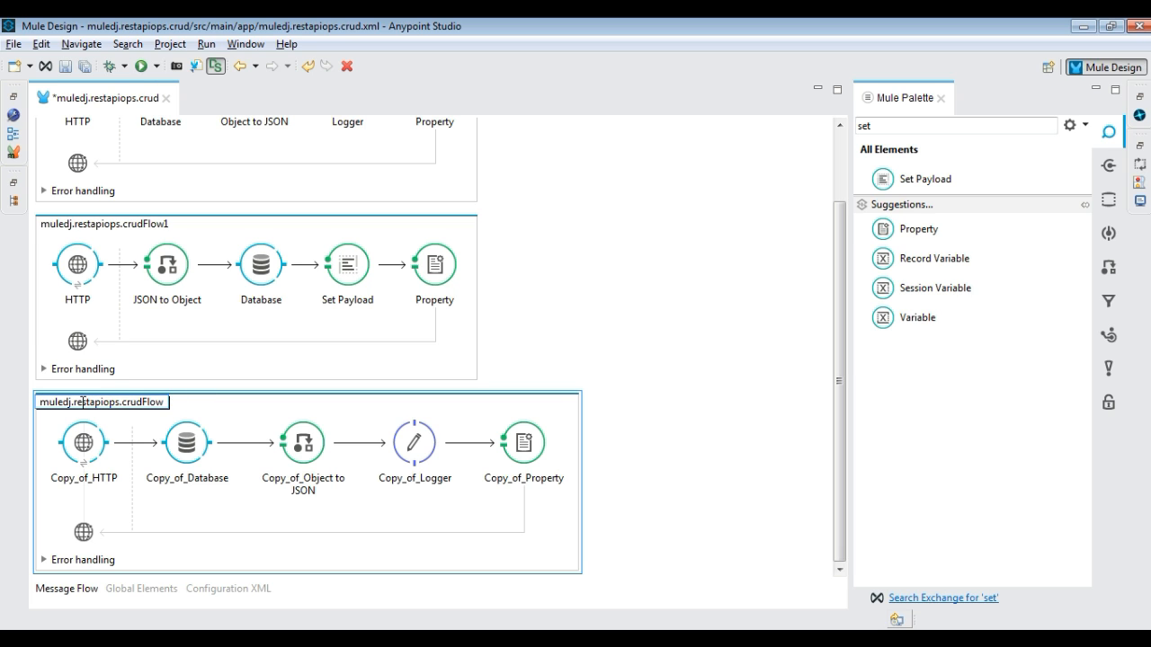
text(URIPra)
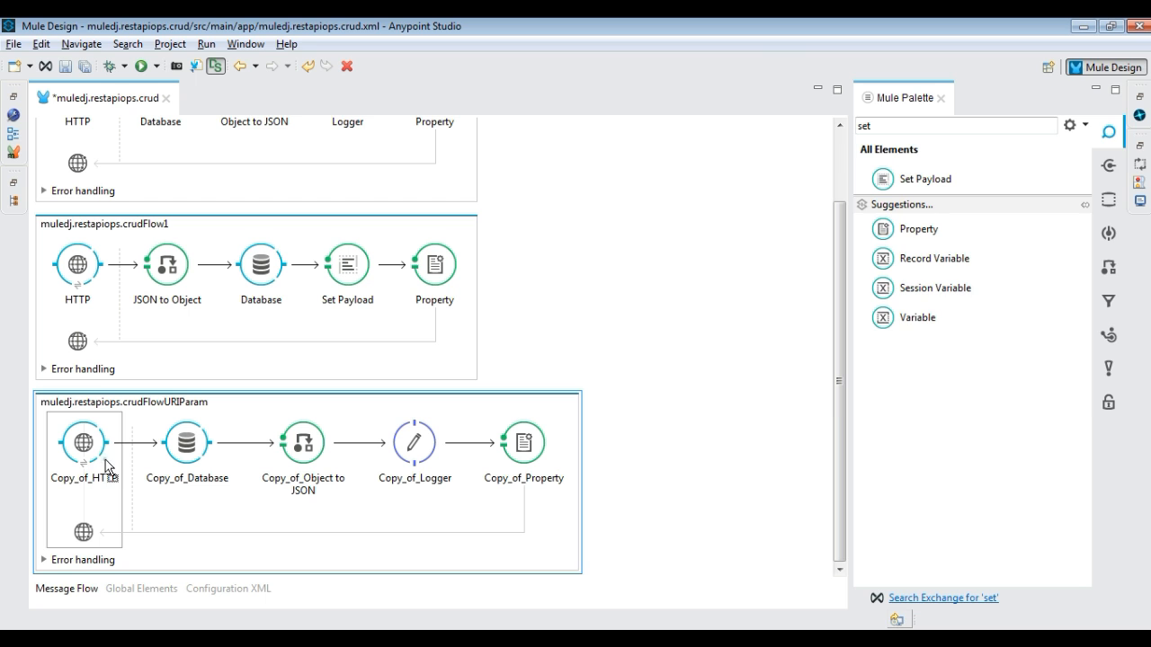
Extend the copied HTTP listener path past /GetDept/ with a { URI parameter
double_click(83, 443)
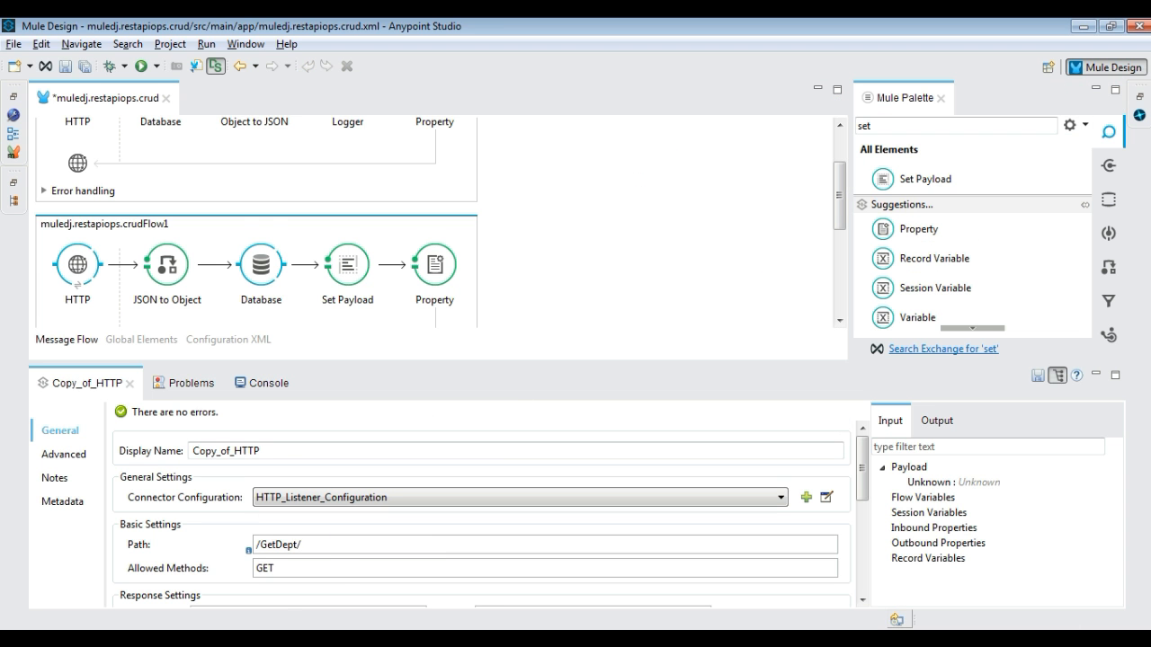
text({I)
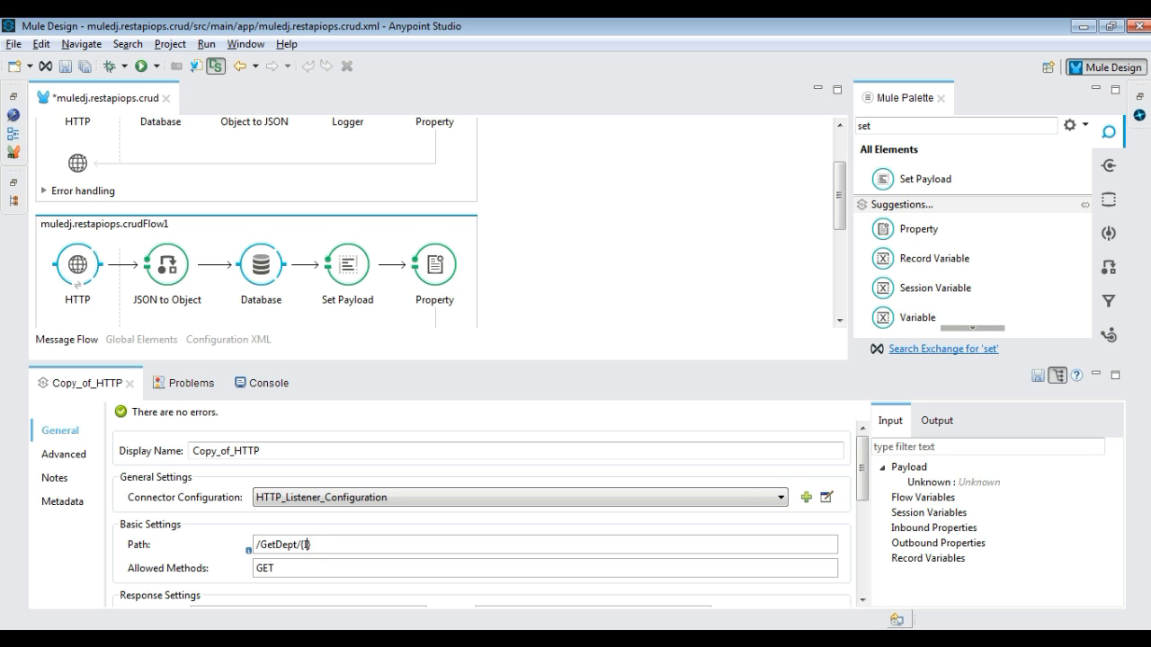
scroll(down, 3)
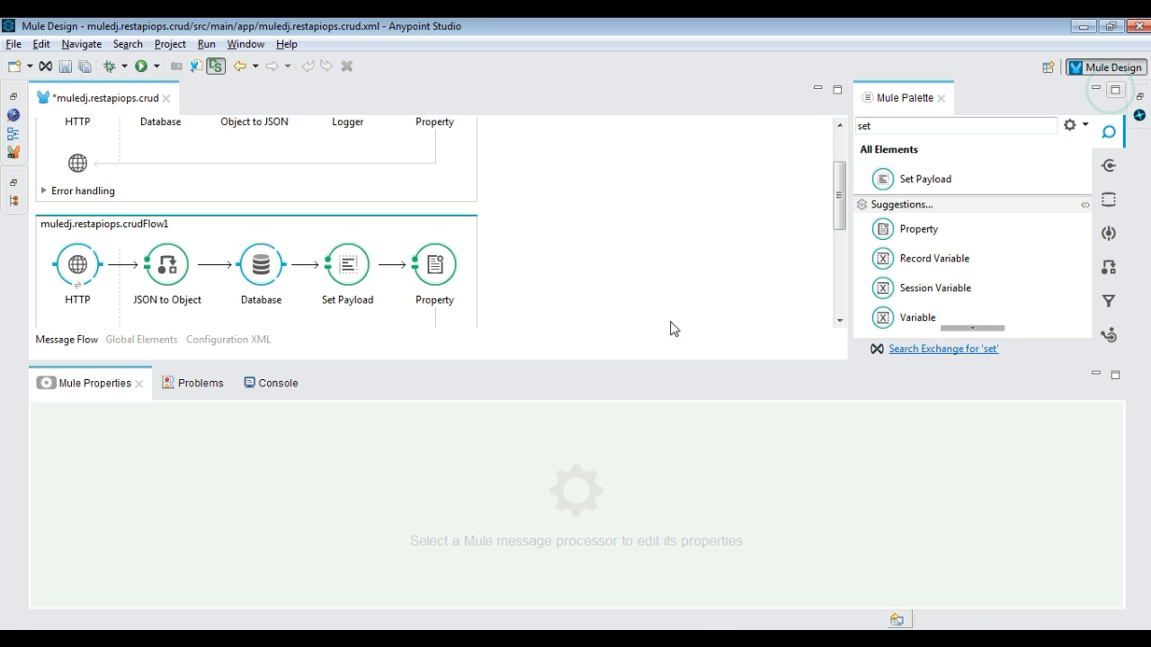
Complete the query with WHERE DEPTID =#[message.inboundProperties.'http.uri.params'.ID]
click(187, 196)
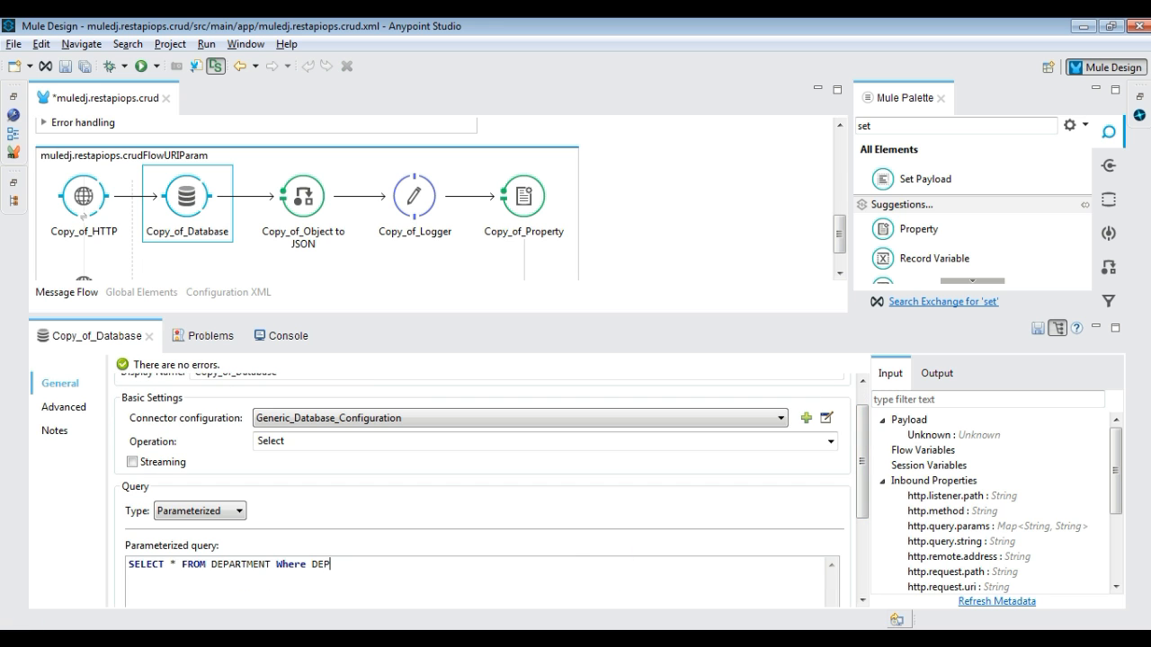
text(TID =#[message.i])
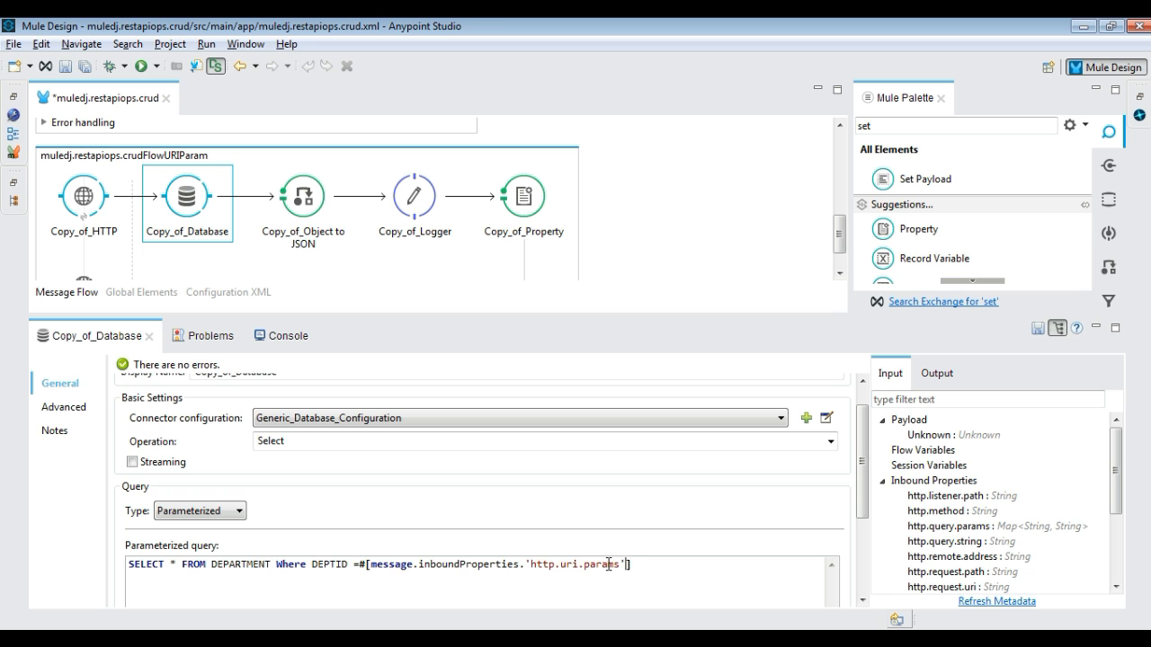
text(.ID)
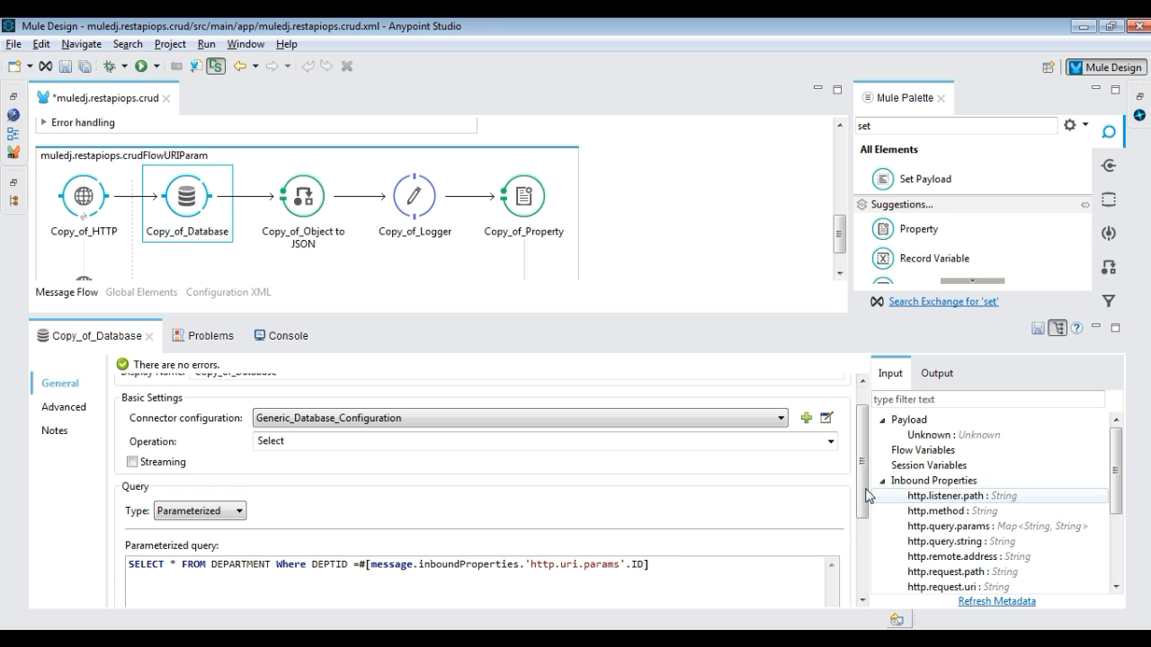
click(83, 172)
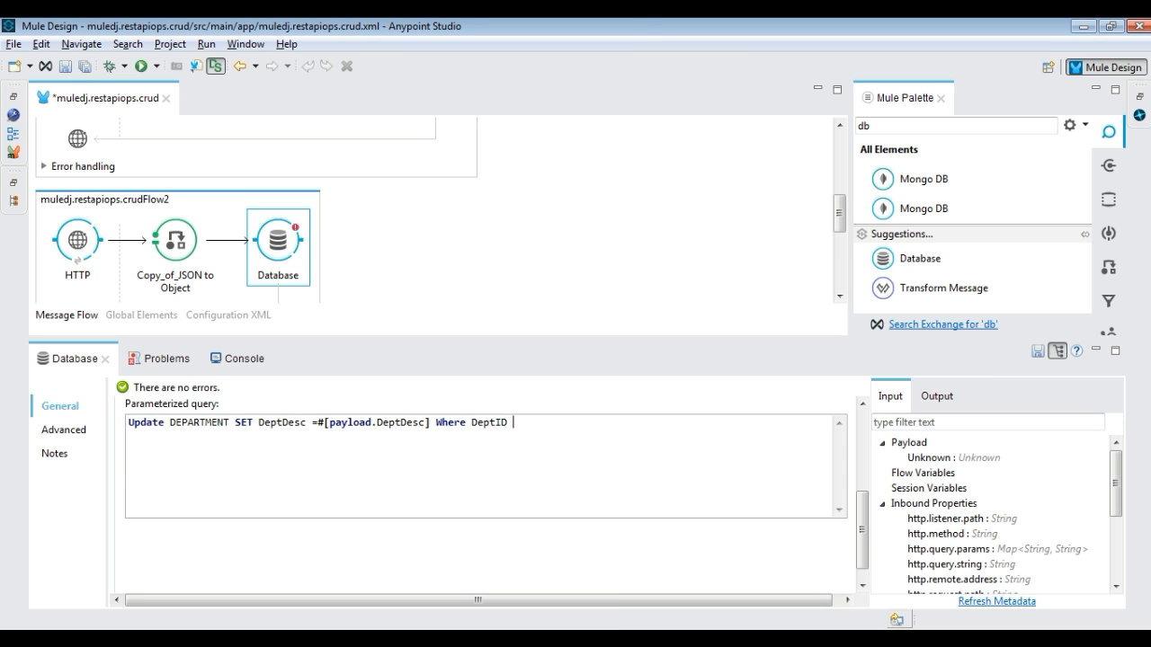
Finish the update query with =#[payload.DeptID] and paste a copied Database step into crudFlow2
text(=#[payload.DeptID])
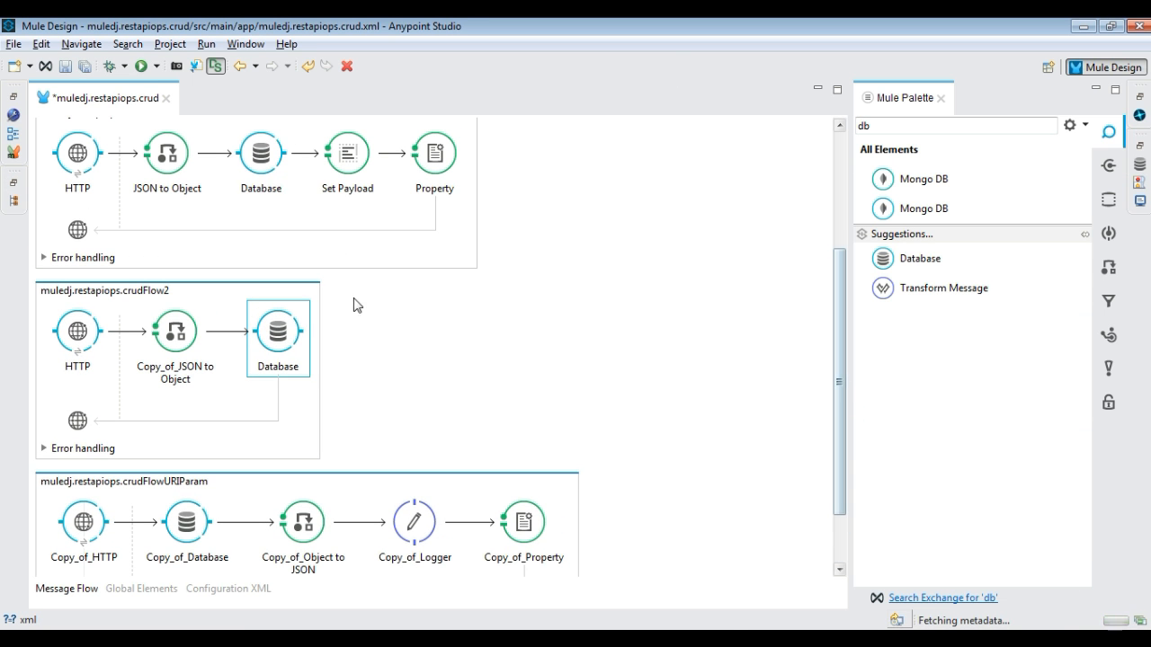
click(829, 496)
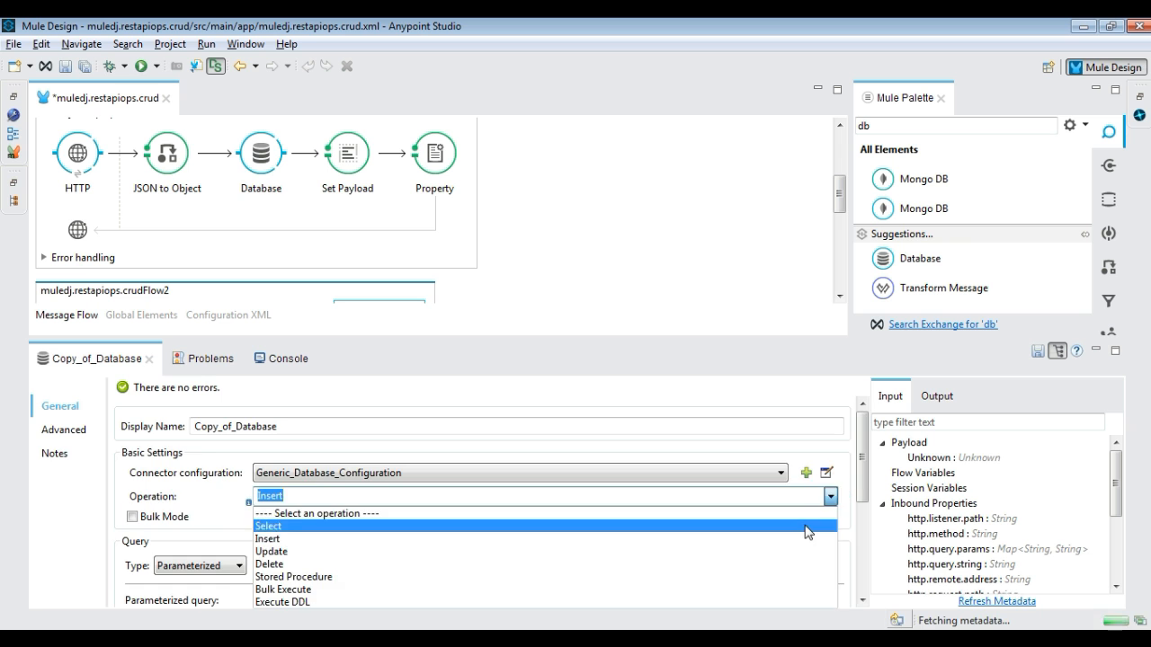
click(268, 525)
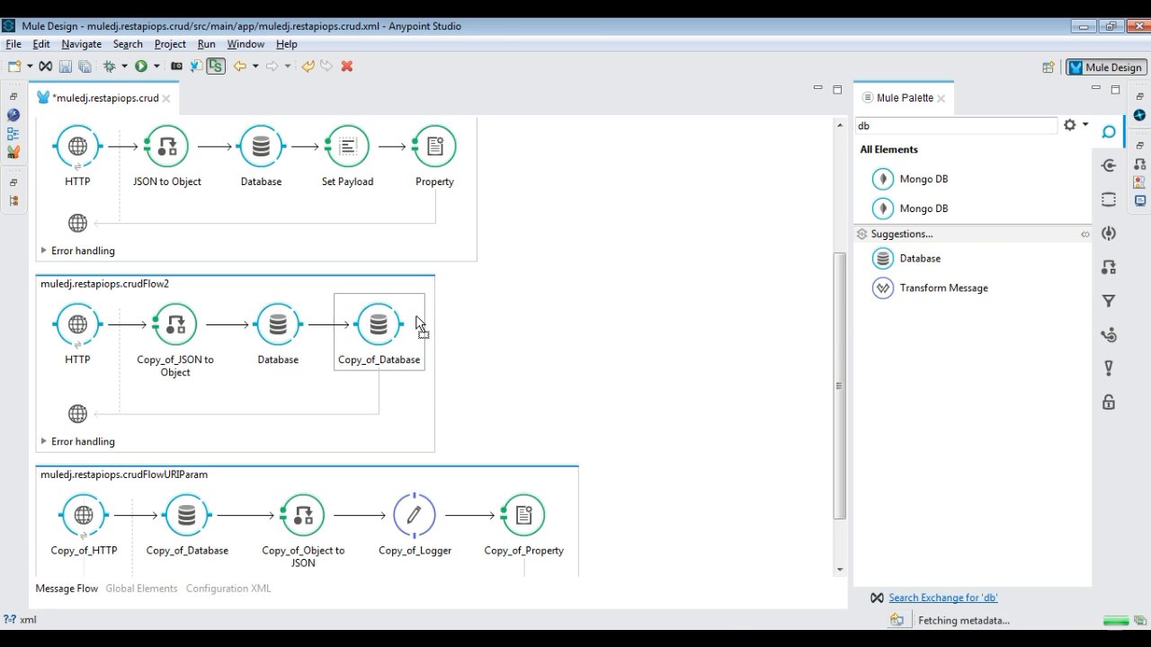
double_click(302, 514)
text(/Delete)
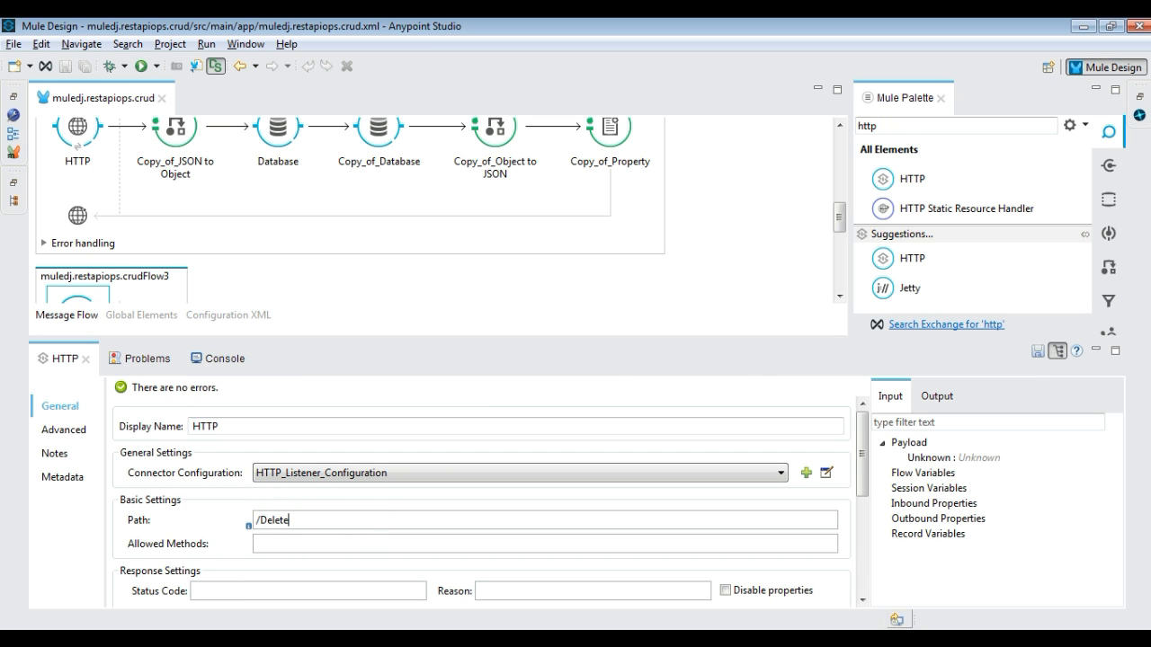
Write crudFlow3's query DELETE FROM DEPARTMENT WHERE DEPTID =#[message...] for the /Delete listener
scroll(down, 3)
text(DELETE FROM D)
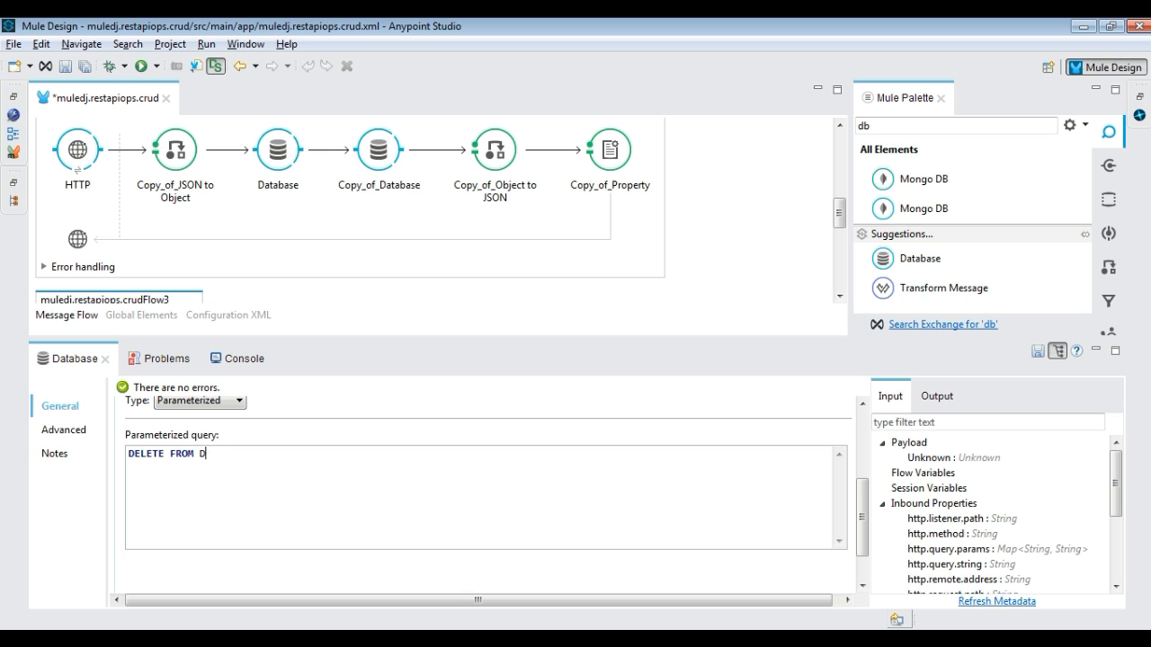
text(EPAR)
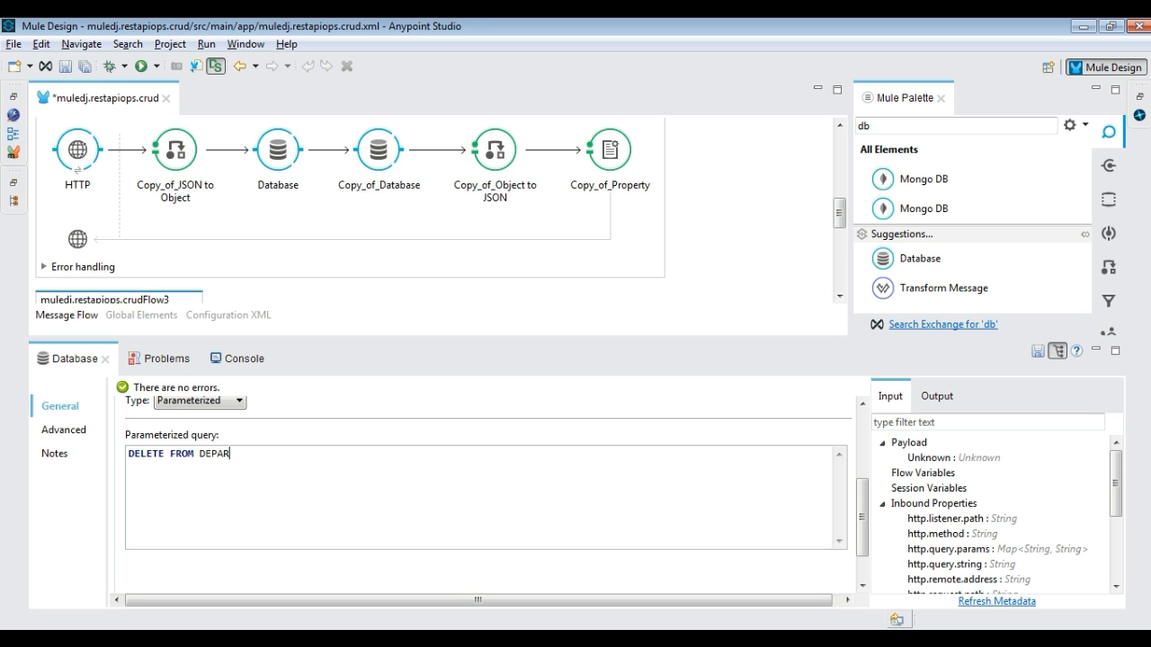
text(TMENT WHERE DEPTID =#[payload.])
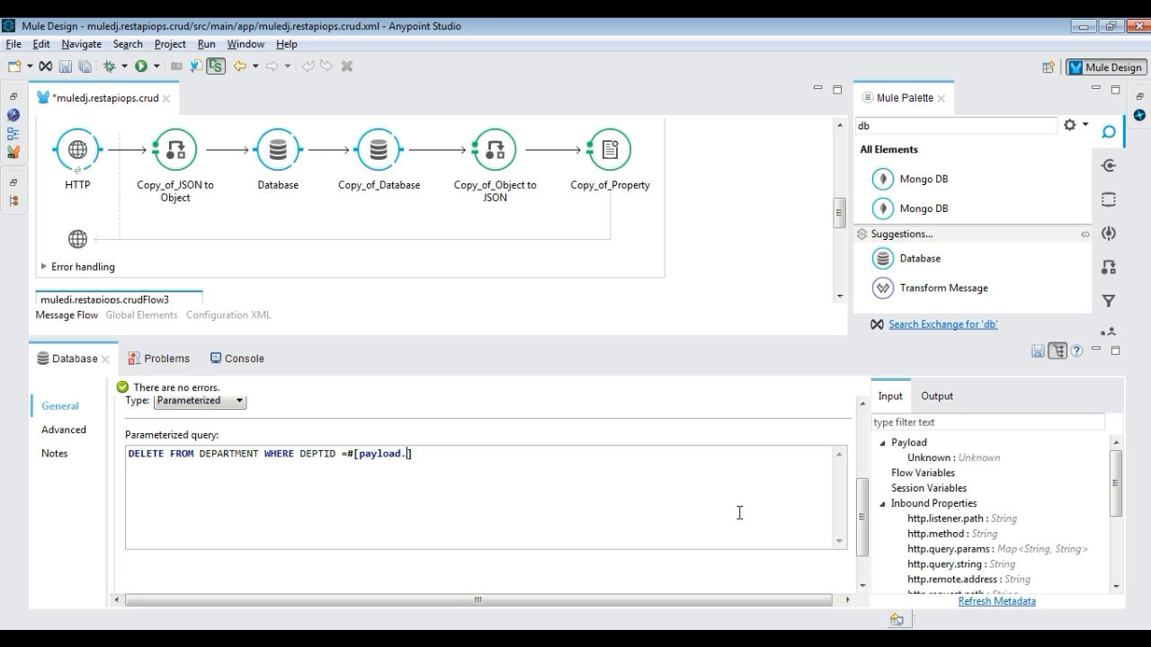
text(message)
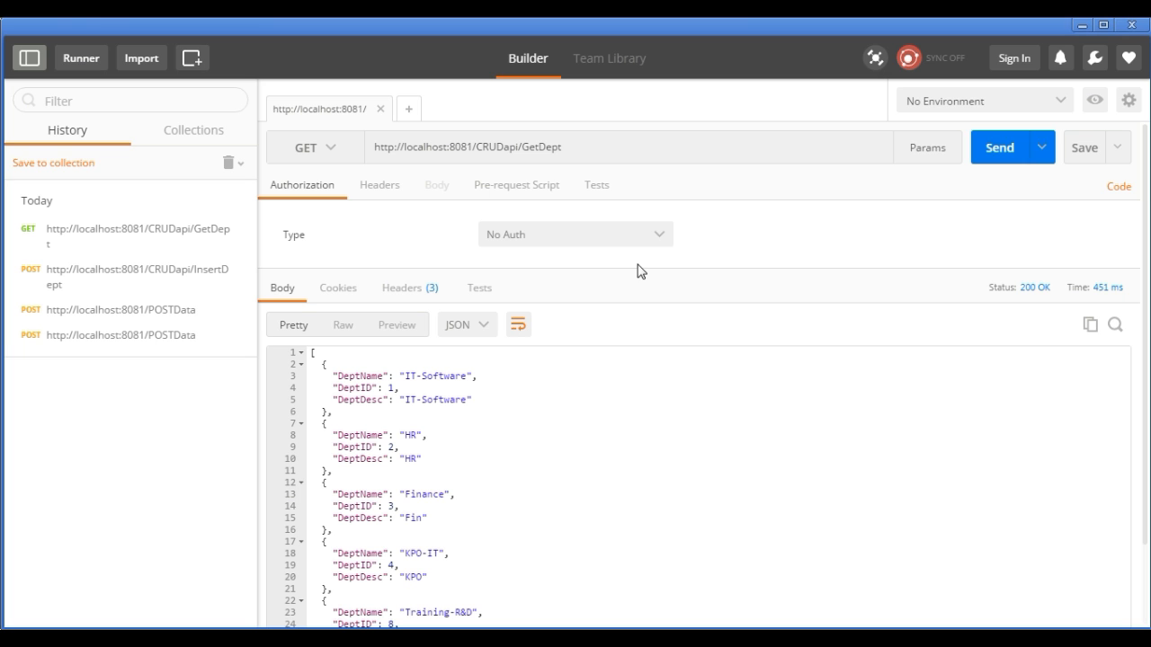
mouse_move(680, 558)
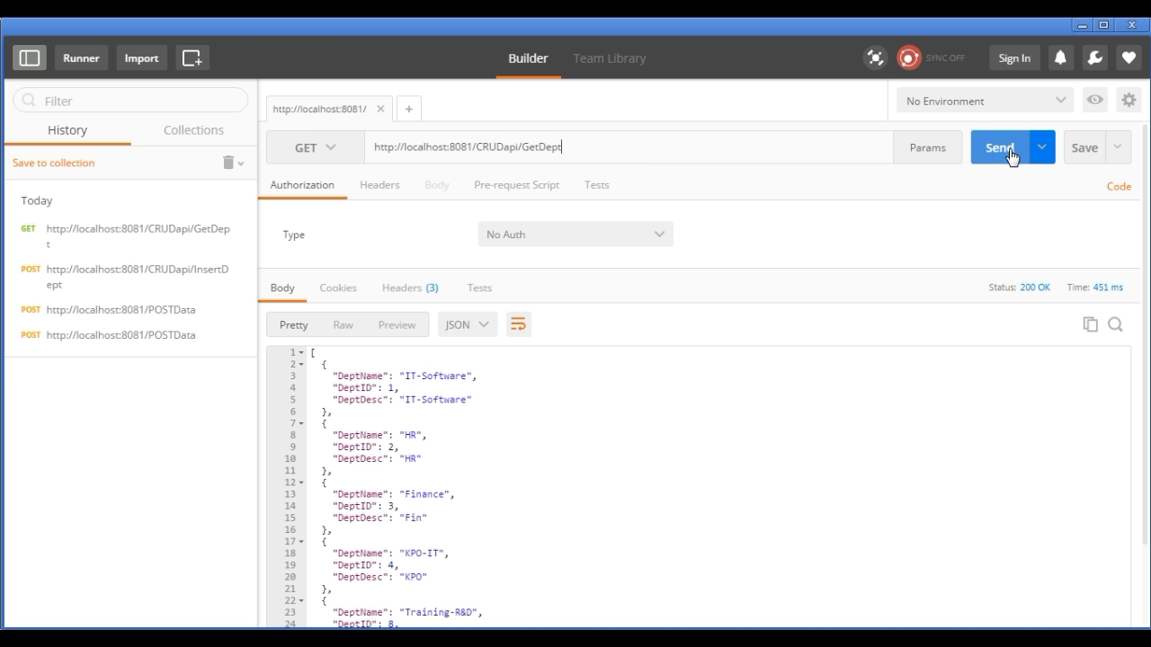
Send GET /CRUDapi/GetDept for all departments, then GET /GetDept/8 returning only Training-R&D
click(1000, 148)
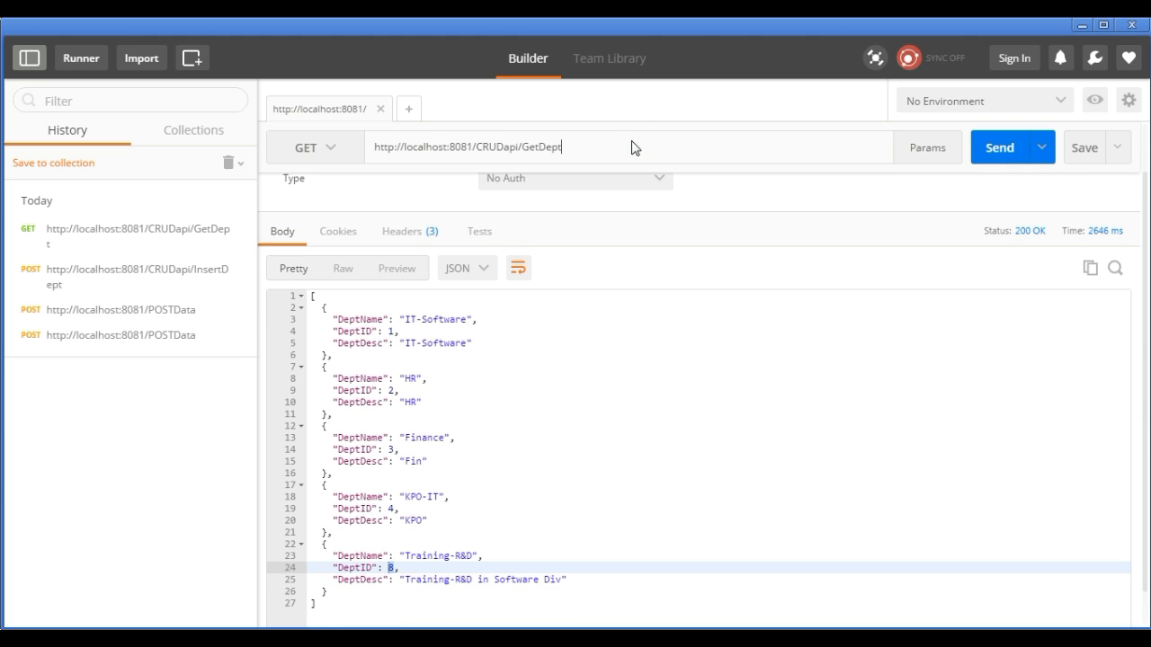
click(999, 147)
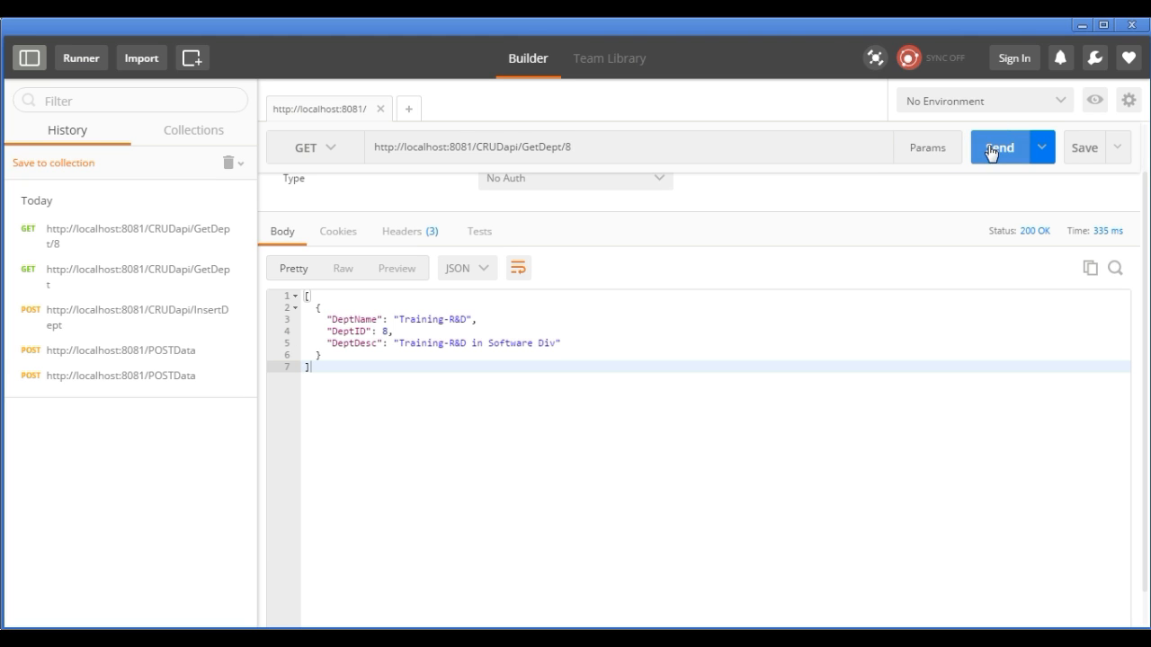
mouse_move(597, 162)
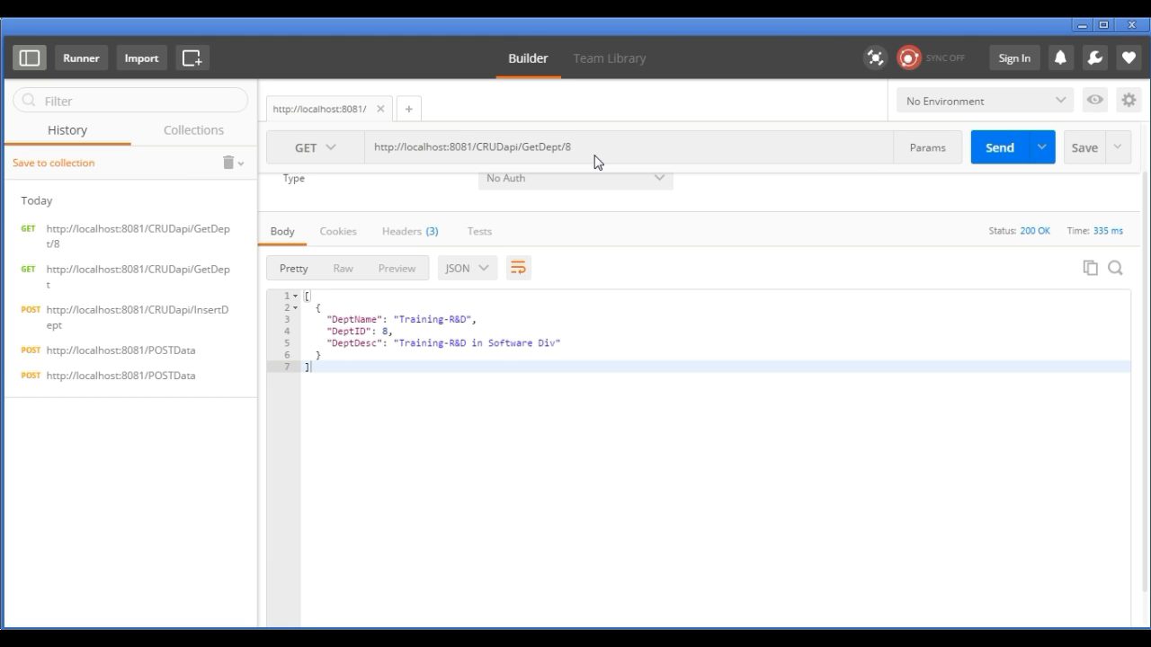
Send a PUT to /CRUDapi/UpdateDept with department 8's JSON, DeptDesc changed to R&D in Software Div
click(313, 147)
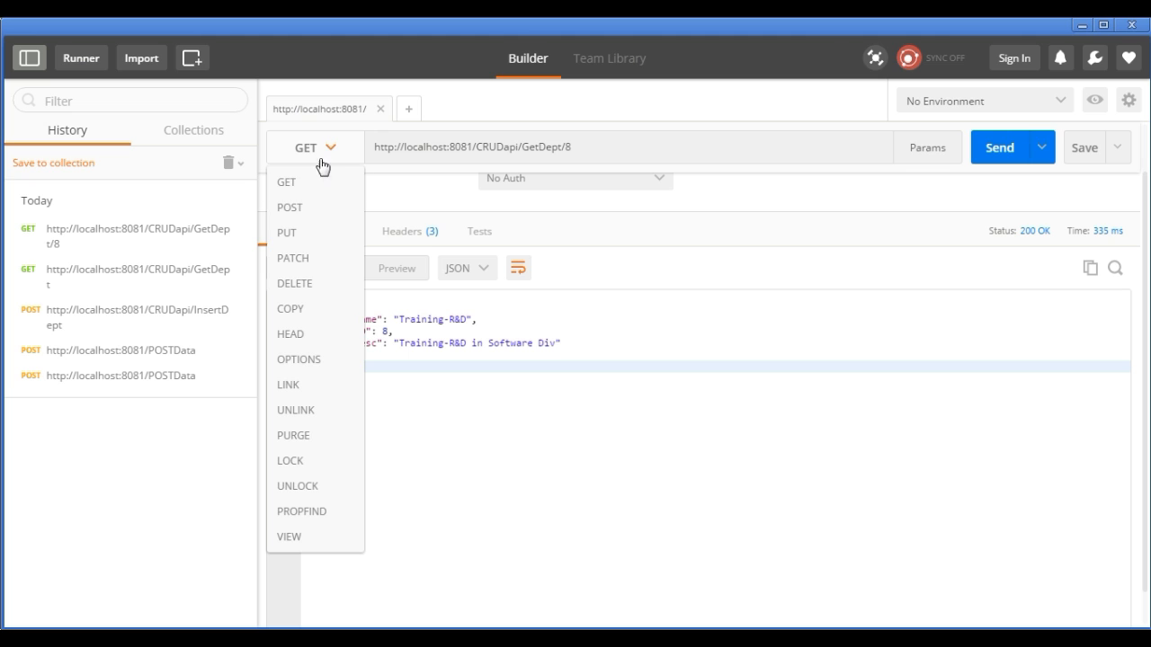
click(286, 232)
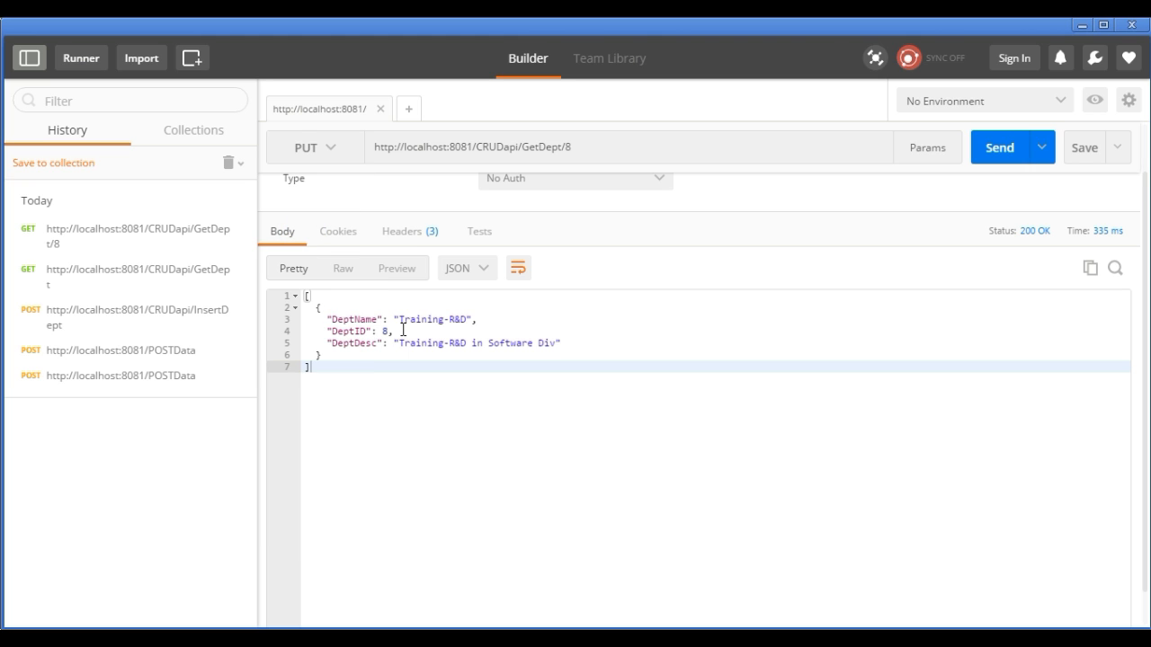
double_click(414, 343)
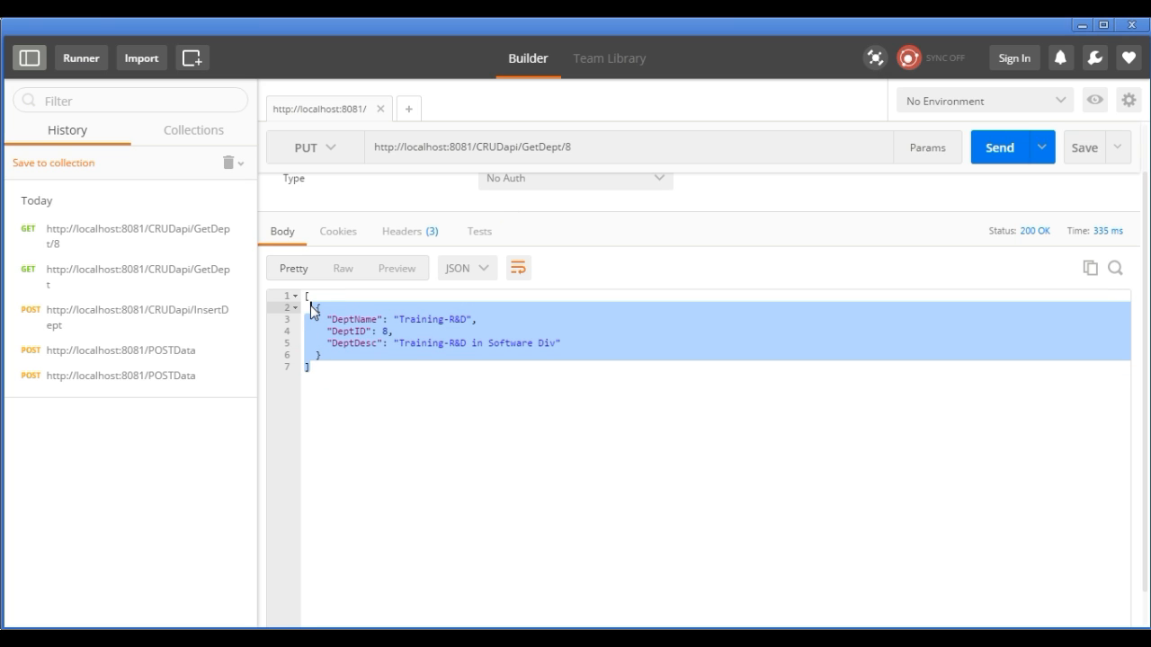
click(435, 184)
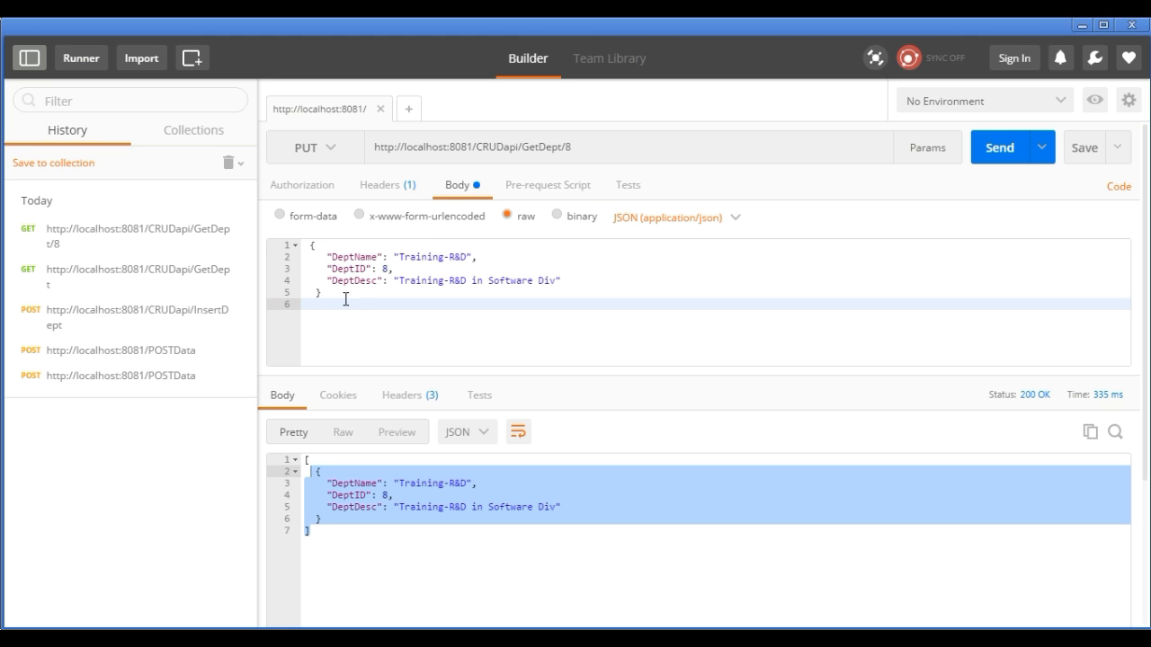
click(309, 245)
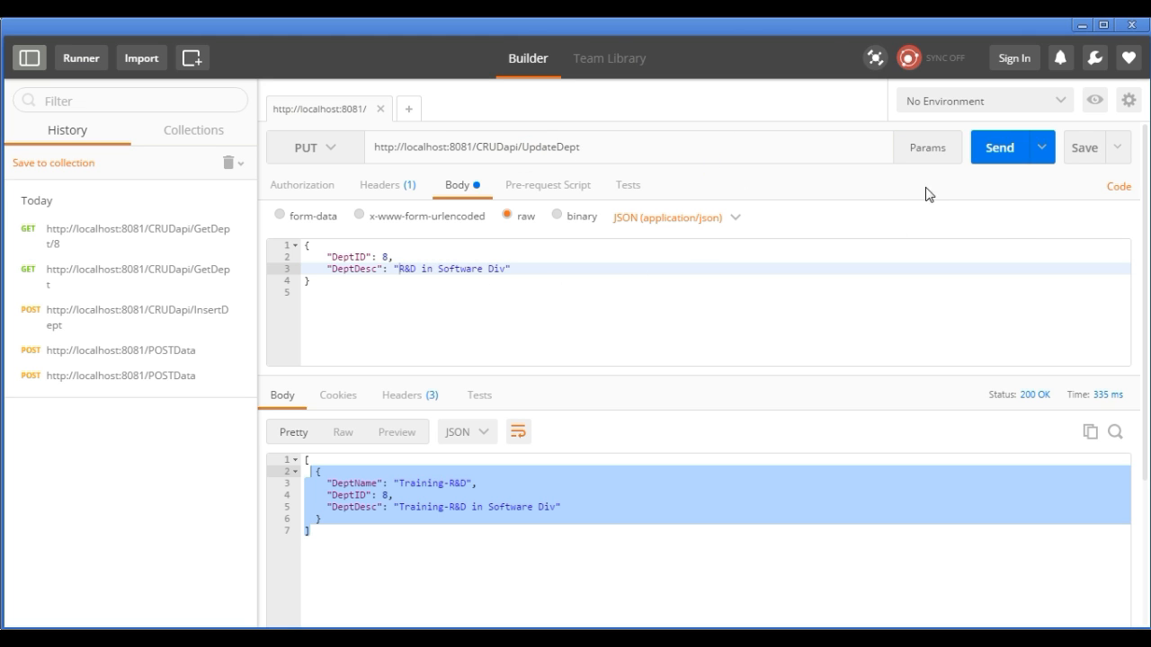
click(1000, 148)
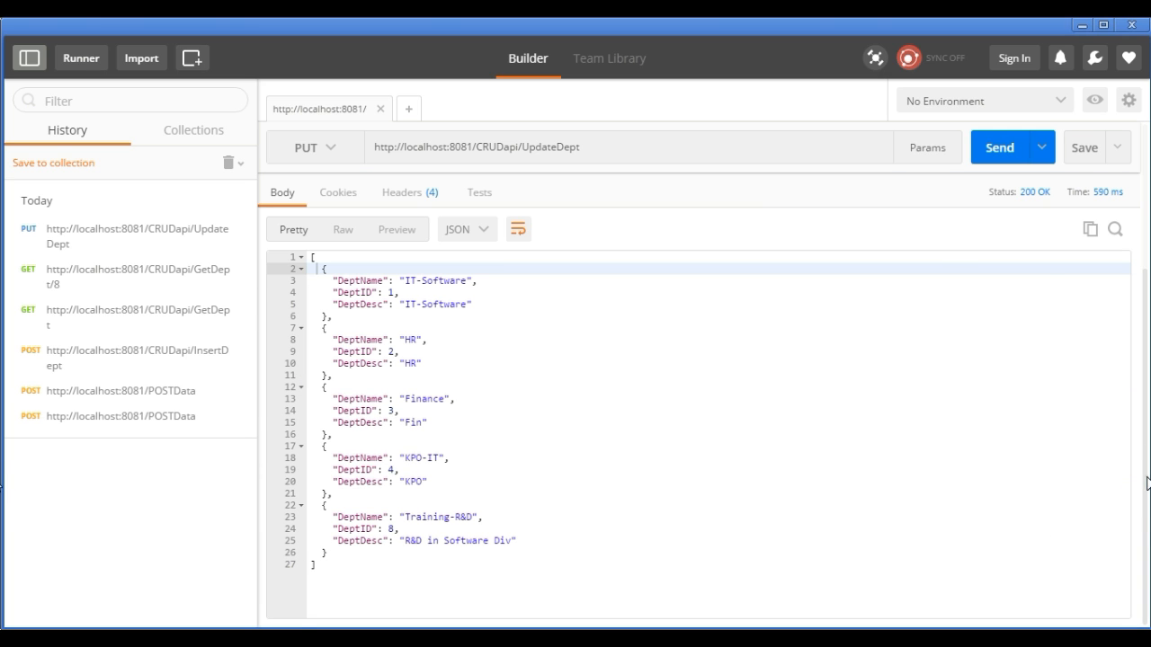
Send a DELETE to /CRUDapi/DeleteDept?ID=8 to remove department 8
click(313, 147)
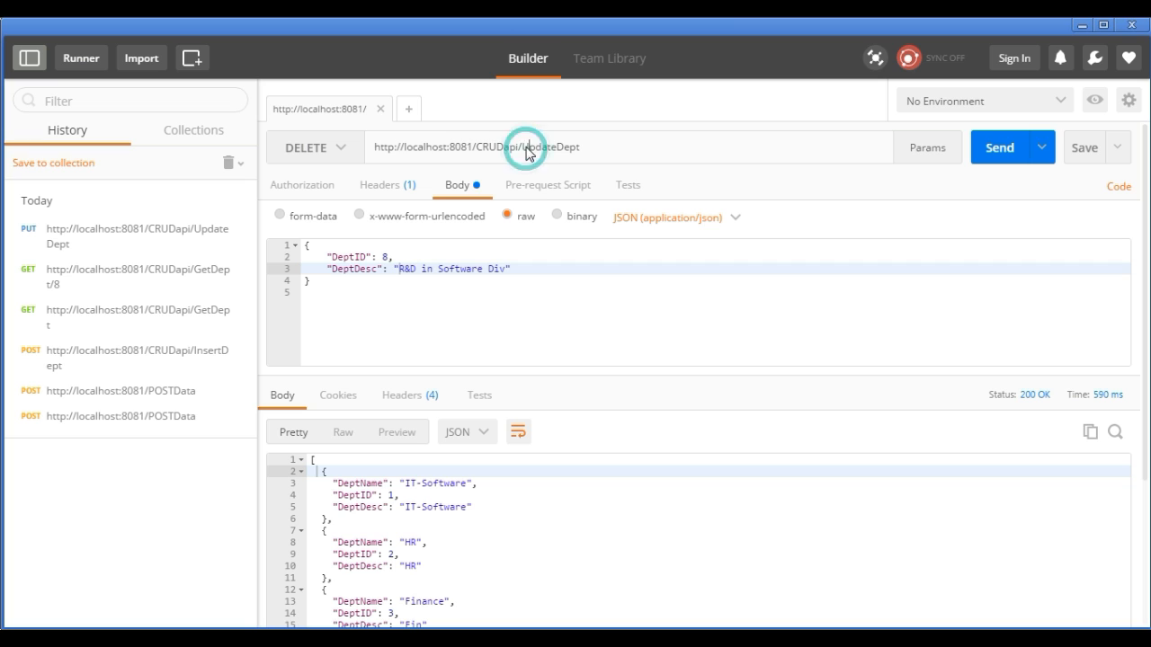
double_click(539, 147)
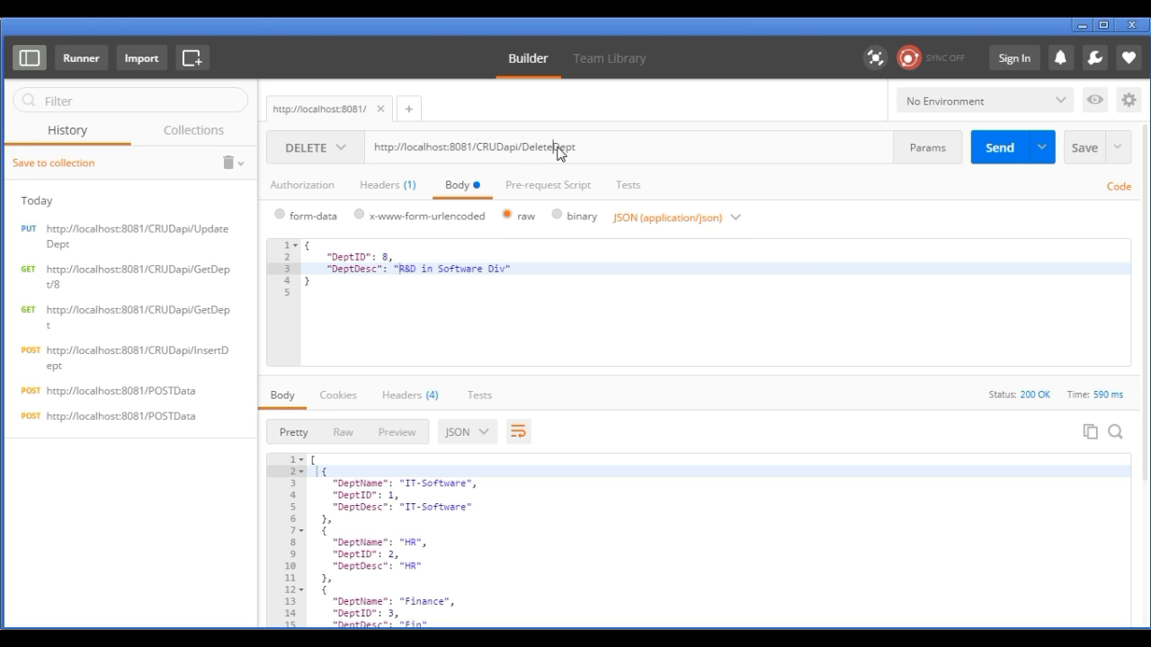
text(?ID)
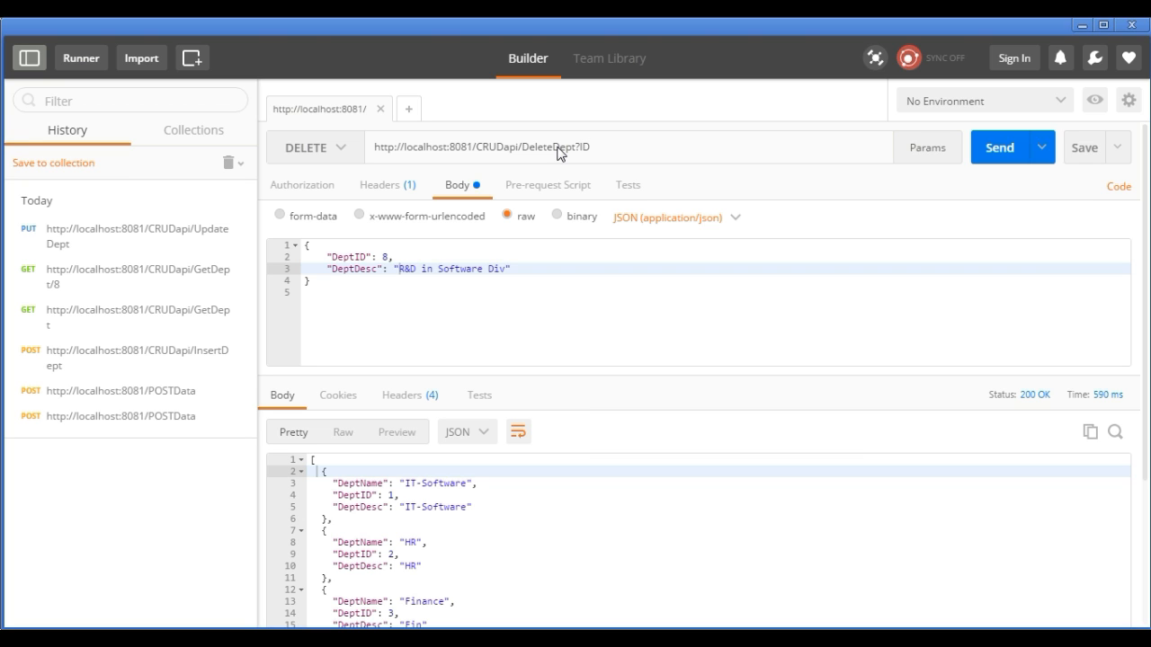
text(=)
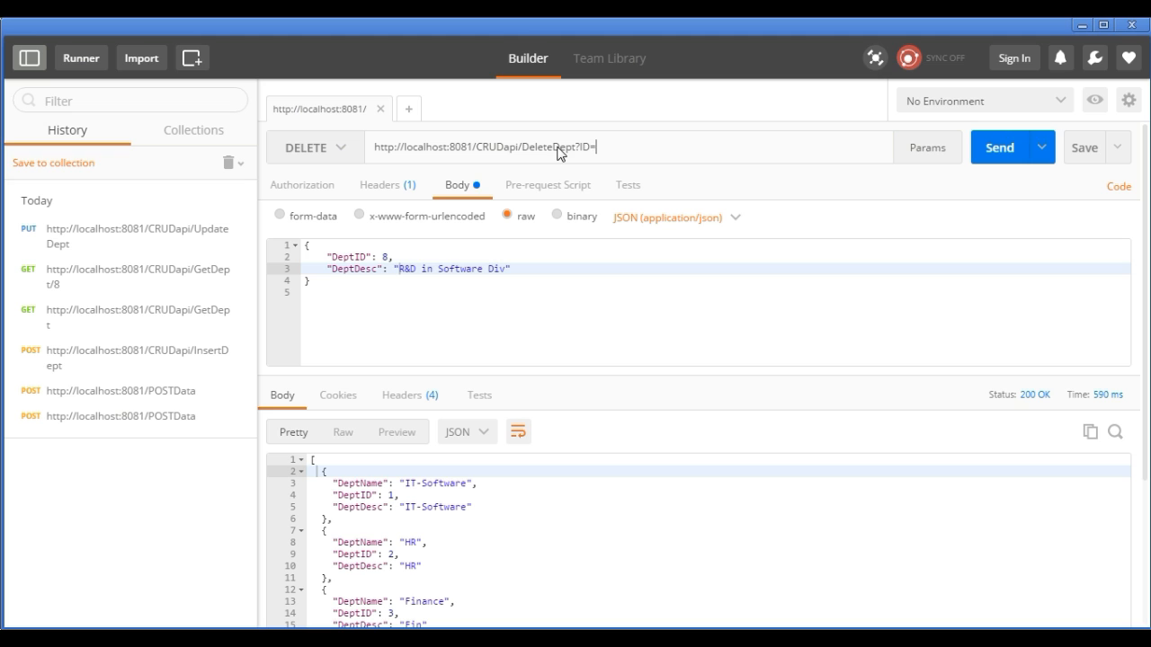
click(999, 148)
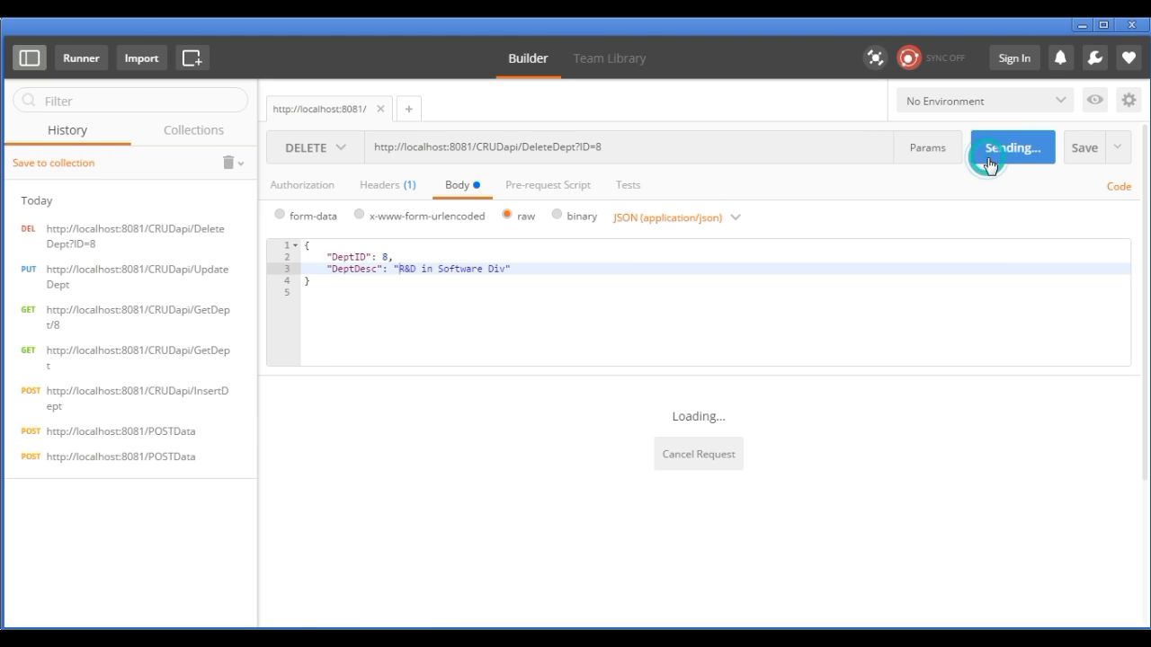
Rerun GET GetDept from History, now listing departments 1 through 4
click(1007, 147)
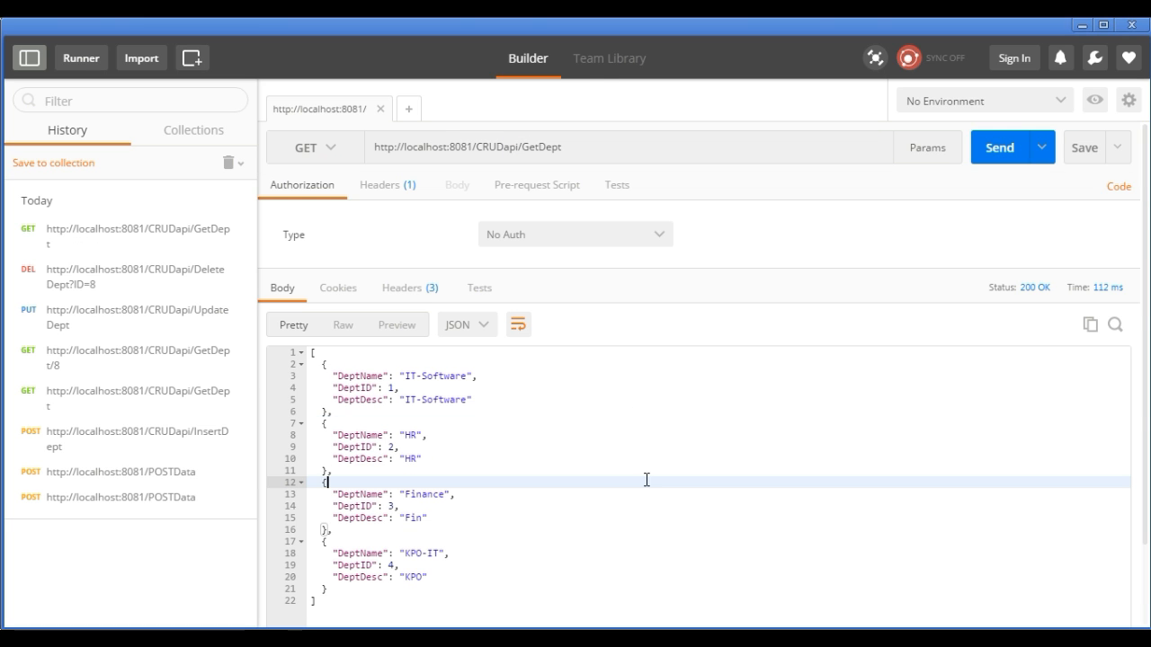
click(468, 148)
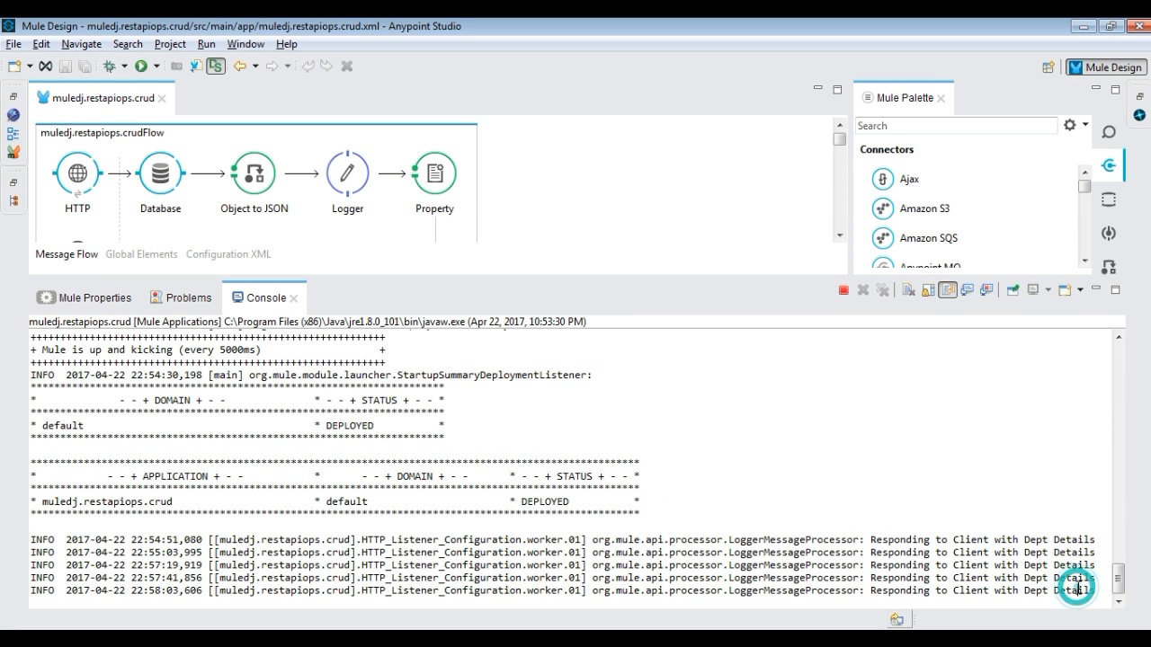
Terminate the running muledj.restapiops.crud Mule application from the Console
click(842, 289)
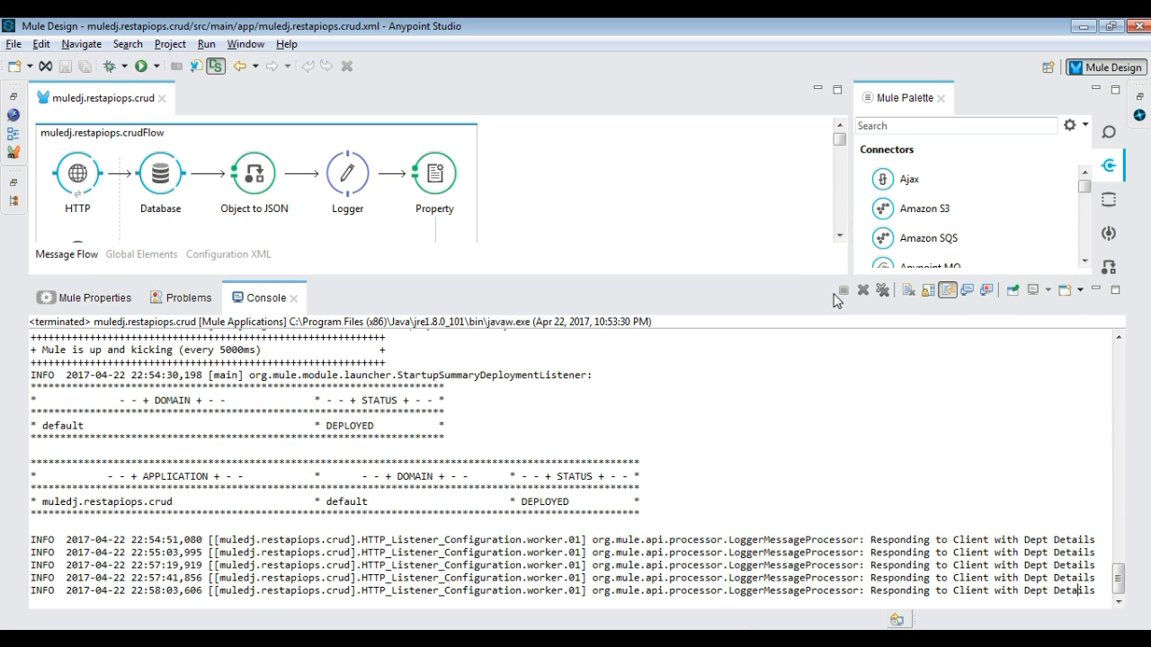